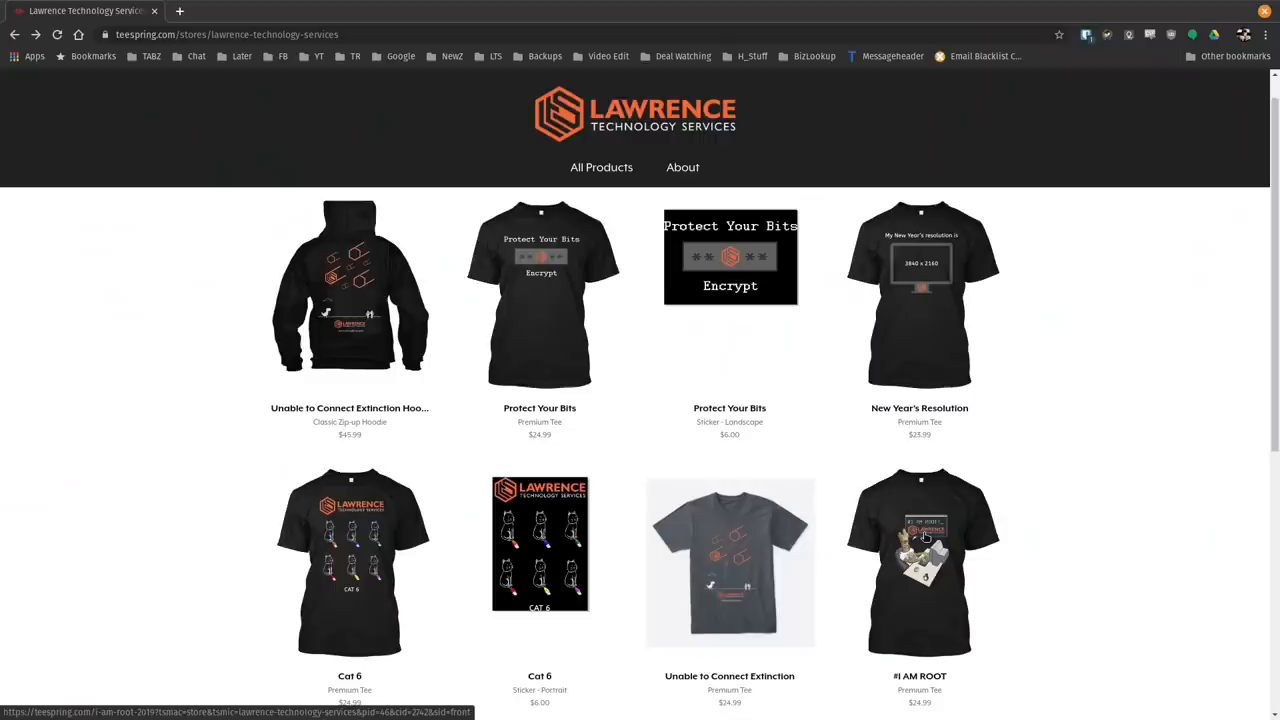
# - Open the #I AM ROOT Premium Tee product page from the Lawrence Technology Services store grid
pyautogui.click(921, 564)
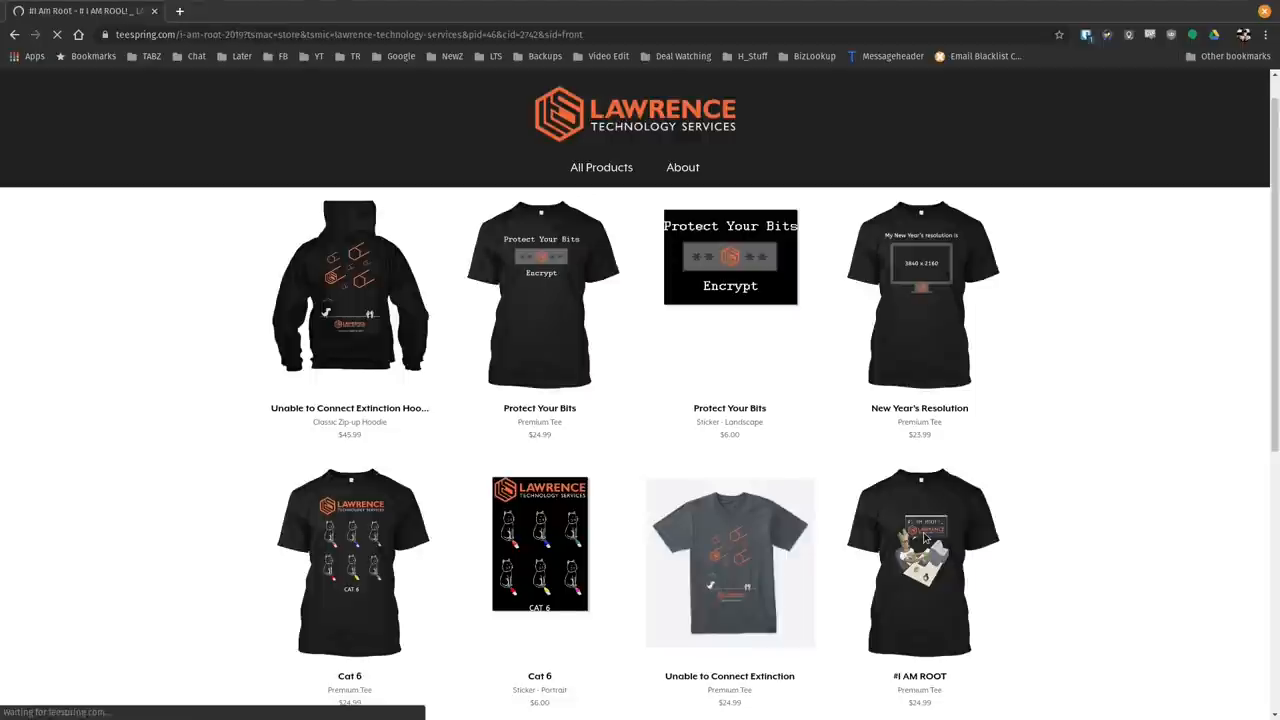
pyautogui.click(919, 562)
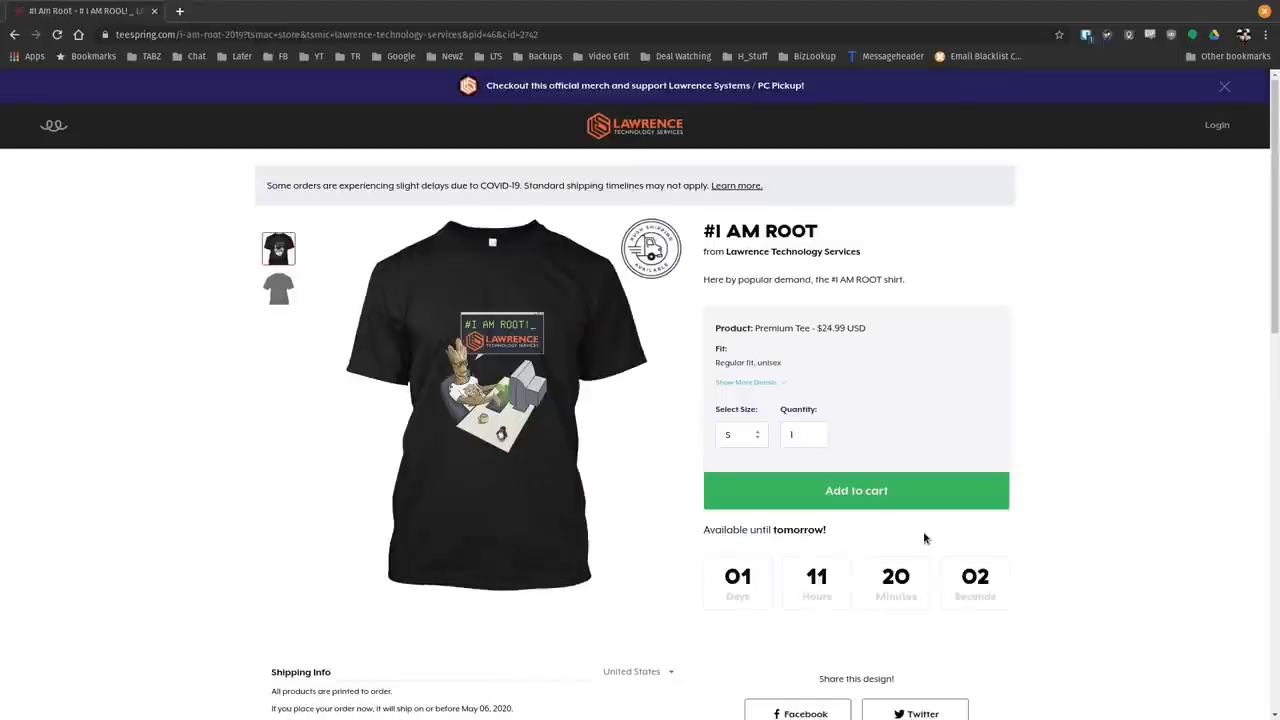
pyautogui.moveTo(1012, 549)
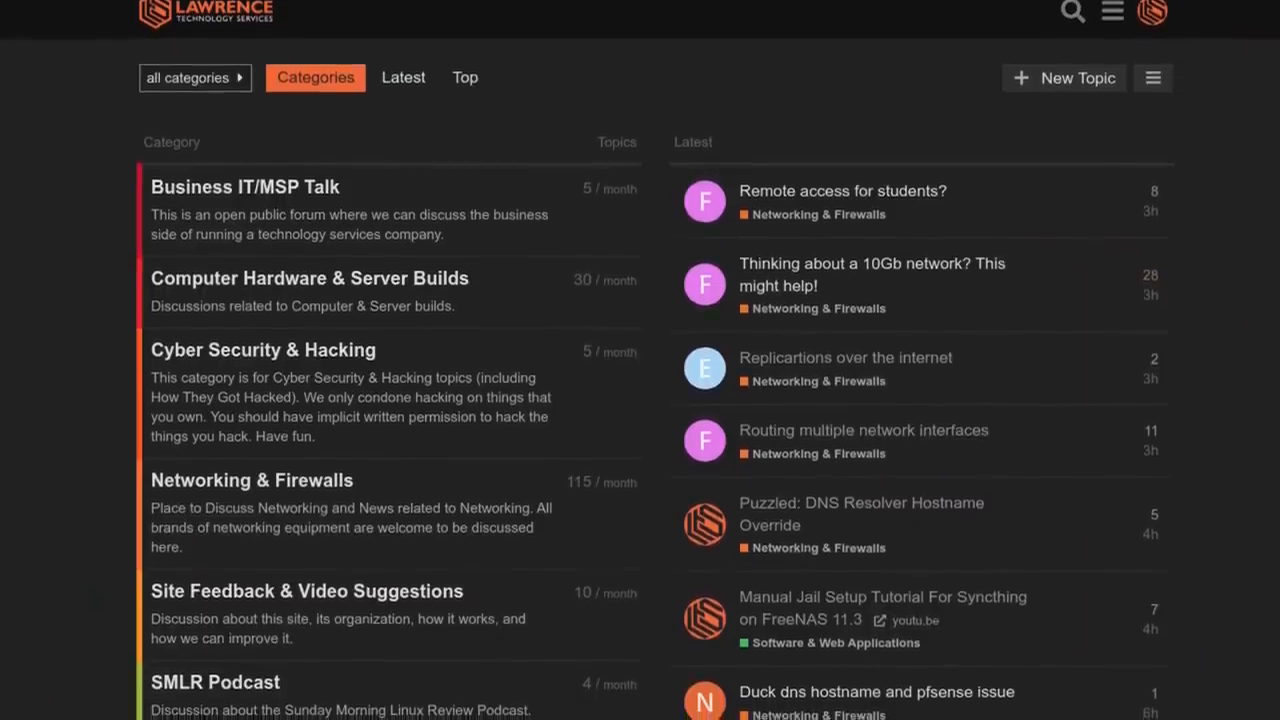
pyautogui.scroll(-3)
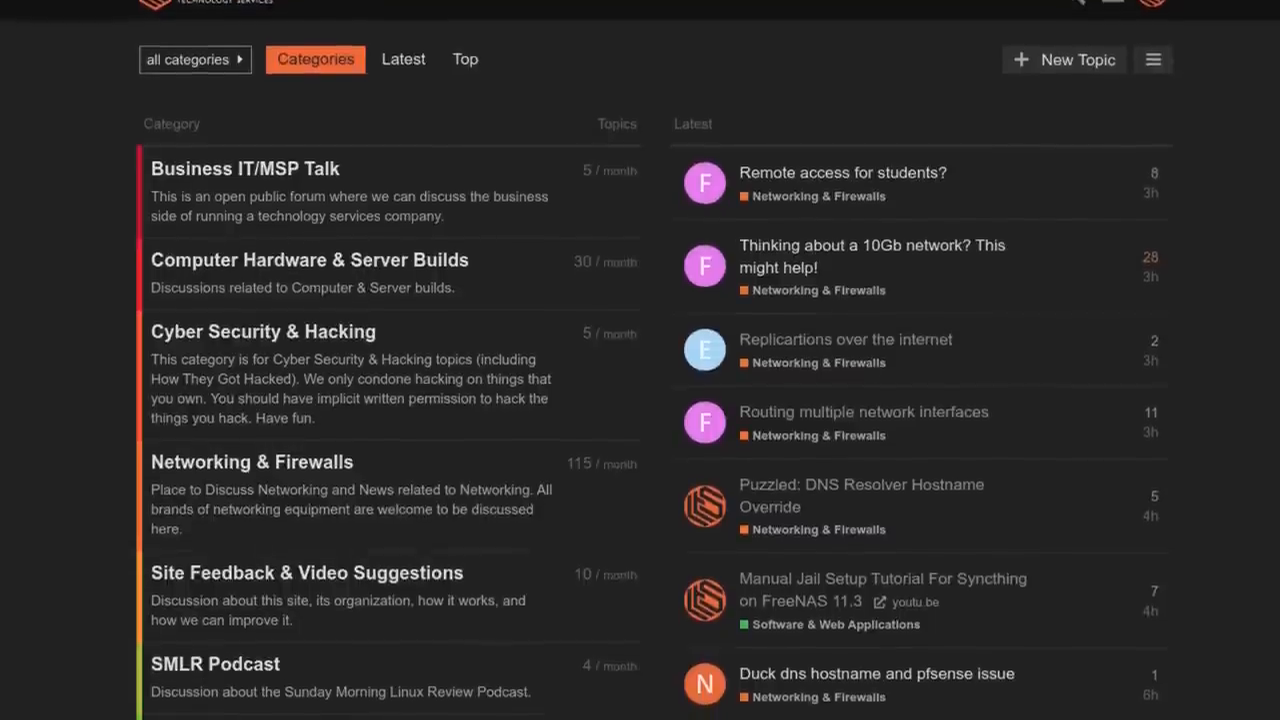
pyautogui.scroll(-3)
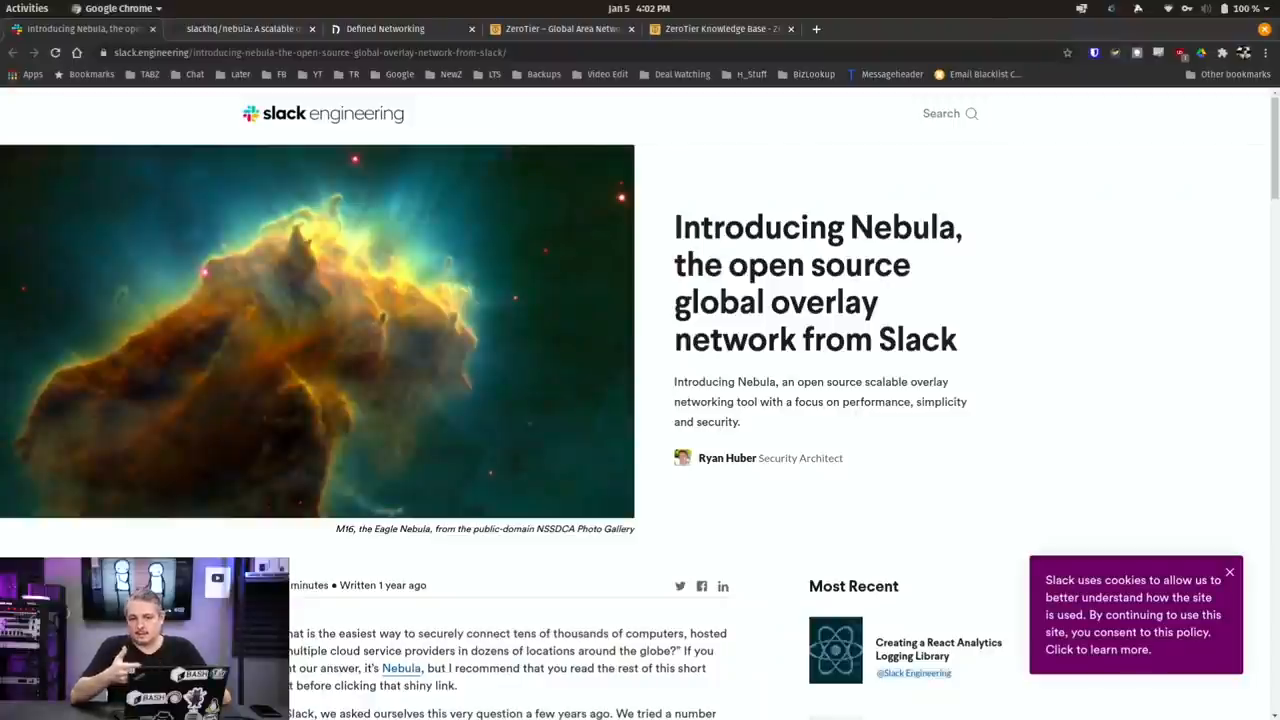
pyautogui.scroll(-3)
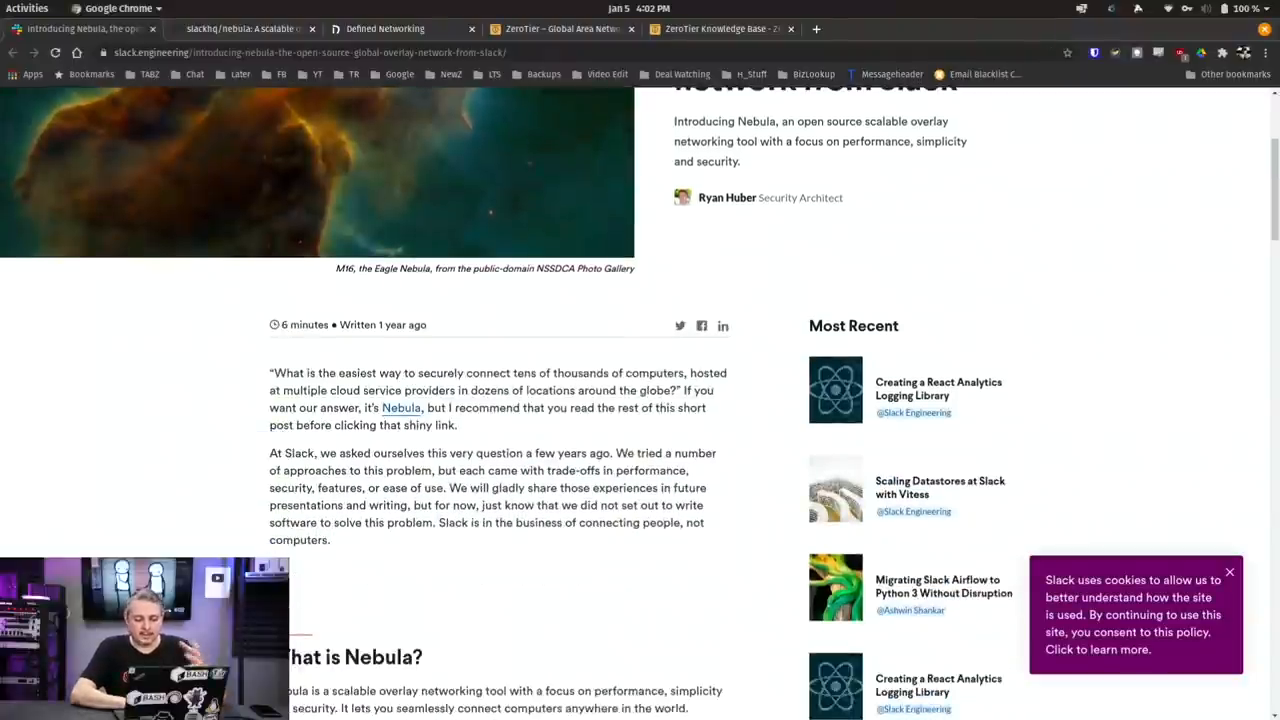
pyautogui.scroll(-3)
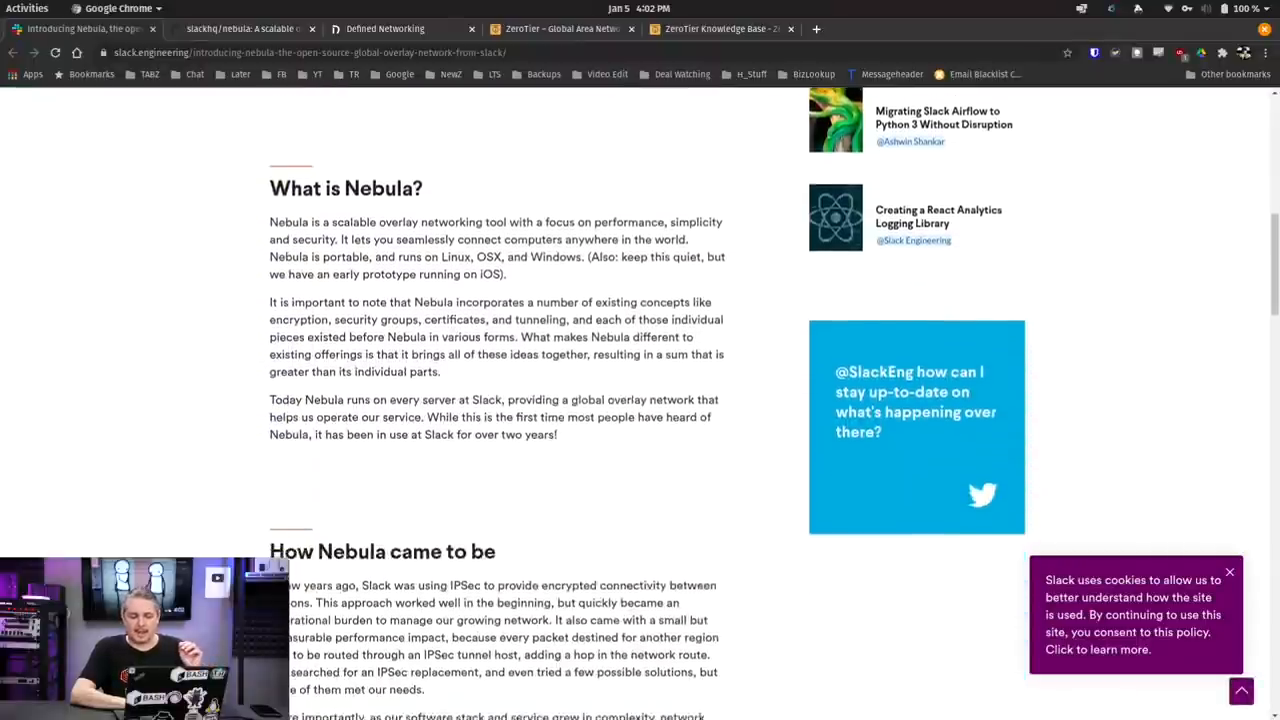
pyautogui.scroll(-3)
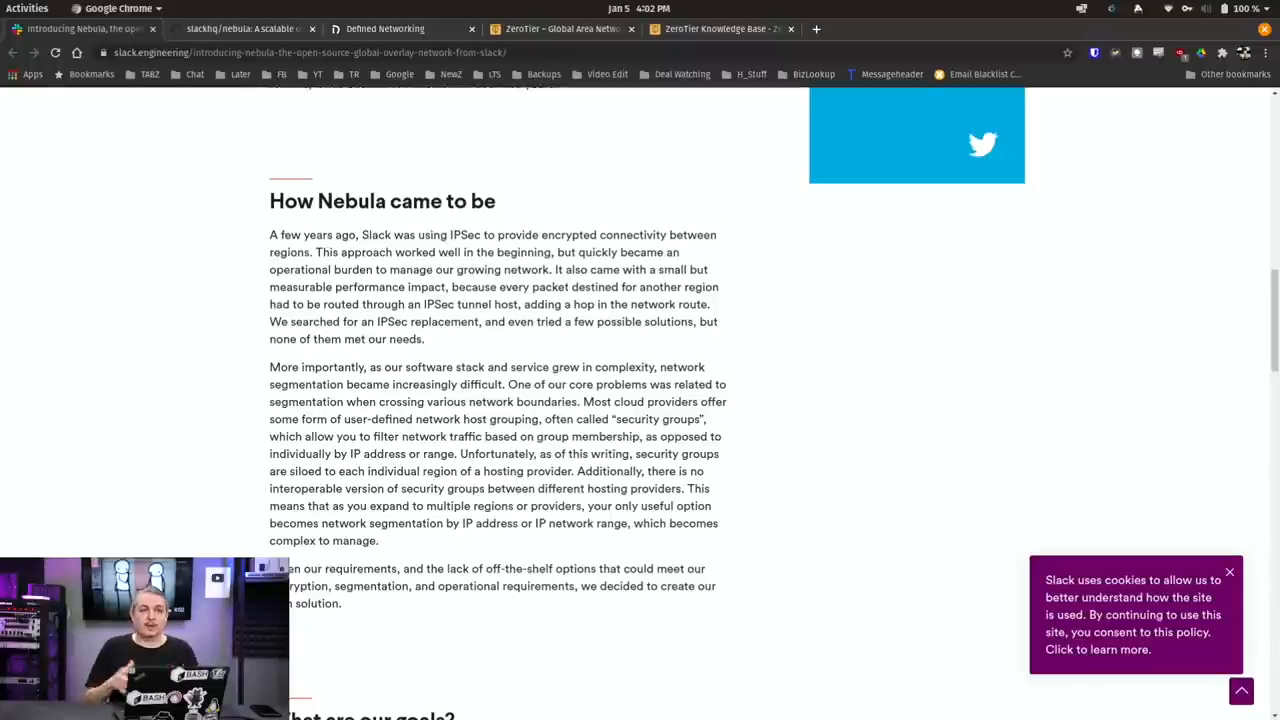
pyautogui.scroll(3)
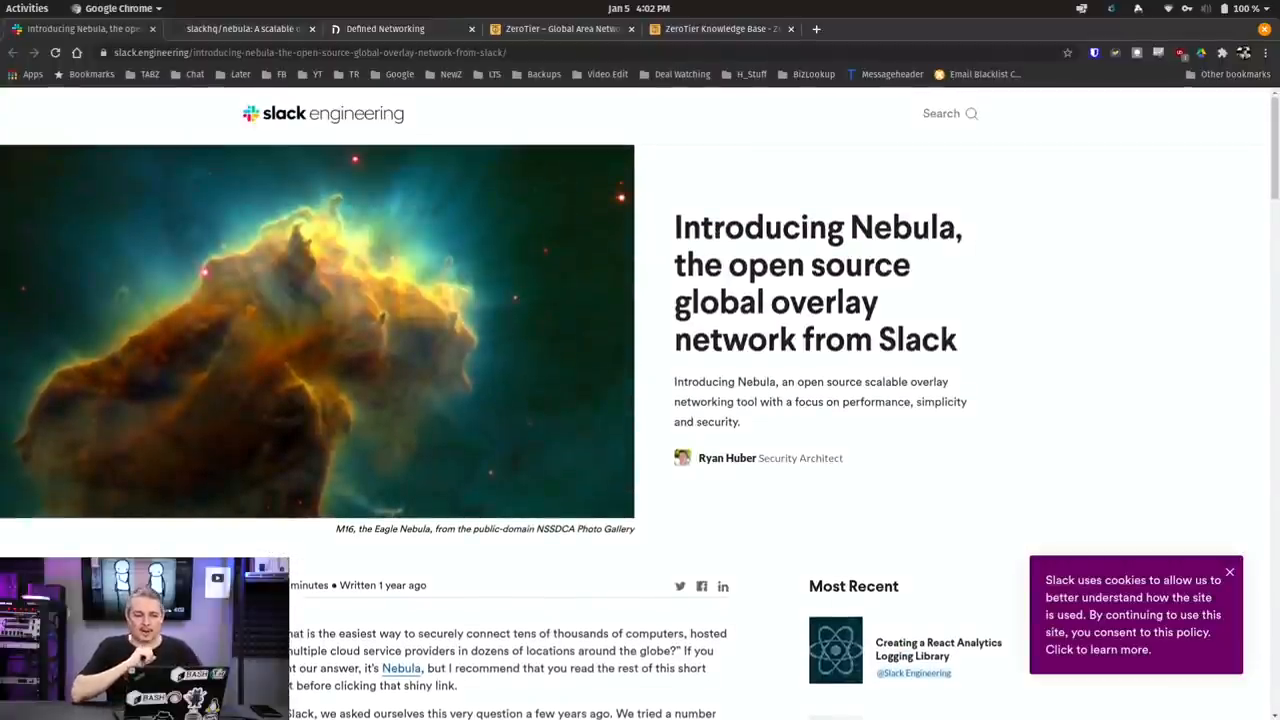
pyautogui.scroll(-3)
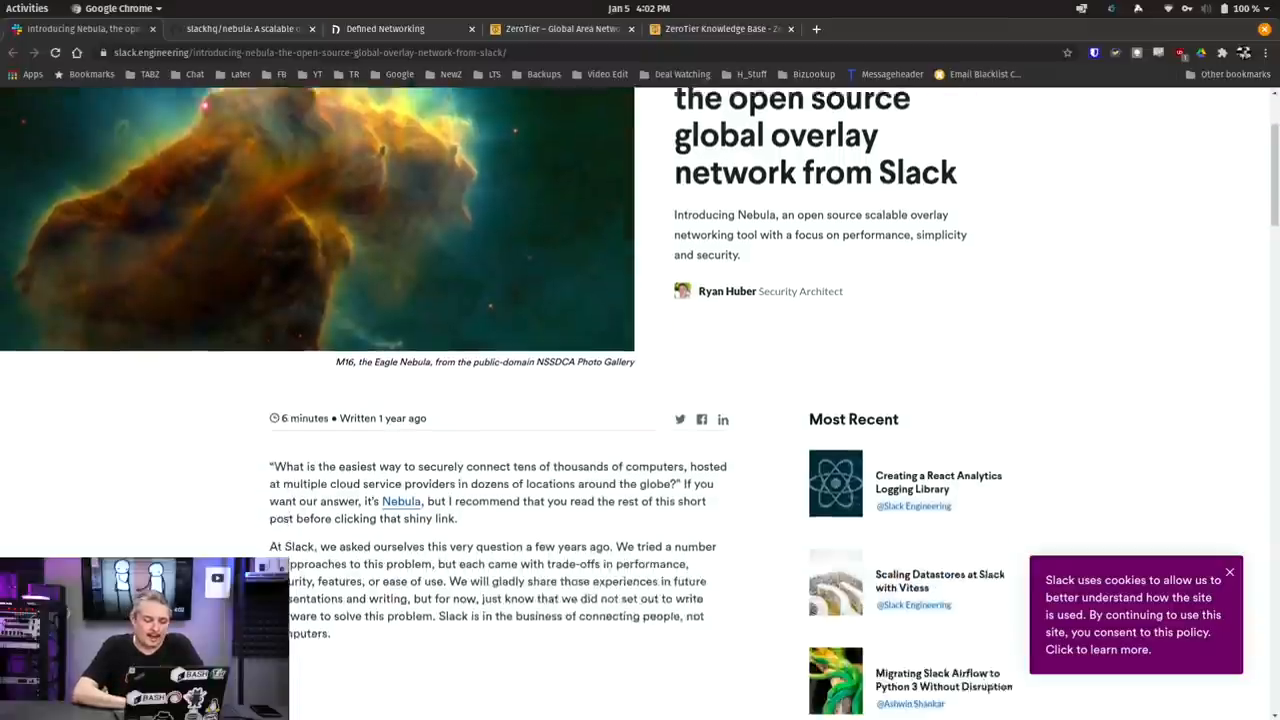
pyautogui.scroll(-3)
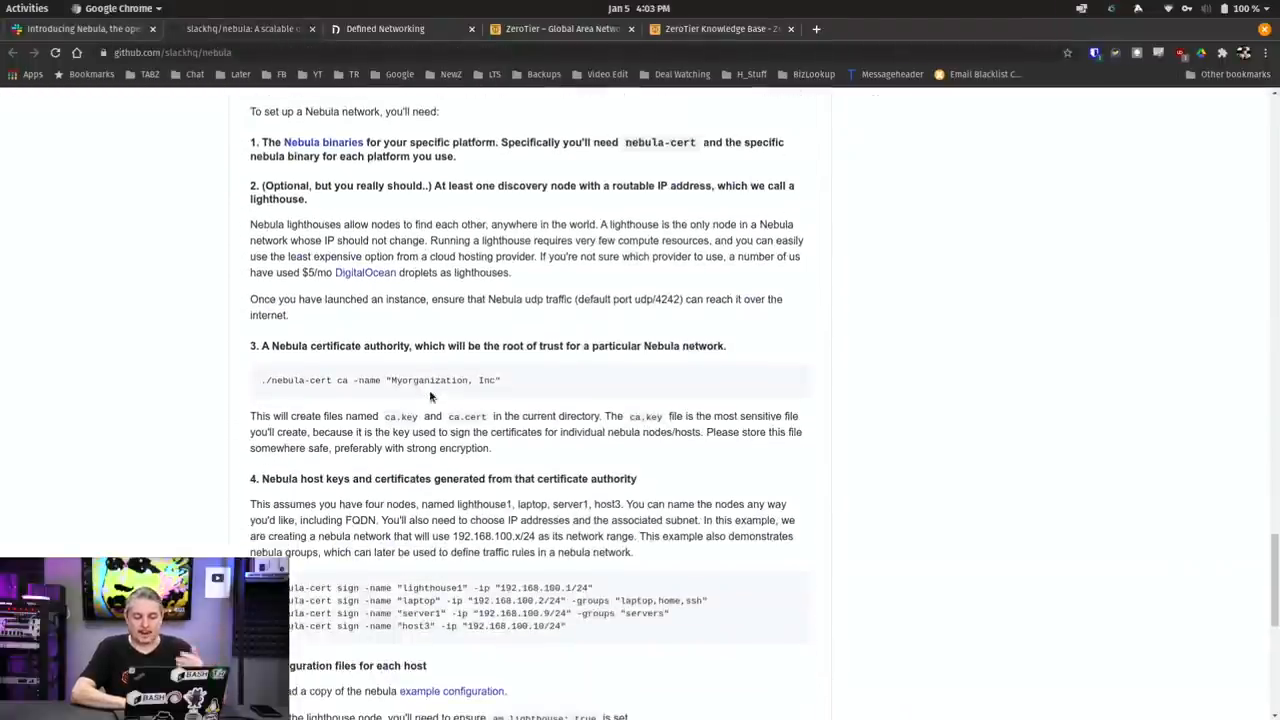
# - Scroll the slackhq/nebula README, then view the Defined Networking Mobile Nebula homepage
pyautogui.scroll(-3)
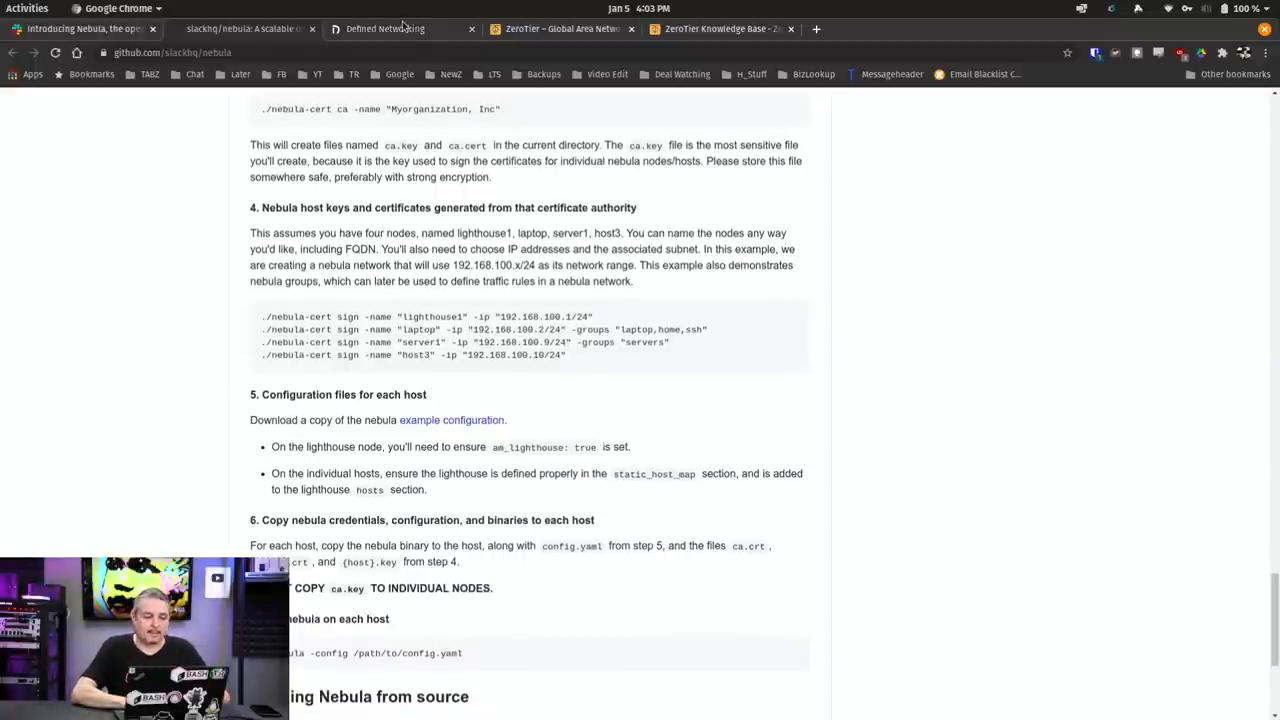
pyautogui.click(387, 28)
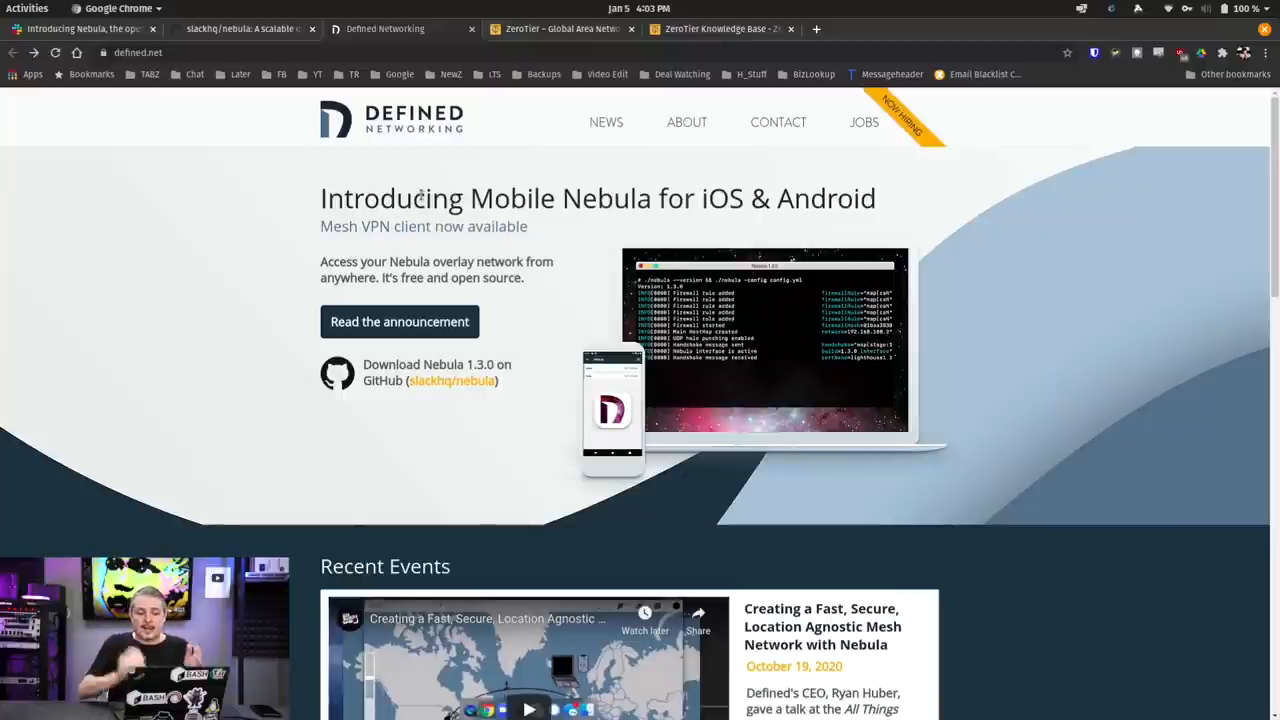
pyautogui.scroll(-3)
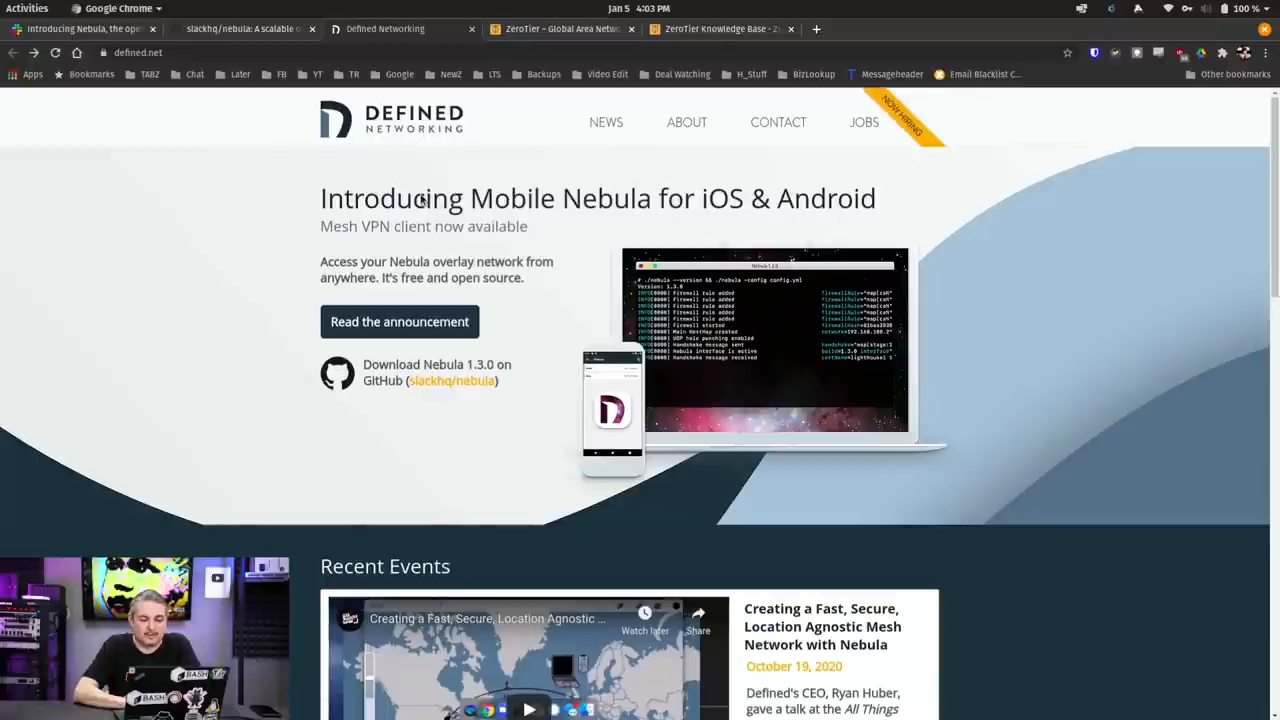
# - Browse between the ZeroTier homepage and Knowledge Base overview tabs
pyautogui.click(560, 28)
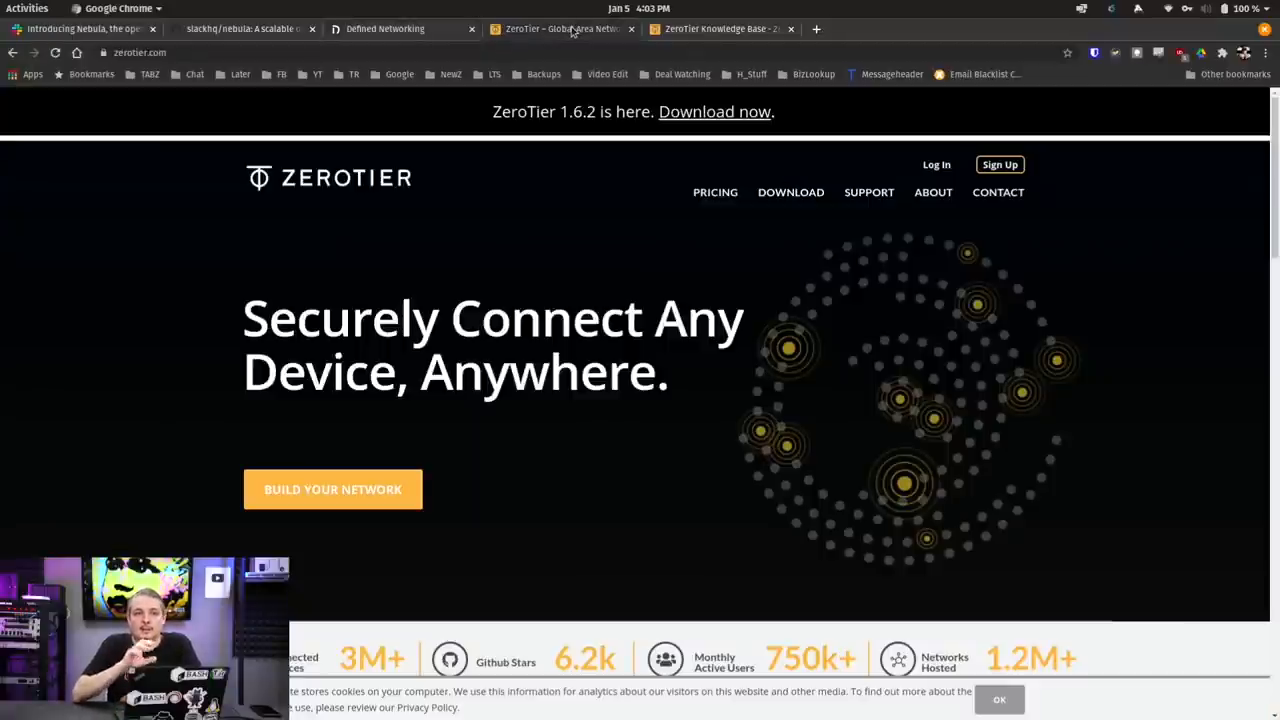
pyautogui.click(720, 29)
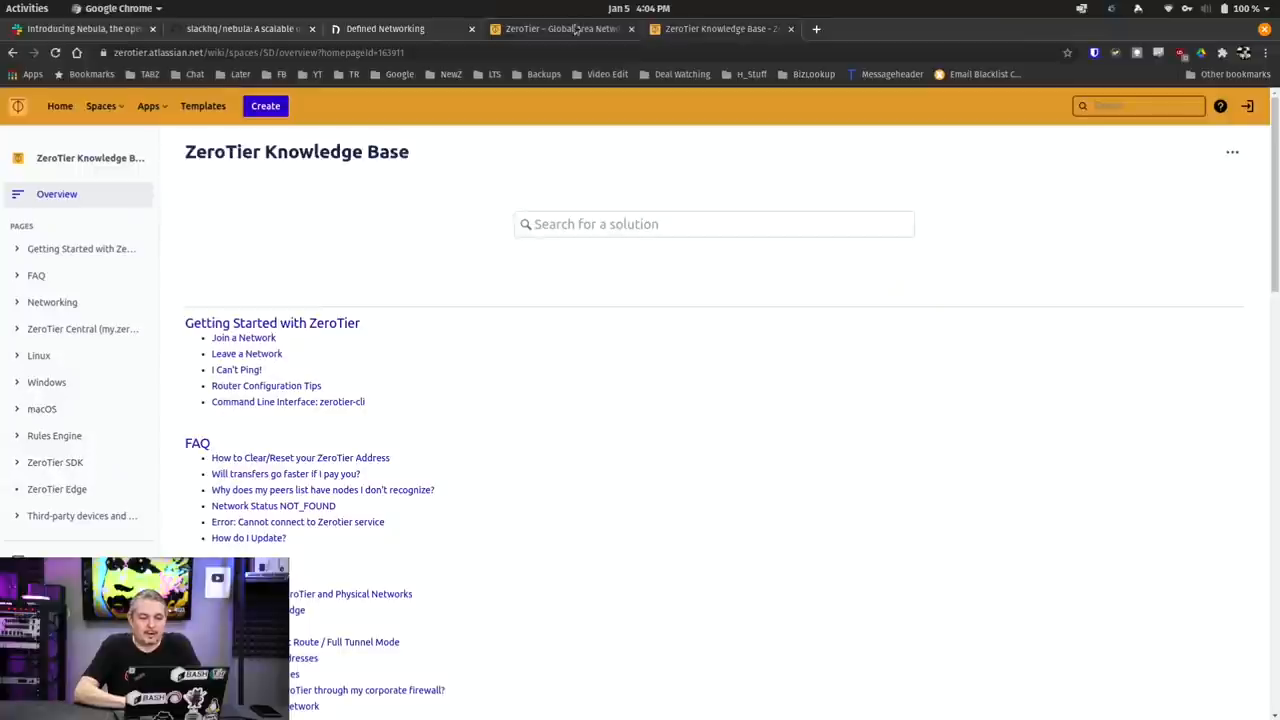
pyautogui.click(555, 28)
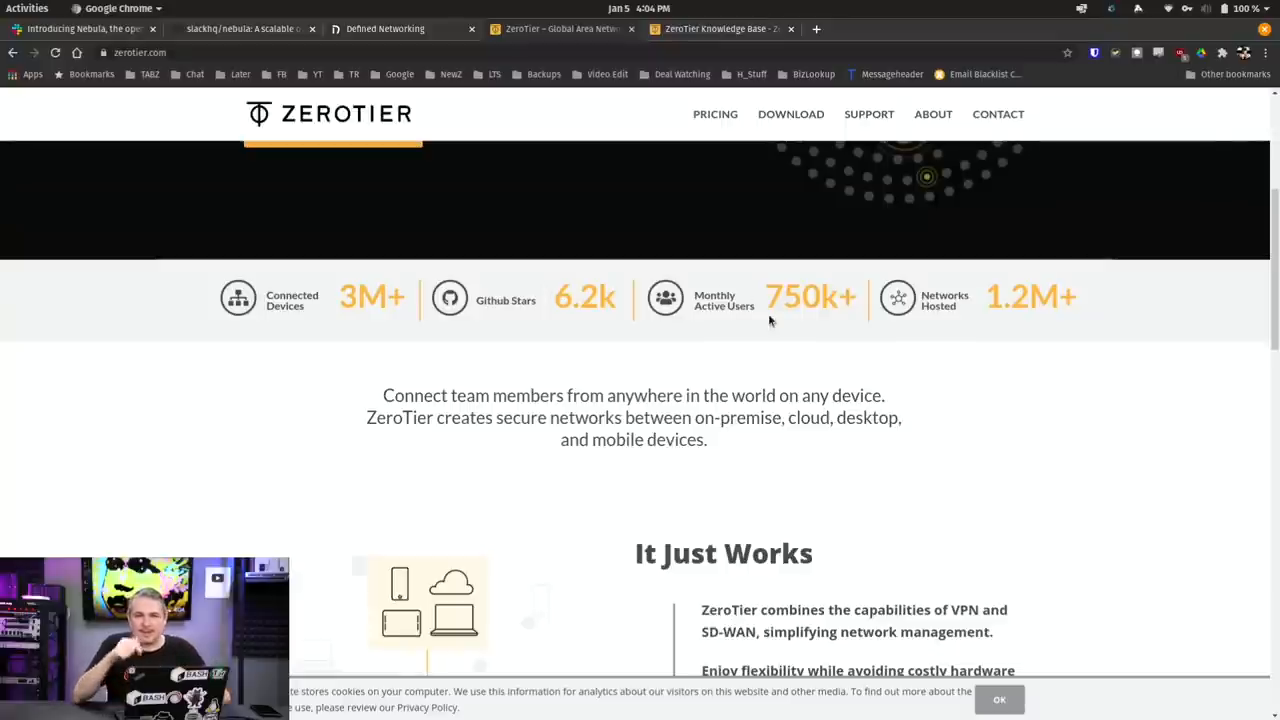
pyautogui.scroll(3)
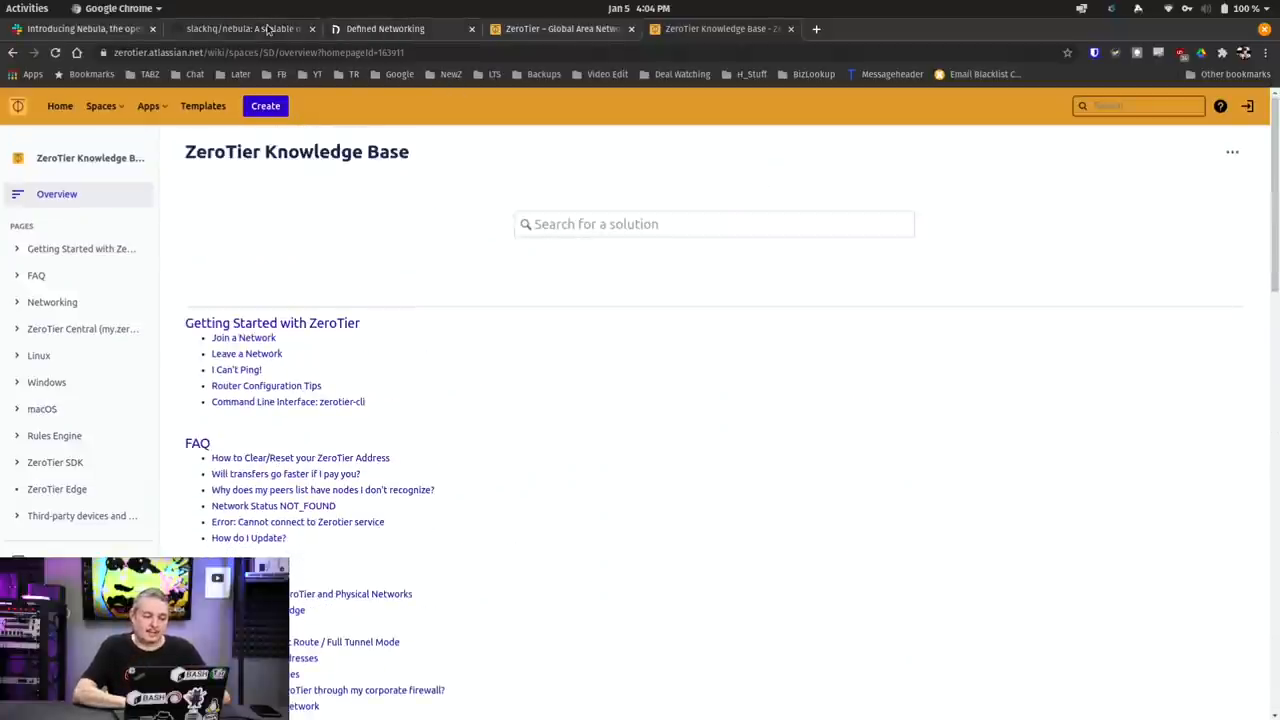
# - Revisit the slackhq/nebula GitHub readme, then return to the Defined Networking site
pyautogui.click(250, 28)
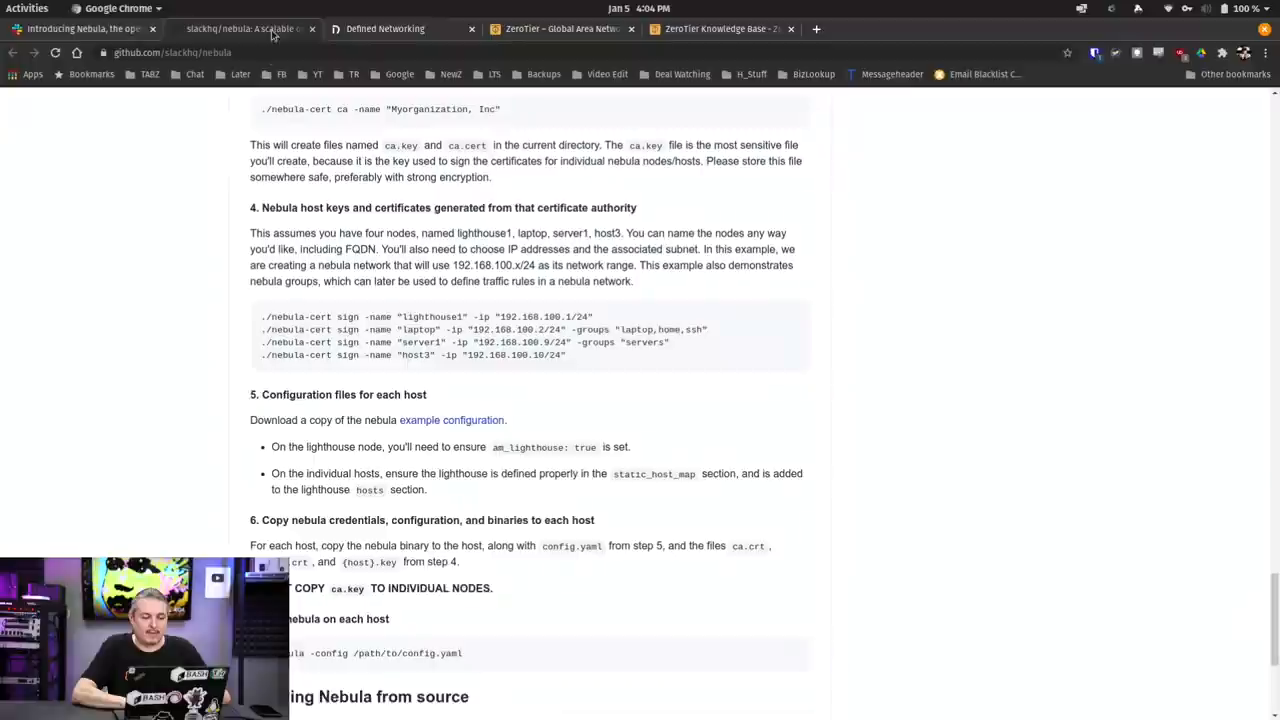
pyautogui.scroll(3)
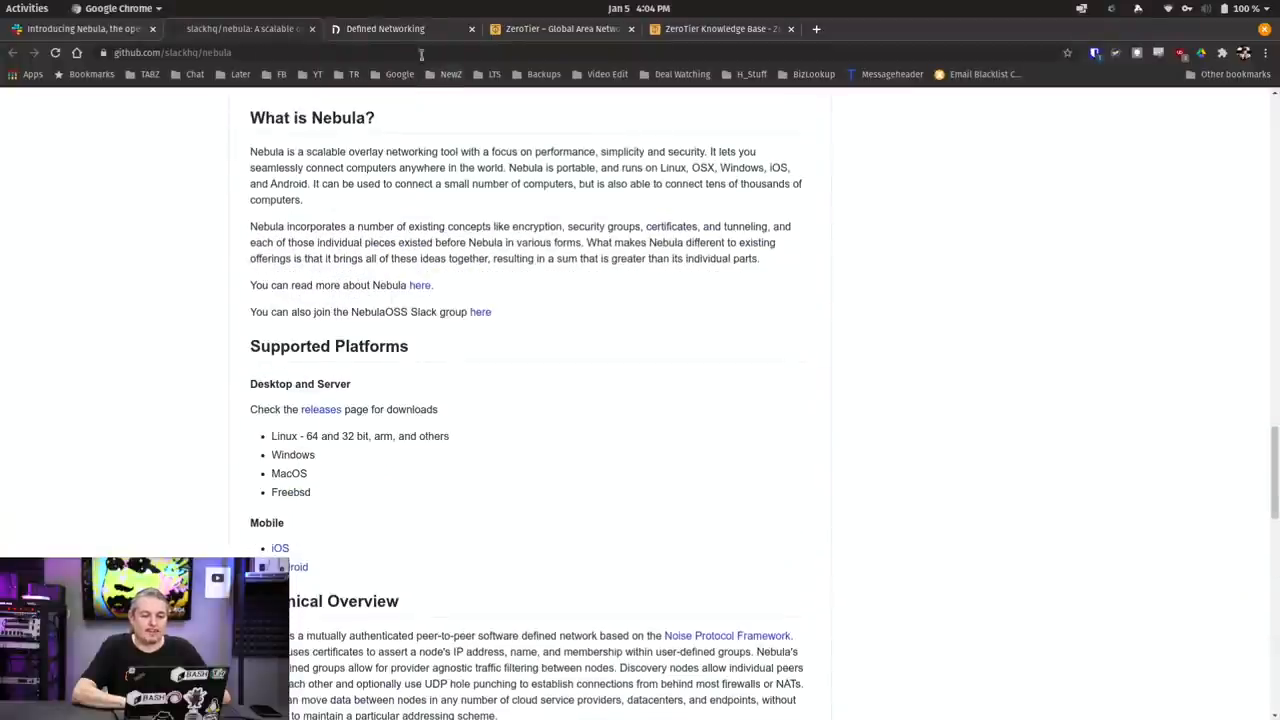
pyautogui.click(383, 28)
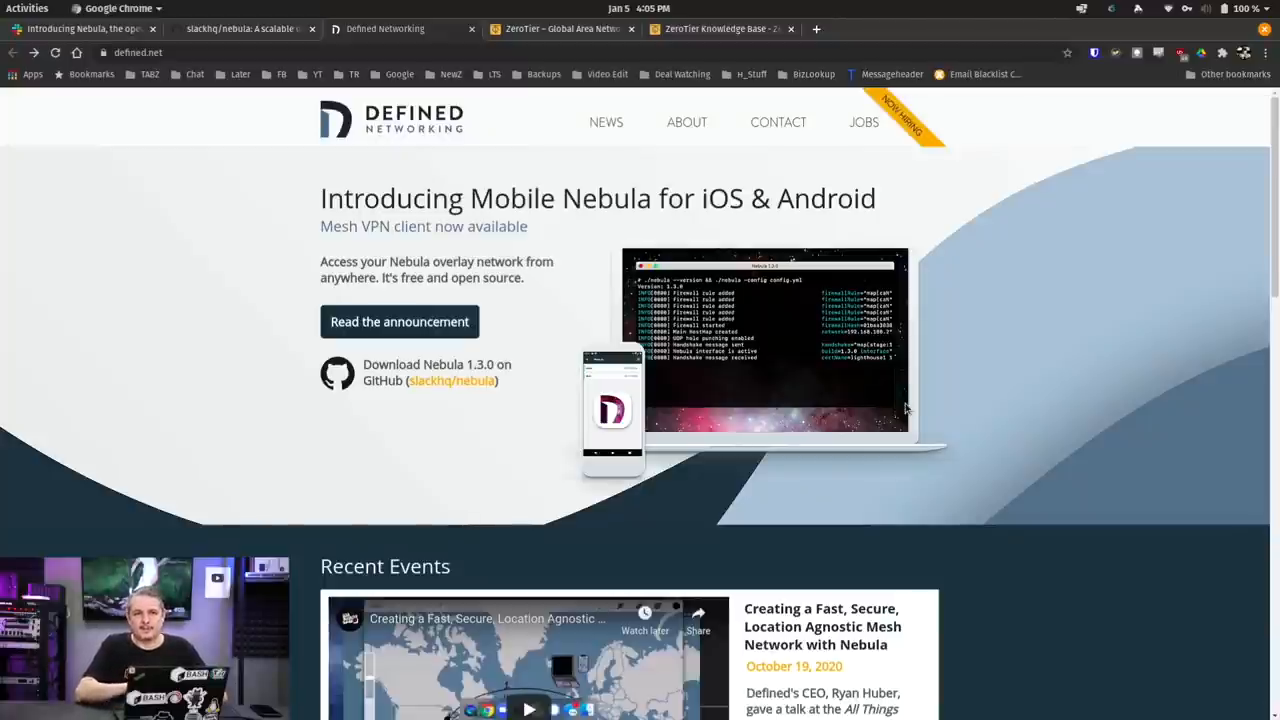
# - Switch to VPN_Types_2021 and select the Privacy VPN cloud, laptop and Site A firewall
pyautogui.press('Super')
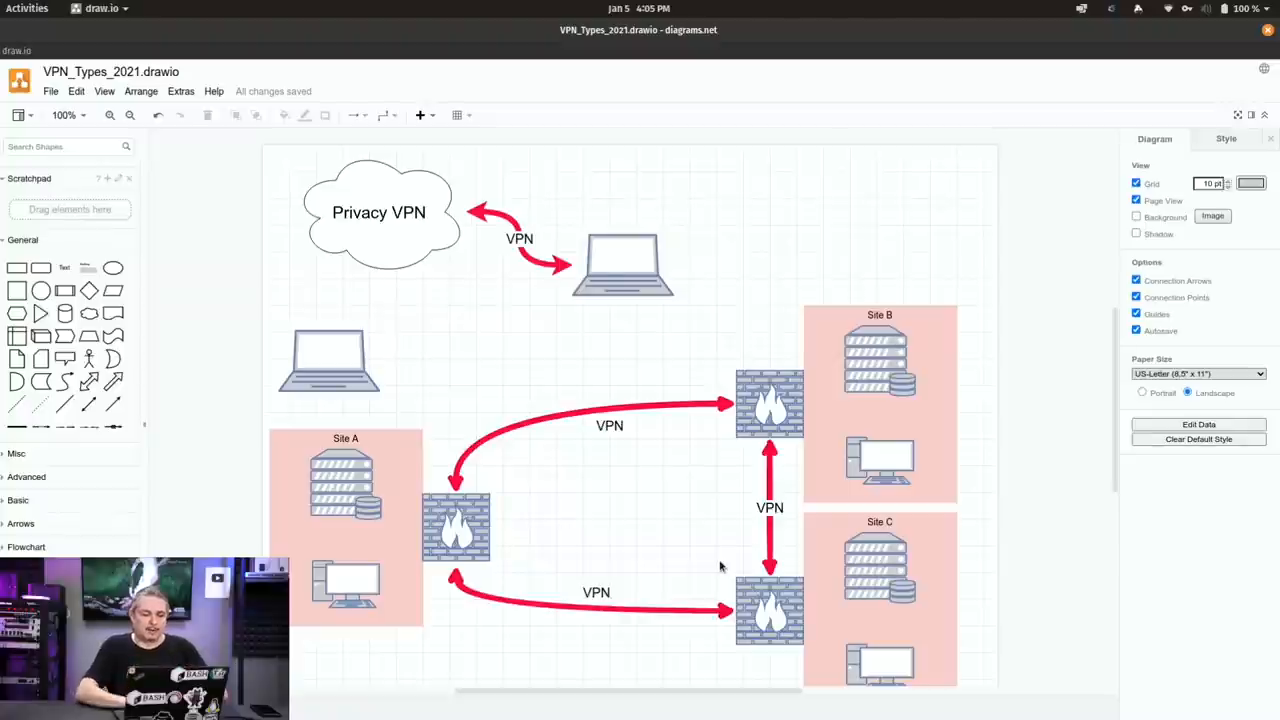
pyautogui.click(380, 212)
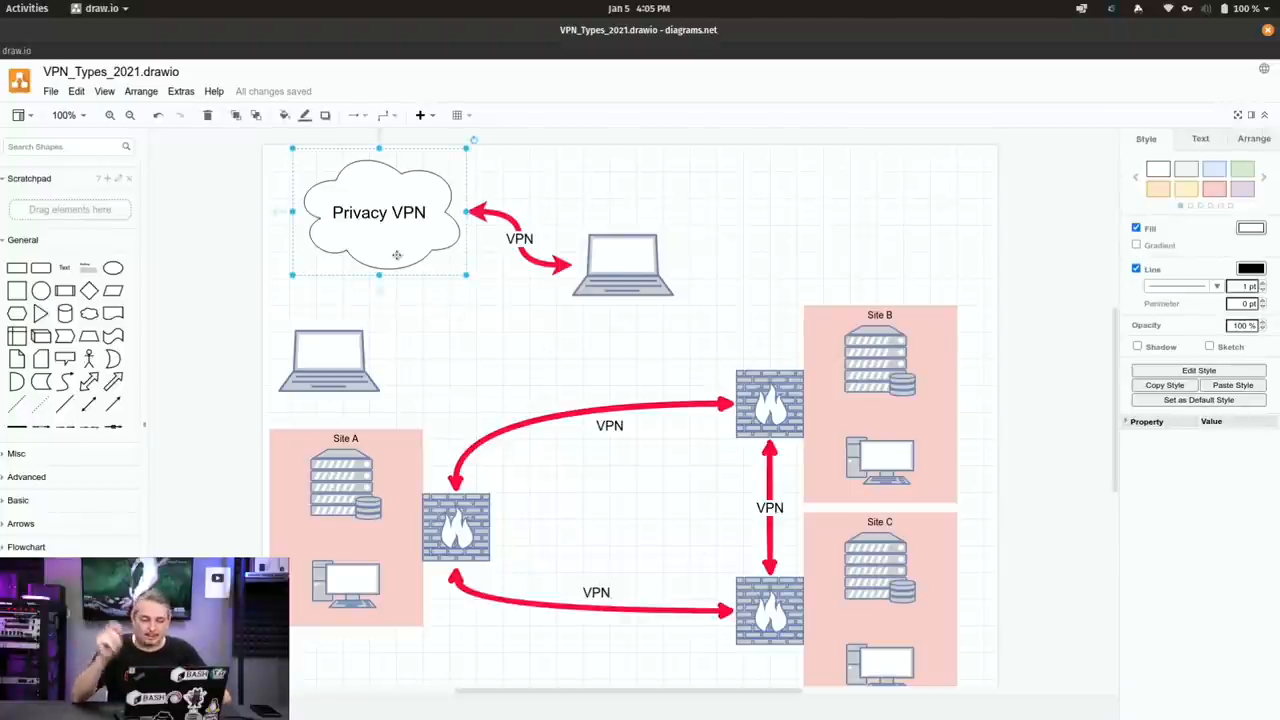
pyautogui.click(504, 347)
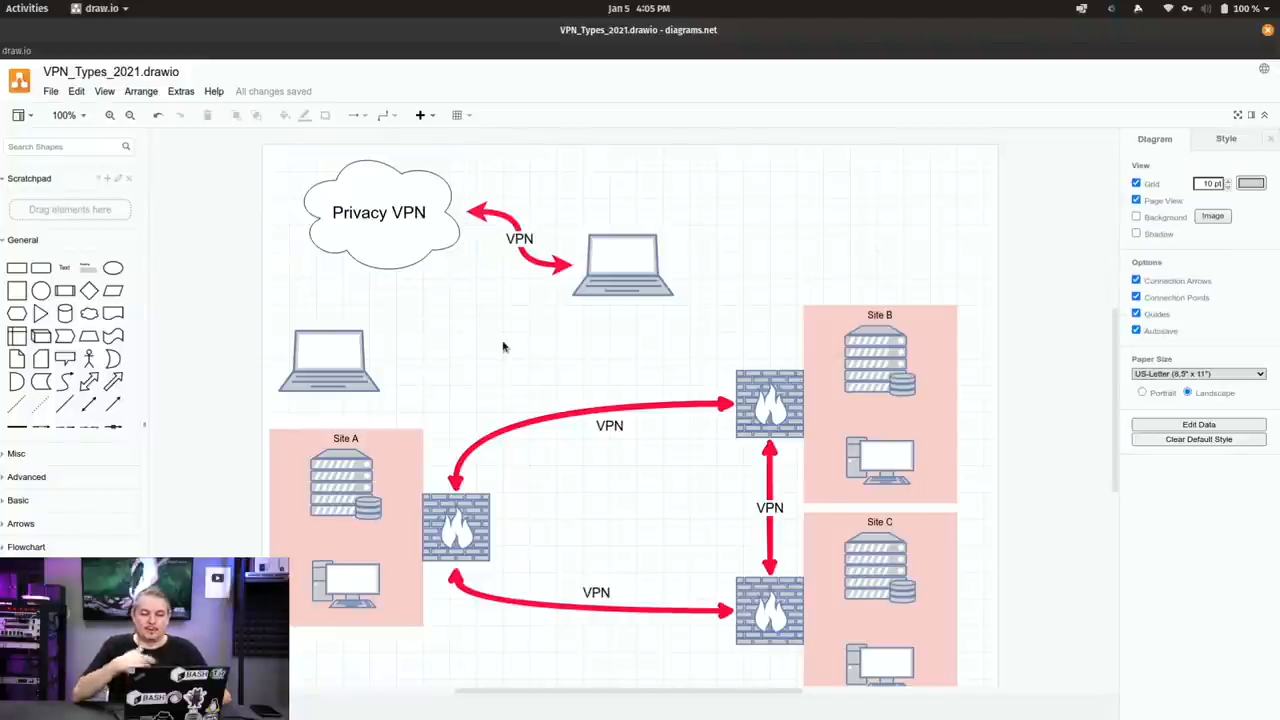
pyautogui.click(624, 262)
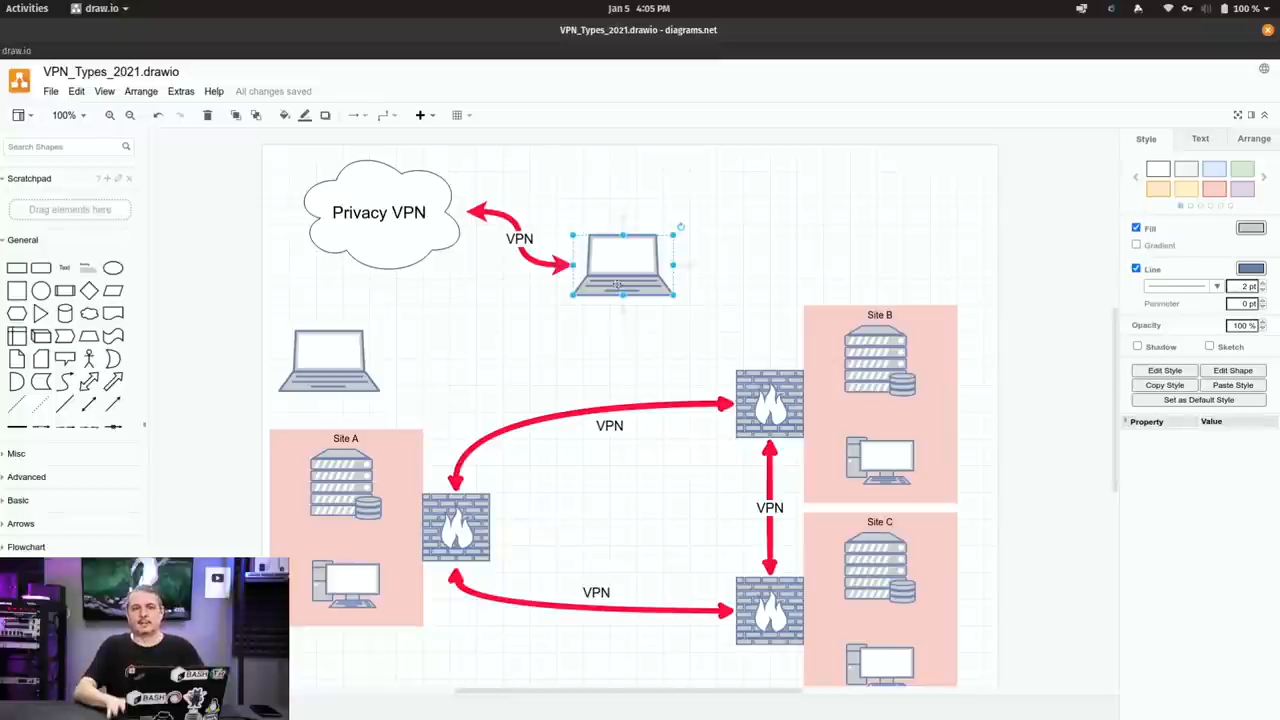
pyautogui.moveTo(570, 317)
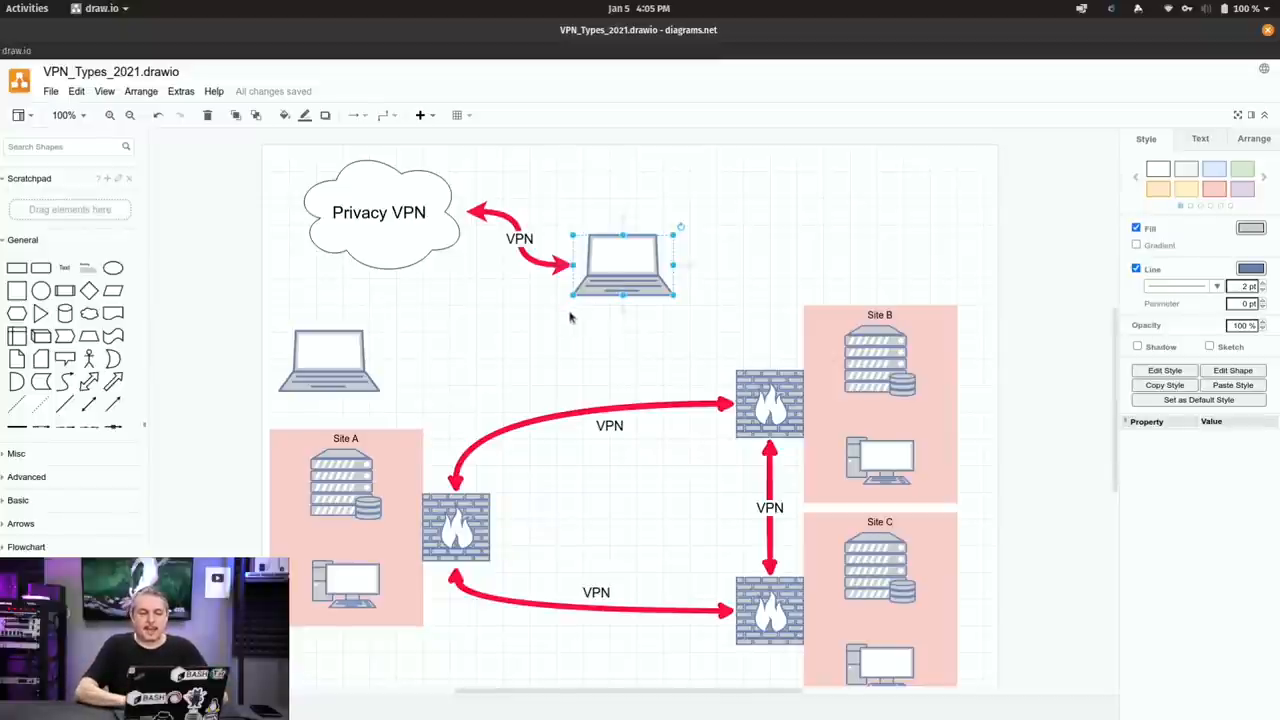
pyautogui.click(383, 213)
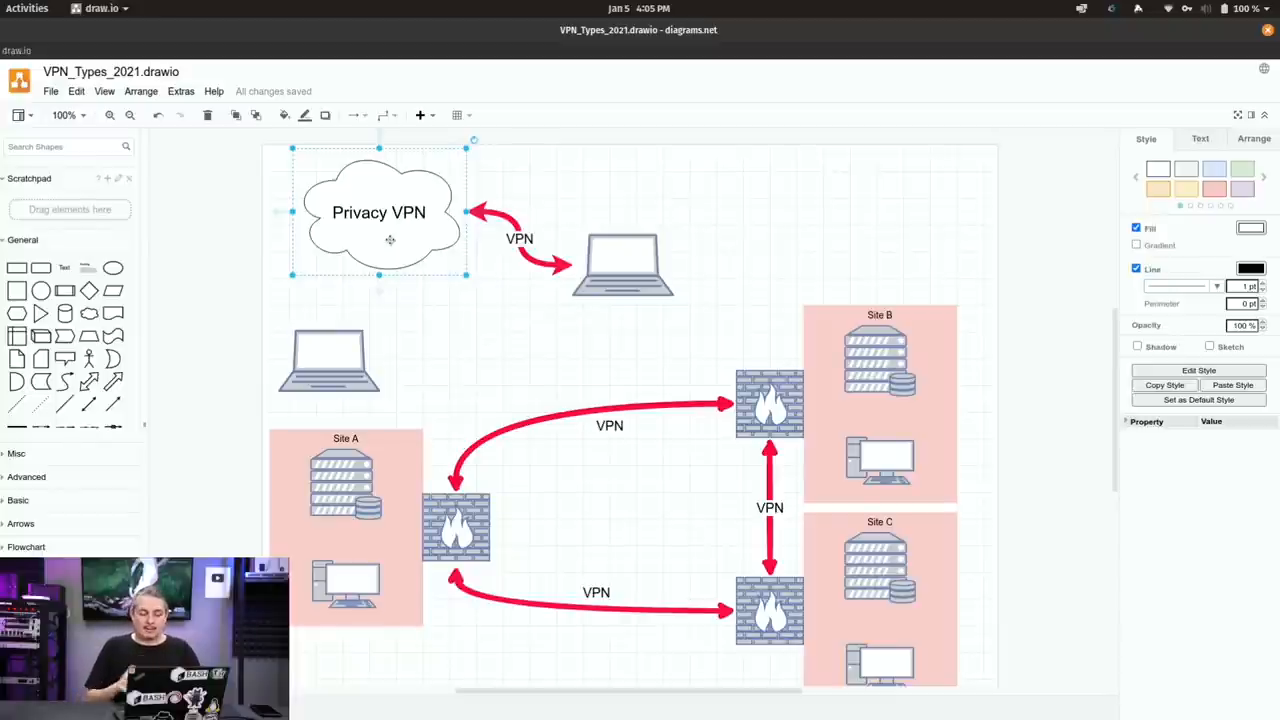
pyautogui.moveTo(285, 308)
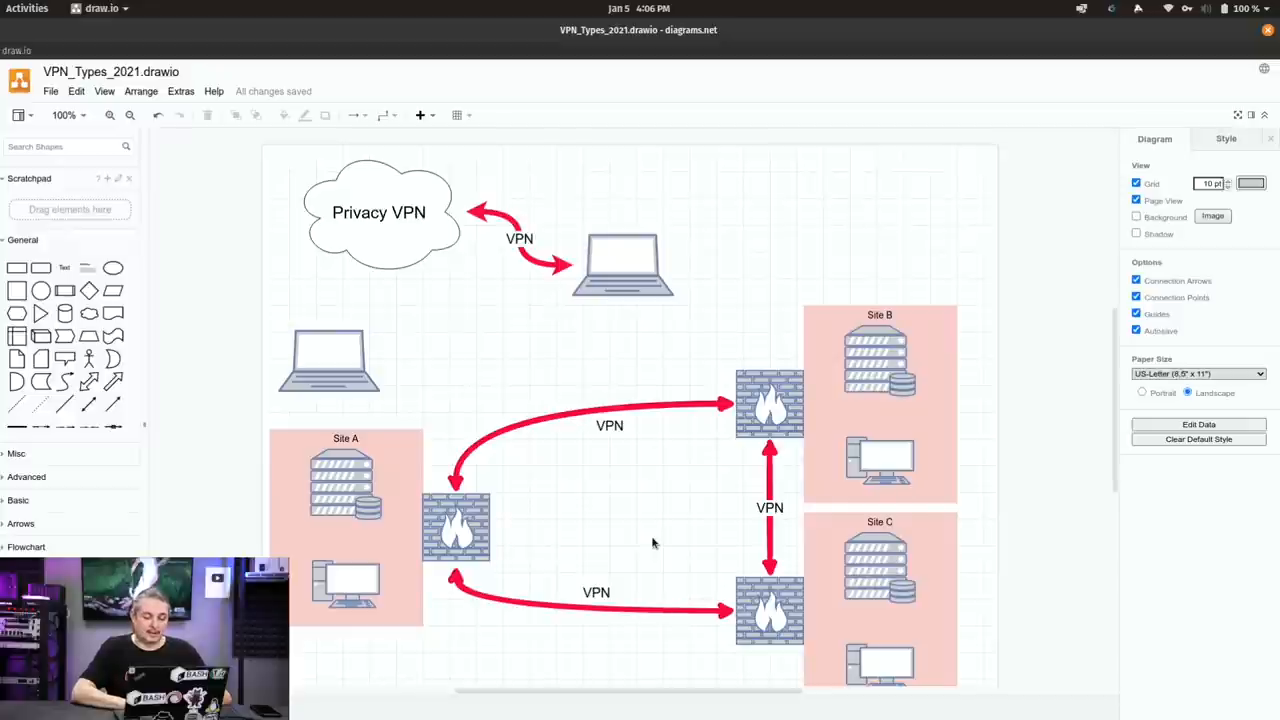
pyautogui.click(457, 525)
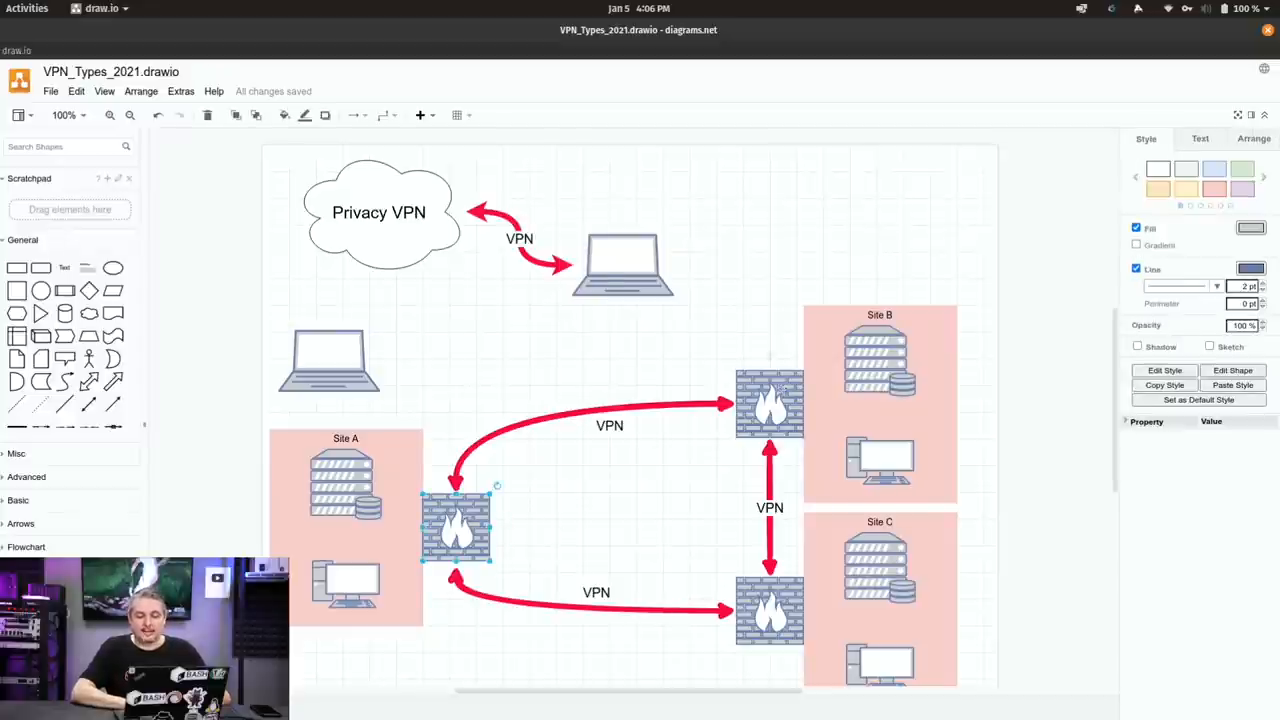
pyautogui.click(769, 403)
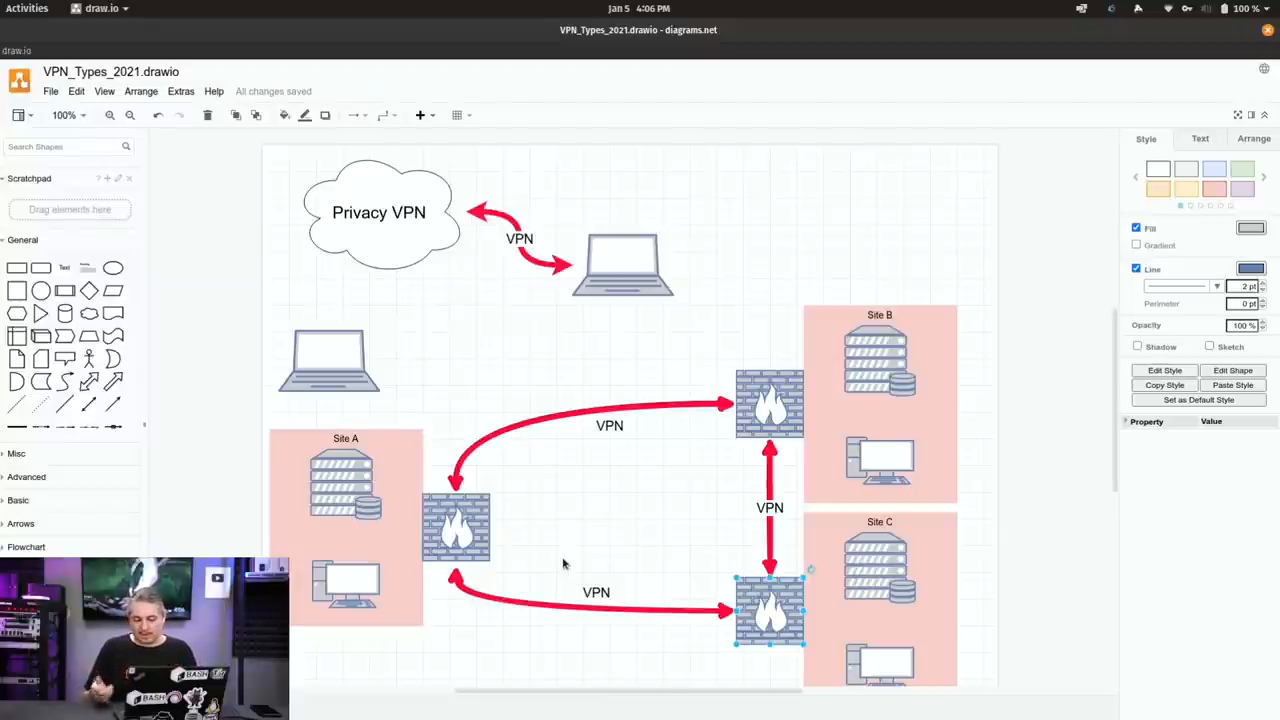
pyautogui.moveTo(408, 344)
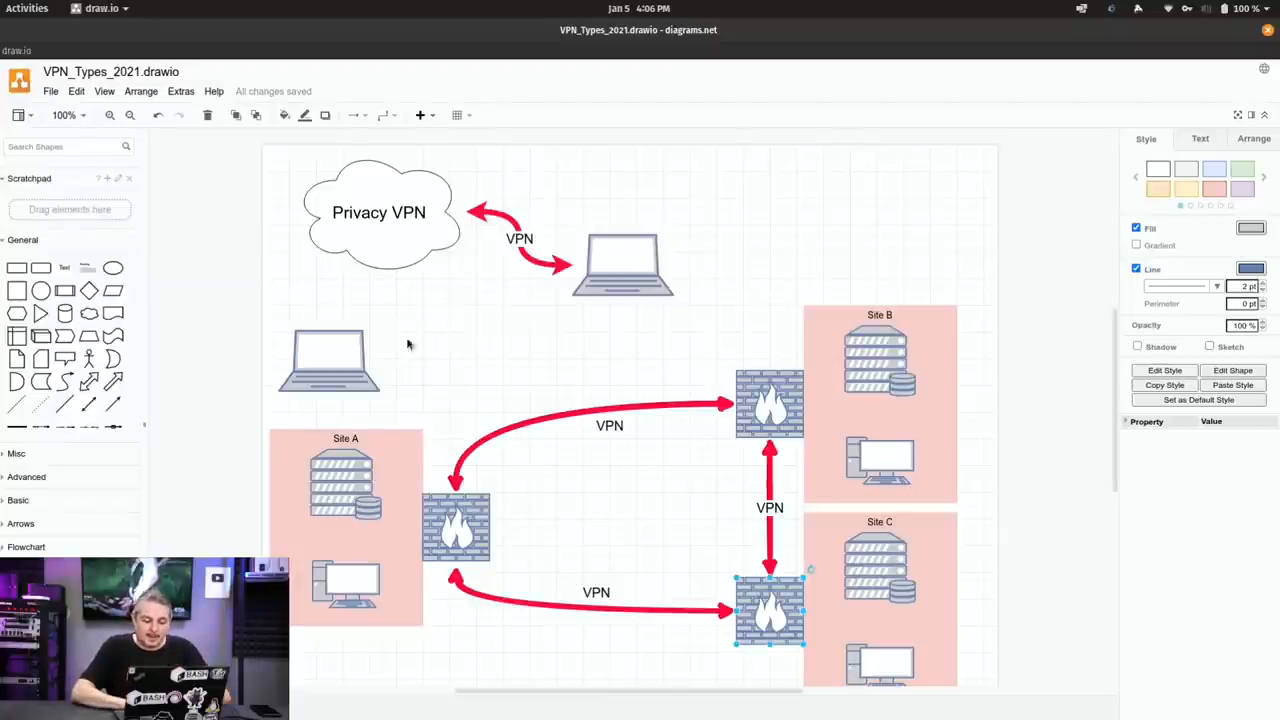
pyautogui.click(329, 360)
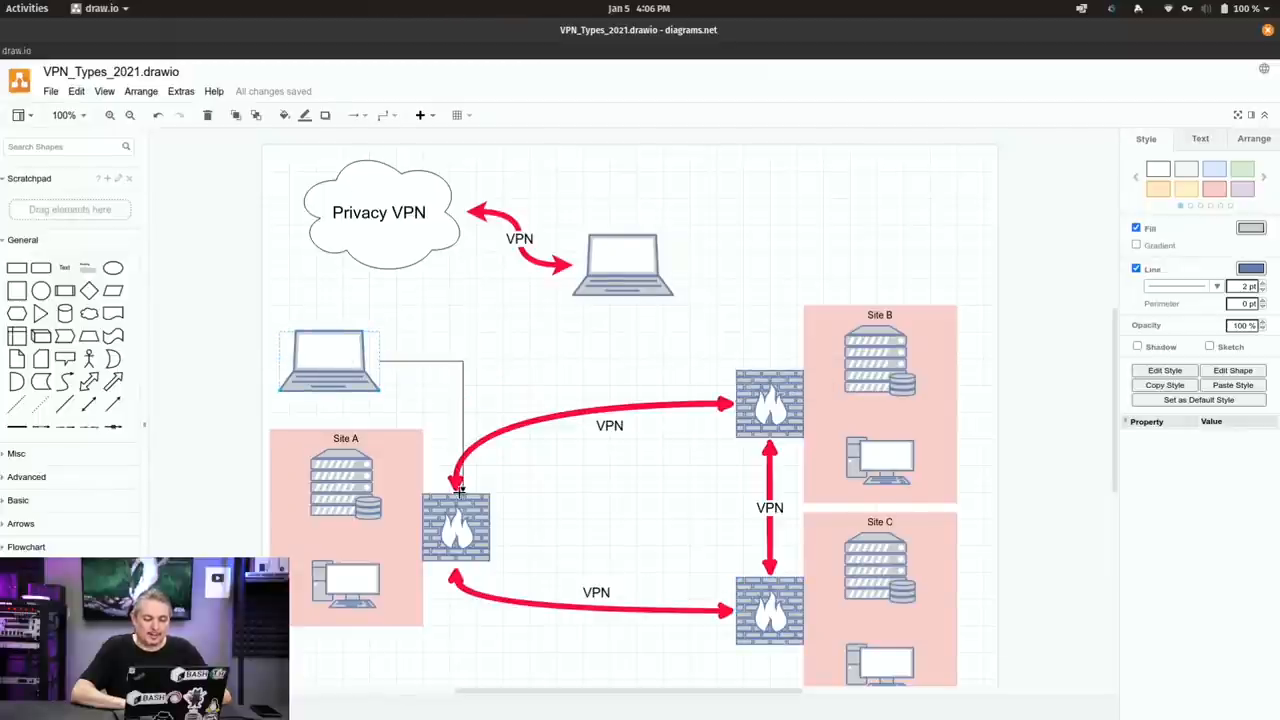
# - Attach the standalone laptop's connector to the Site A firewall
pyautogui.click(330, 360)
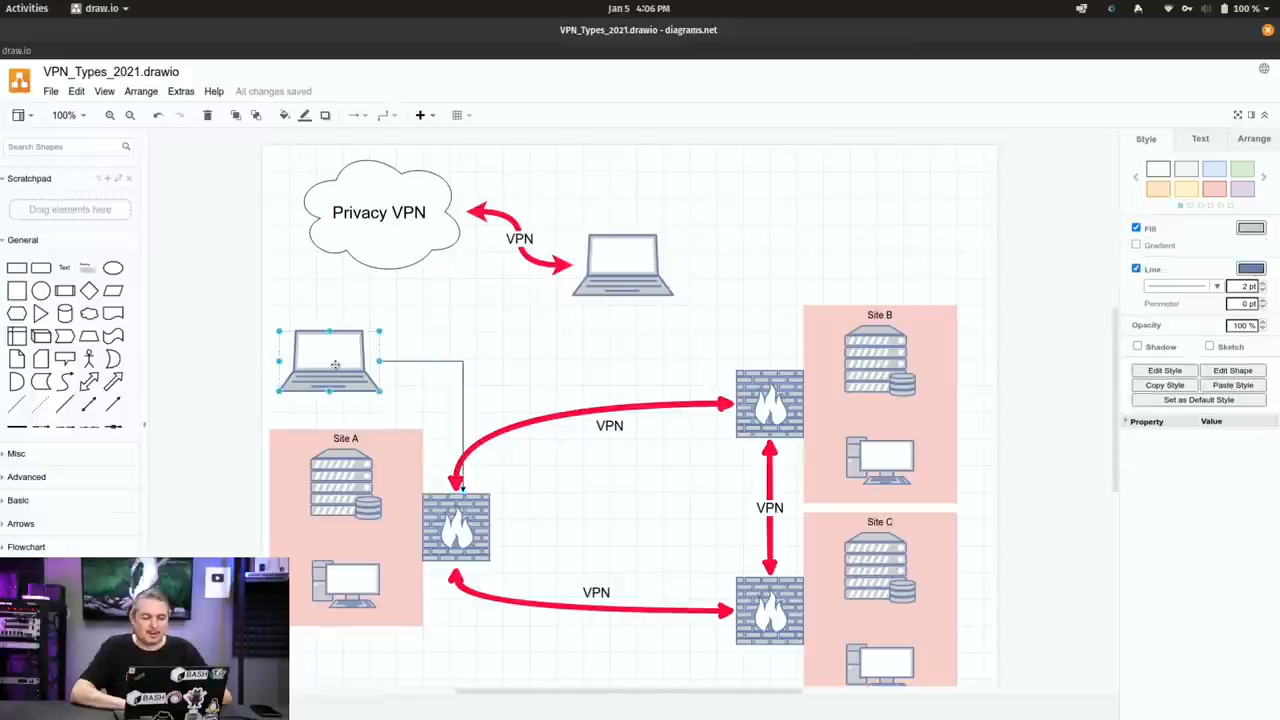
pyautogui.click(456, 527)
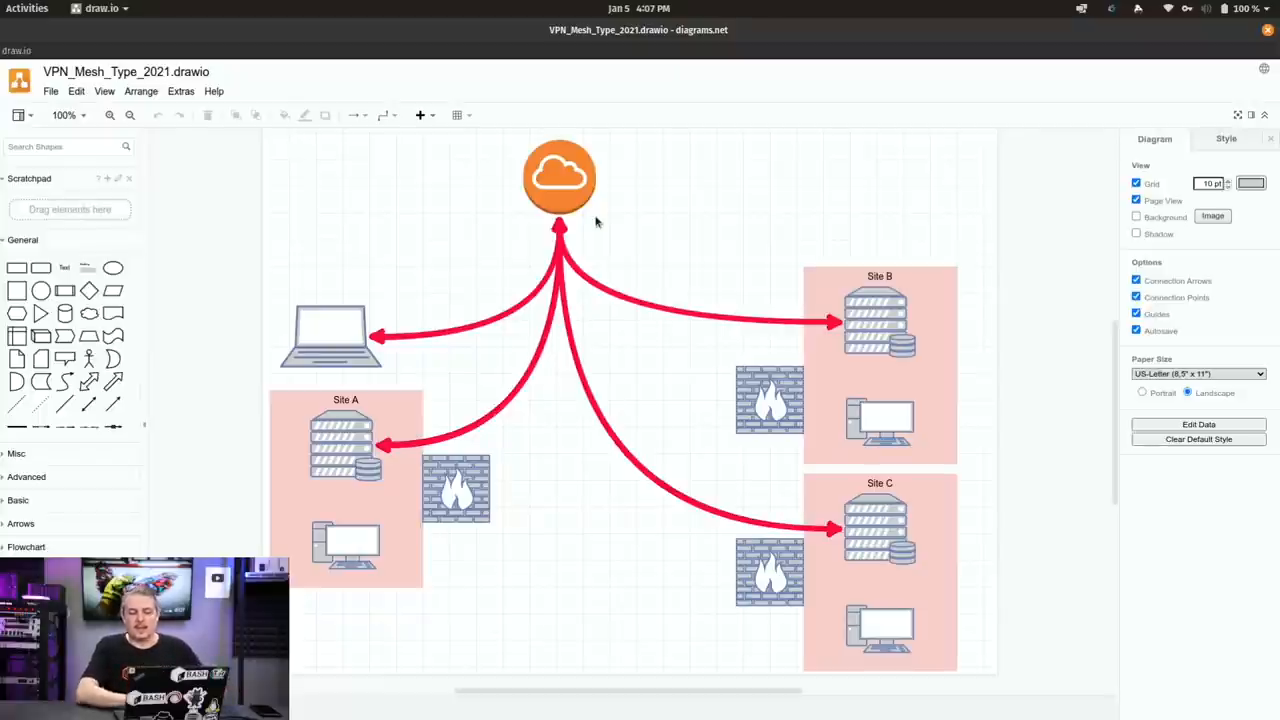
pyautogui.moveTo(754, 229)
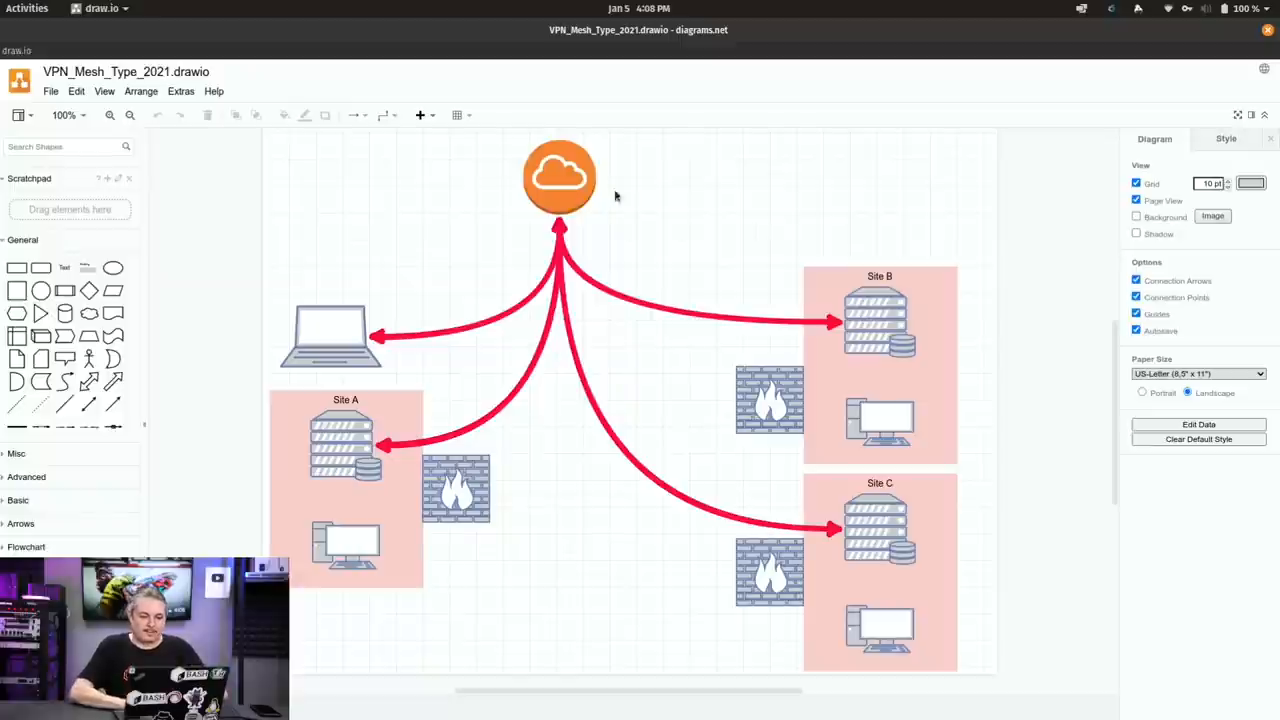
pyautogui.click(562, 178)
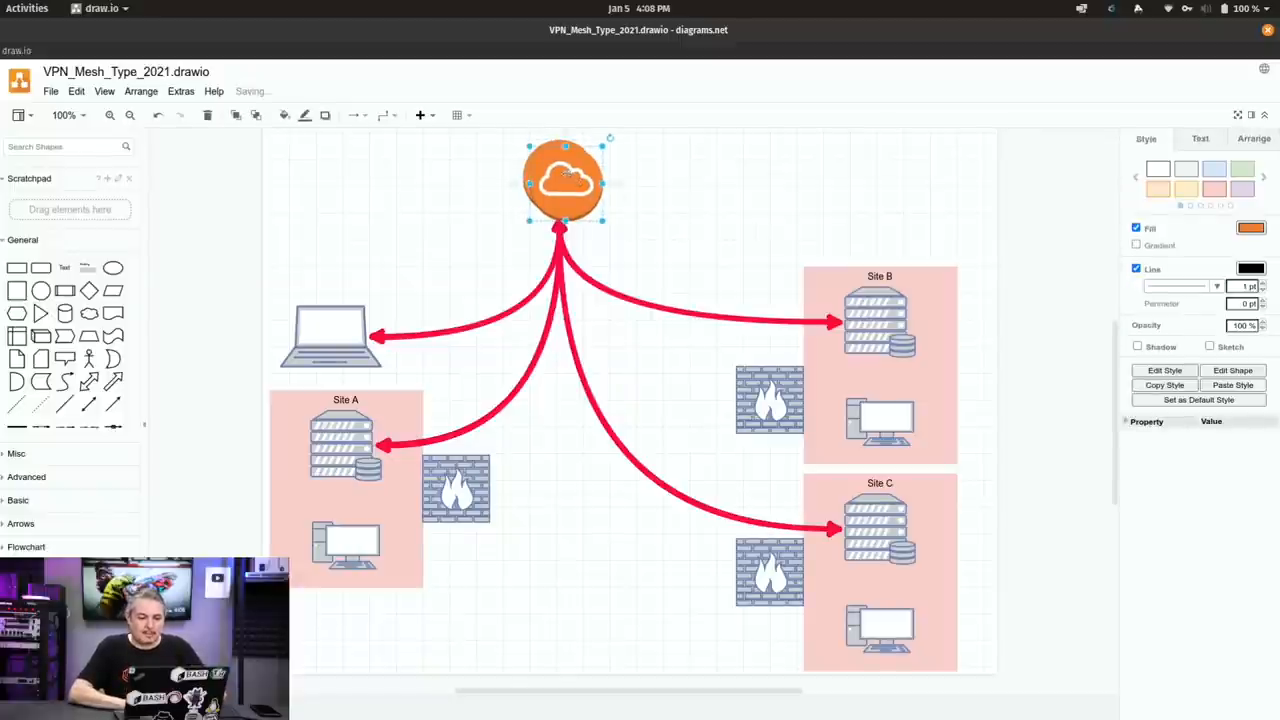
pyautogui.moveTo(563, 182); pyautogui.dragTo(573, 625)
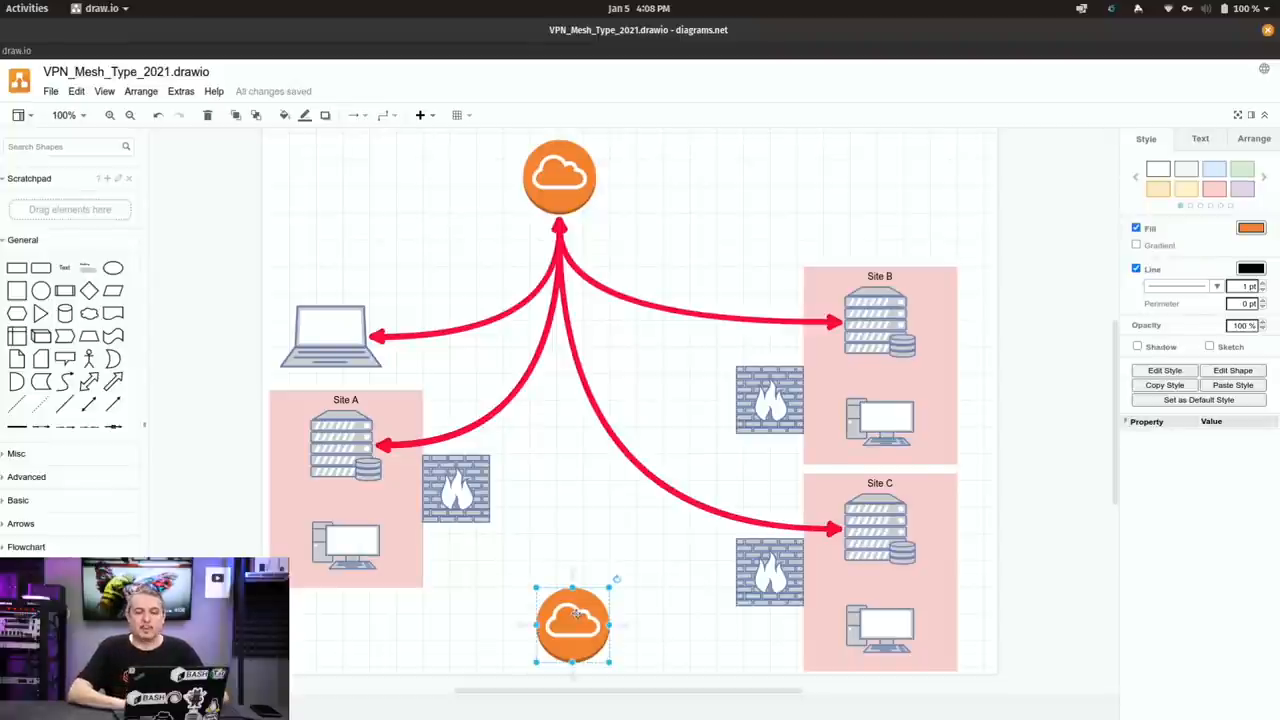
pyautogui.moveTo(585, 448)
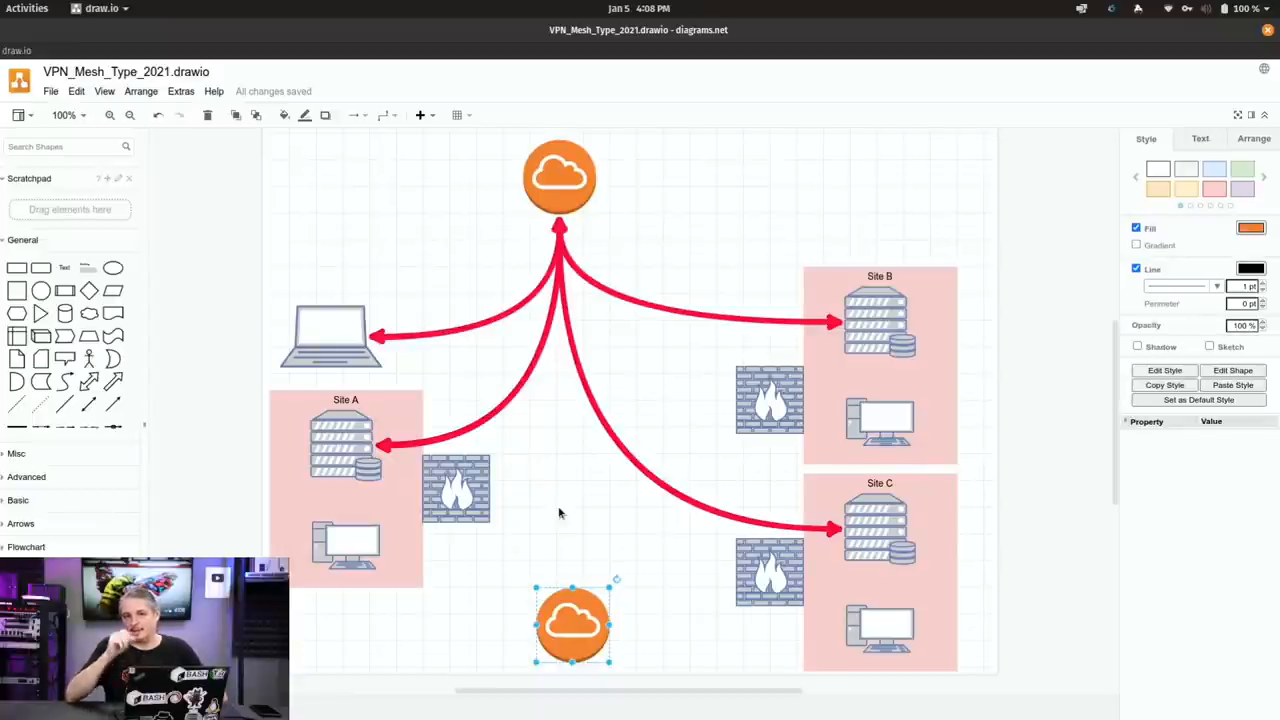
pyautogui.moveTo(430, 556)
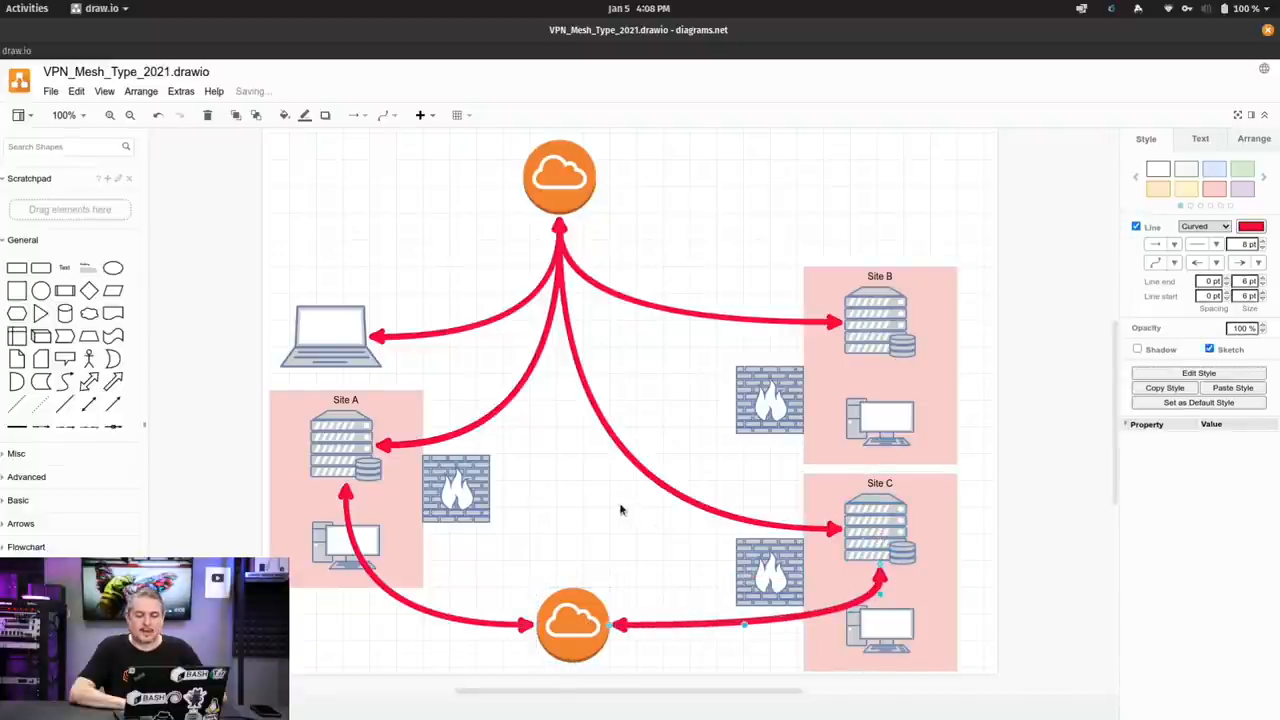
pyautogui.click(620, 510)
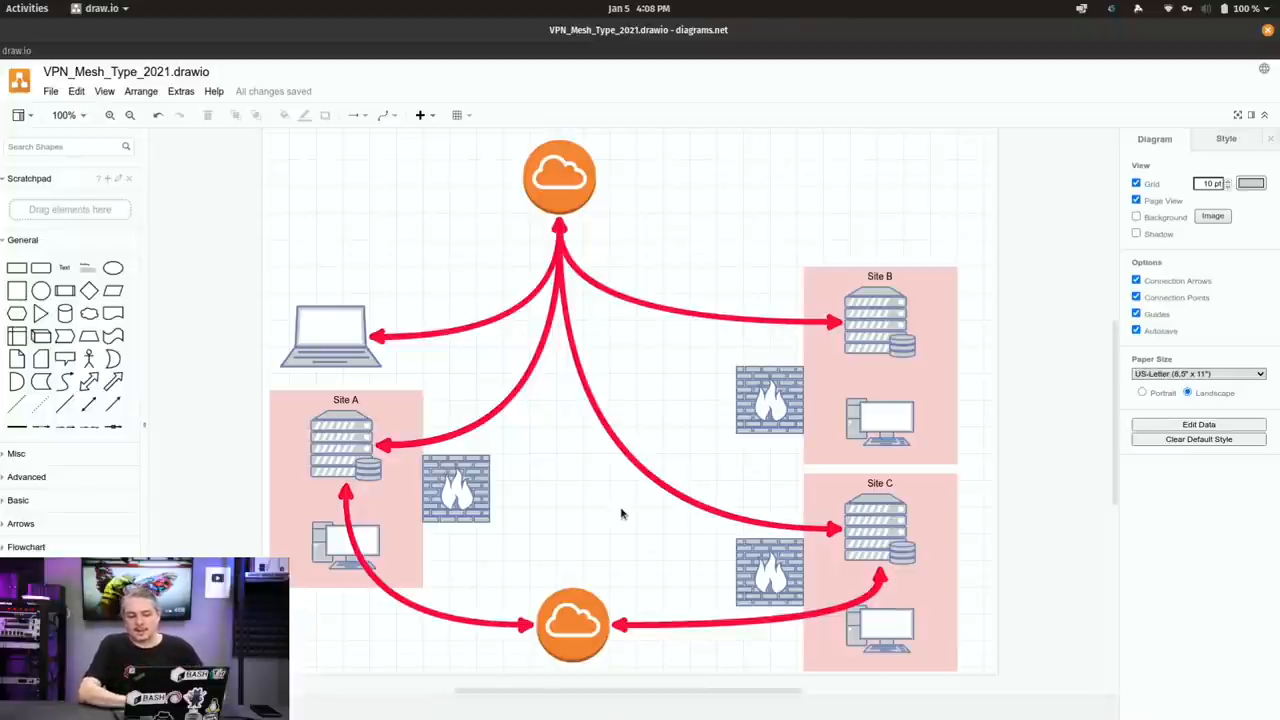
pyautogui.click(559, 177)
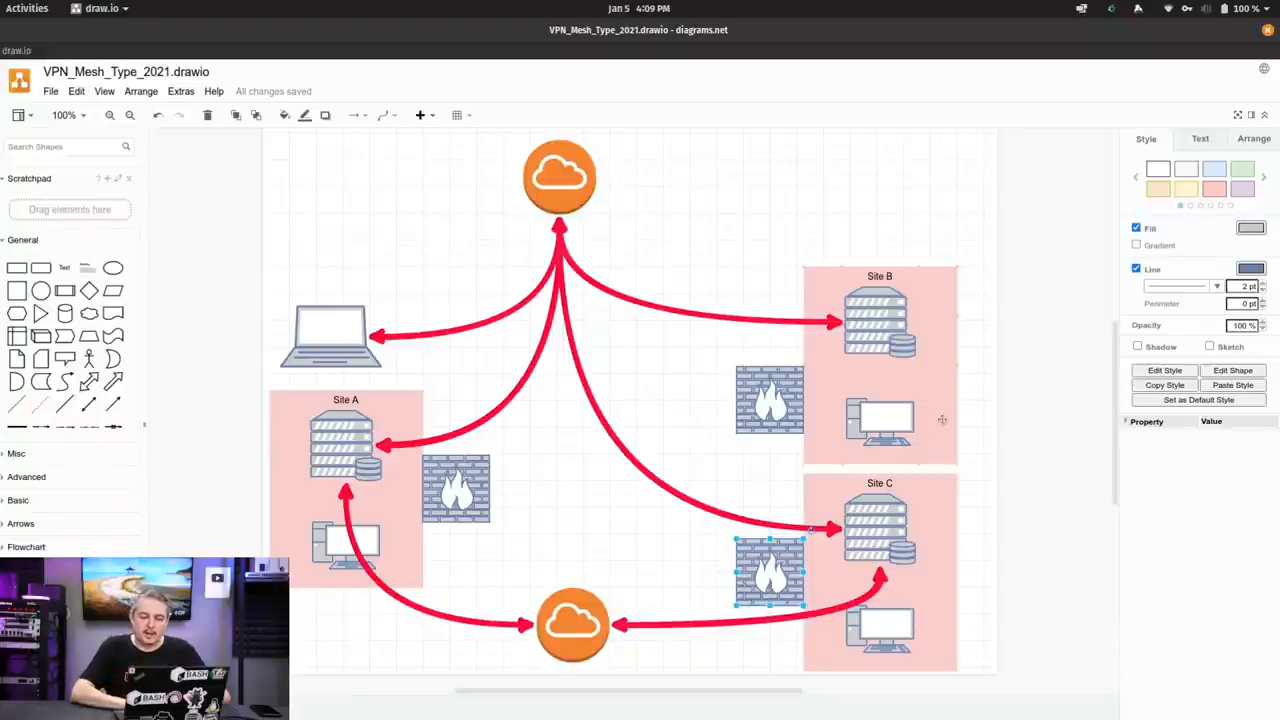
pyautogui.click(880, 350)
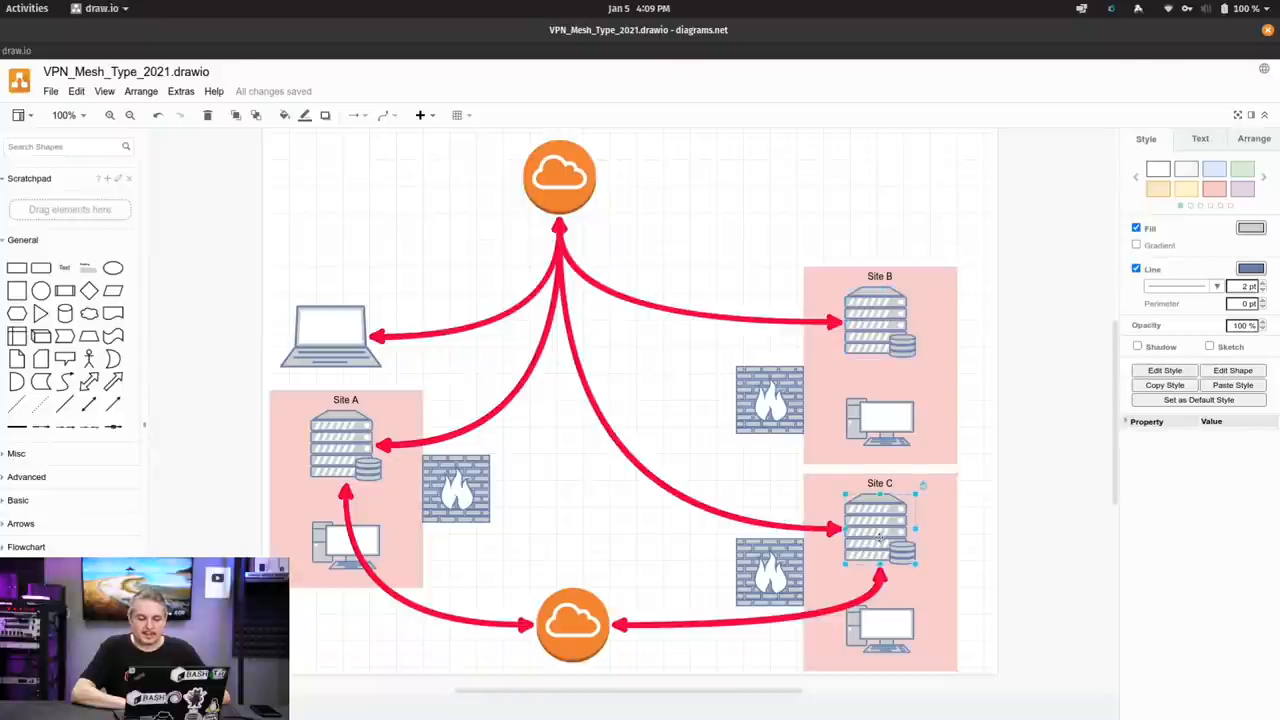
pyautogui.click(345, 445)
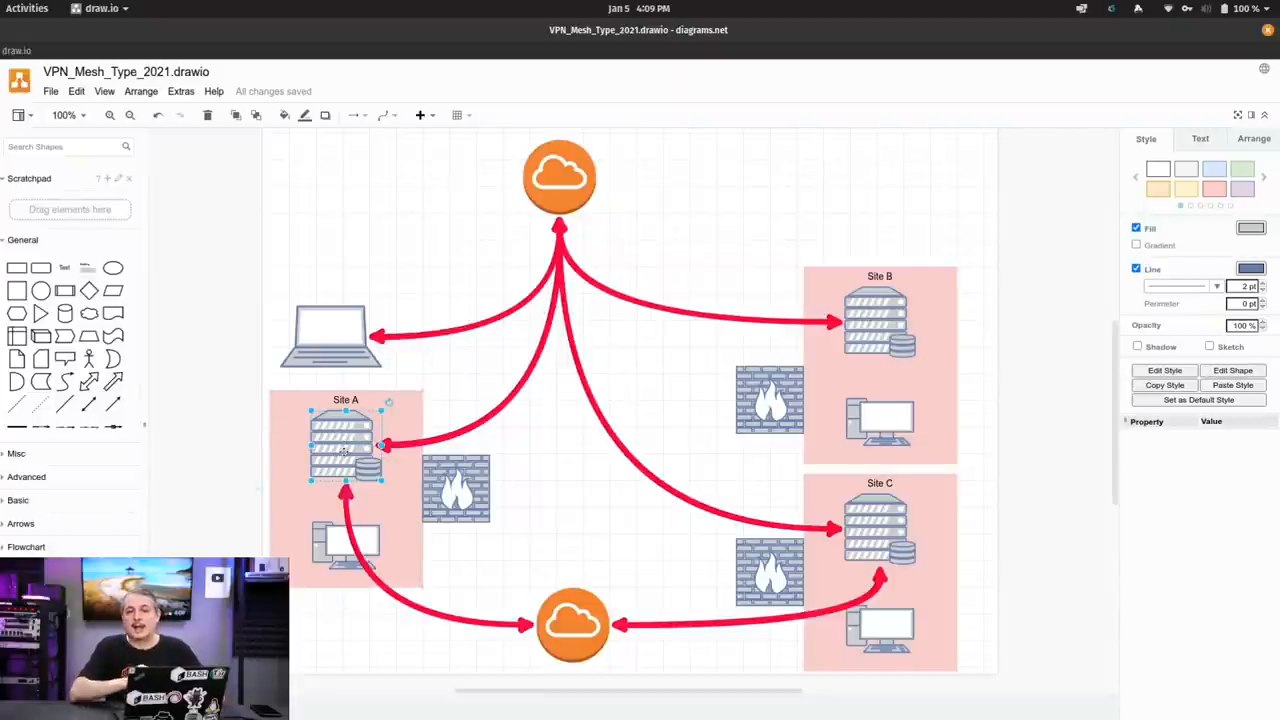
pyautogui.click(560, 505)
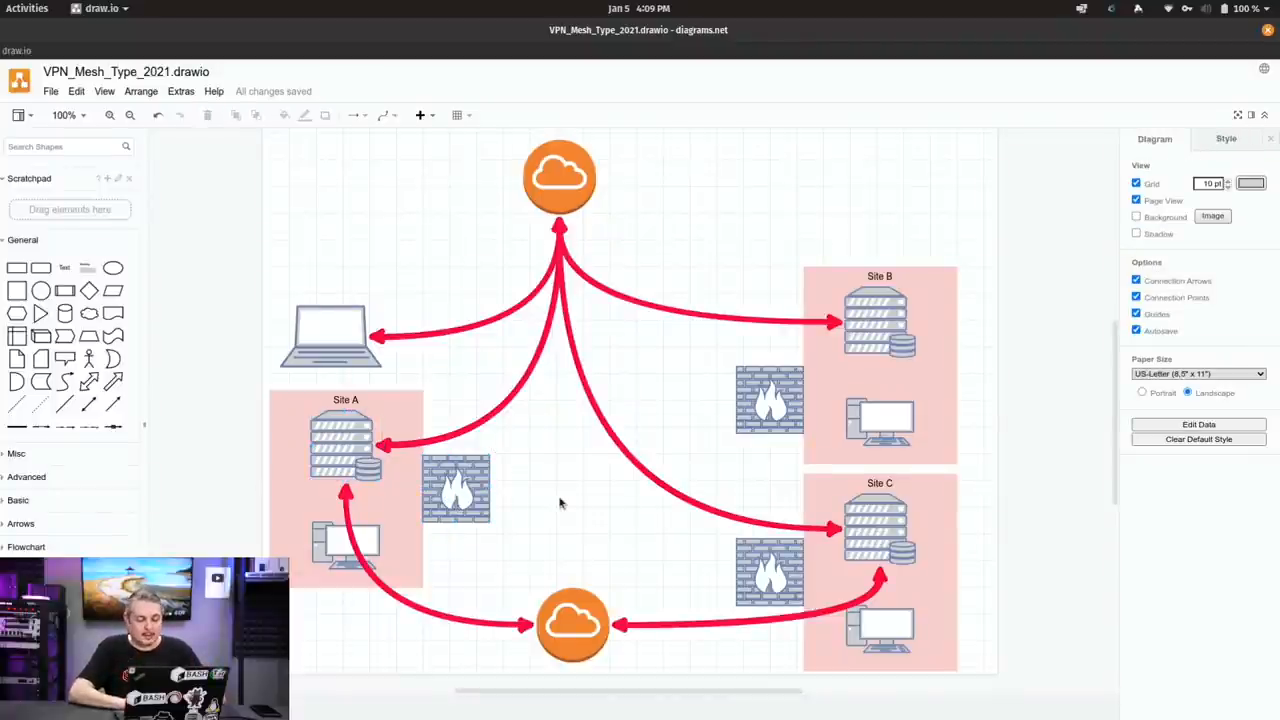
pyautogui.click(340, 440)
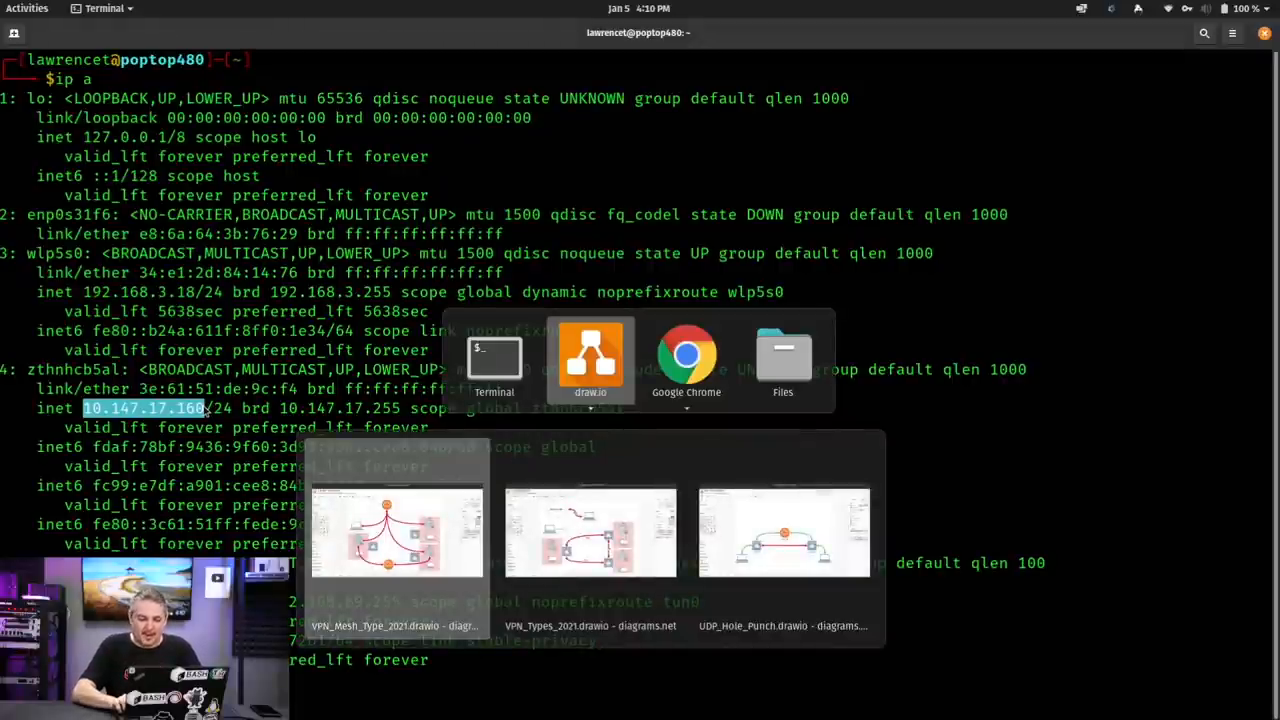
# - Pick the UDP_Hole_Punch diagram window from the app switcher
pyautogui.click(395, 532)
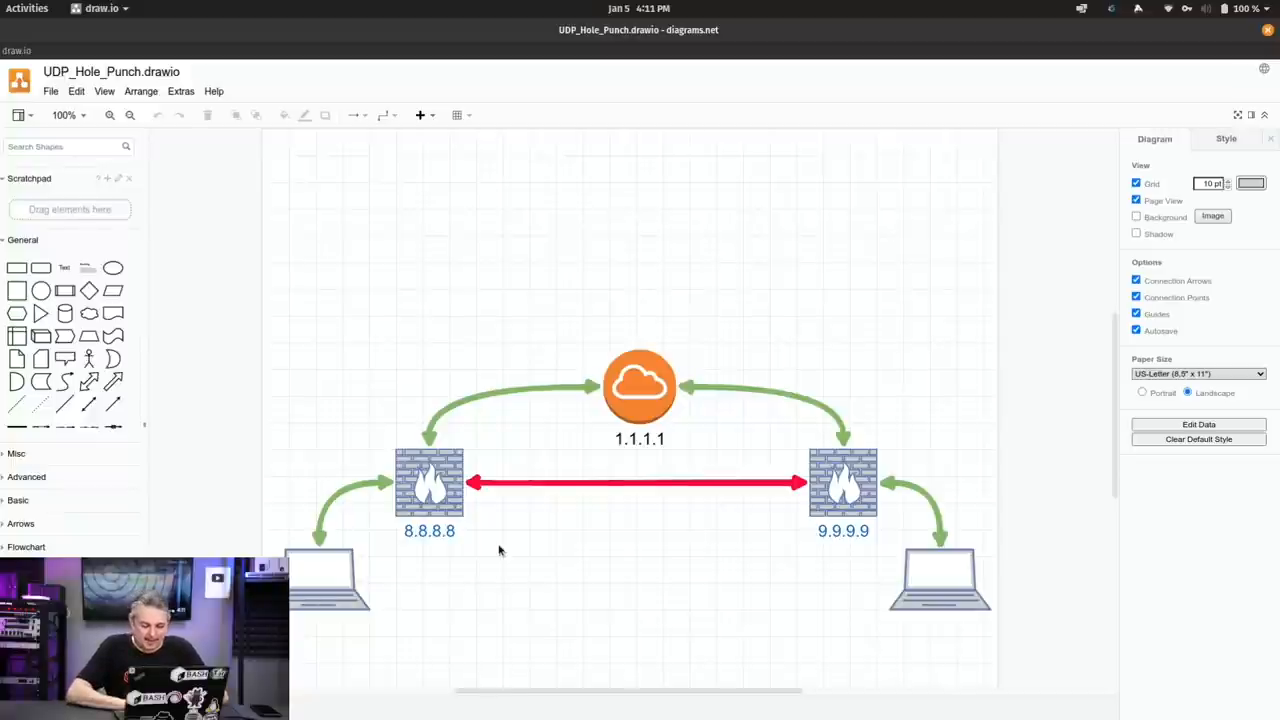
pyautogui.click(328, 590)
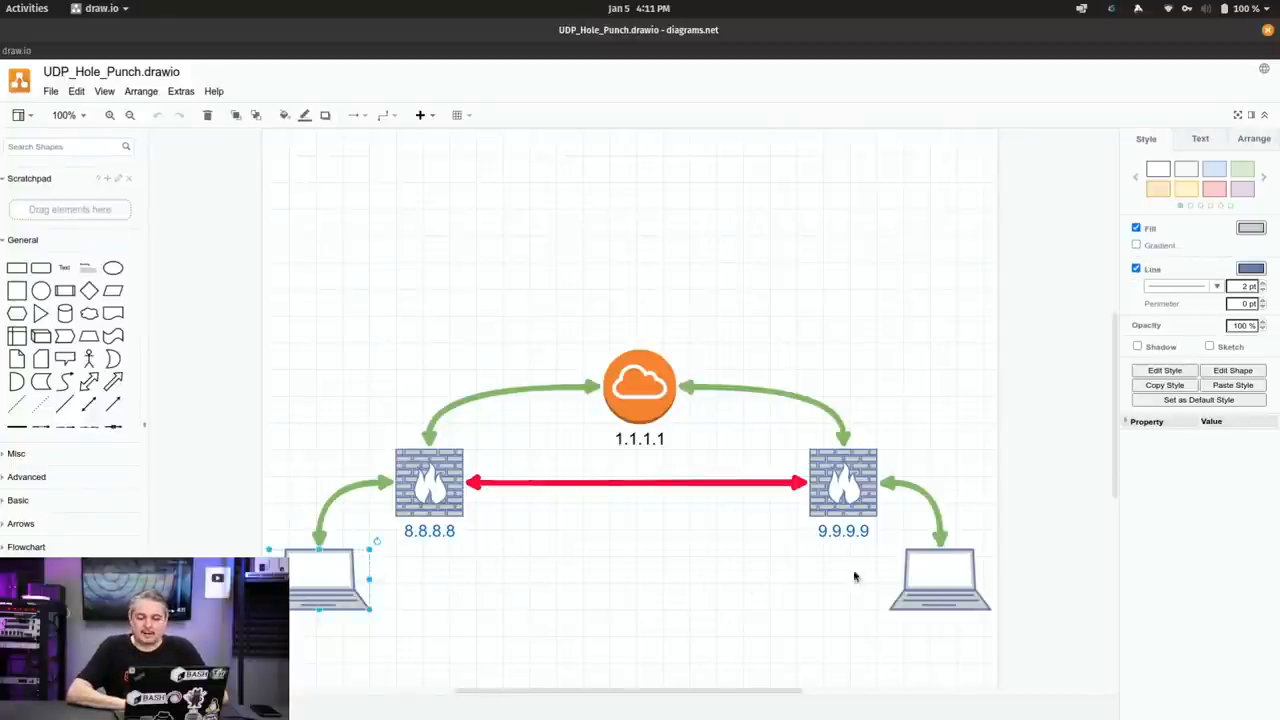
pyautogui.click(940, 595)
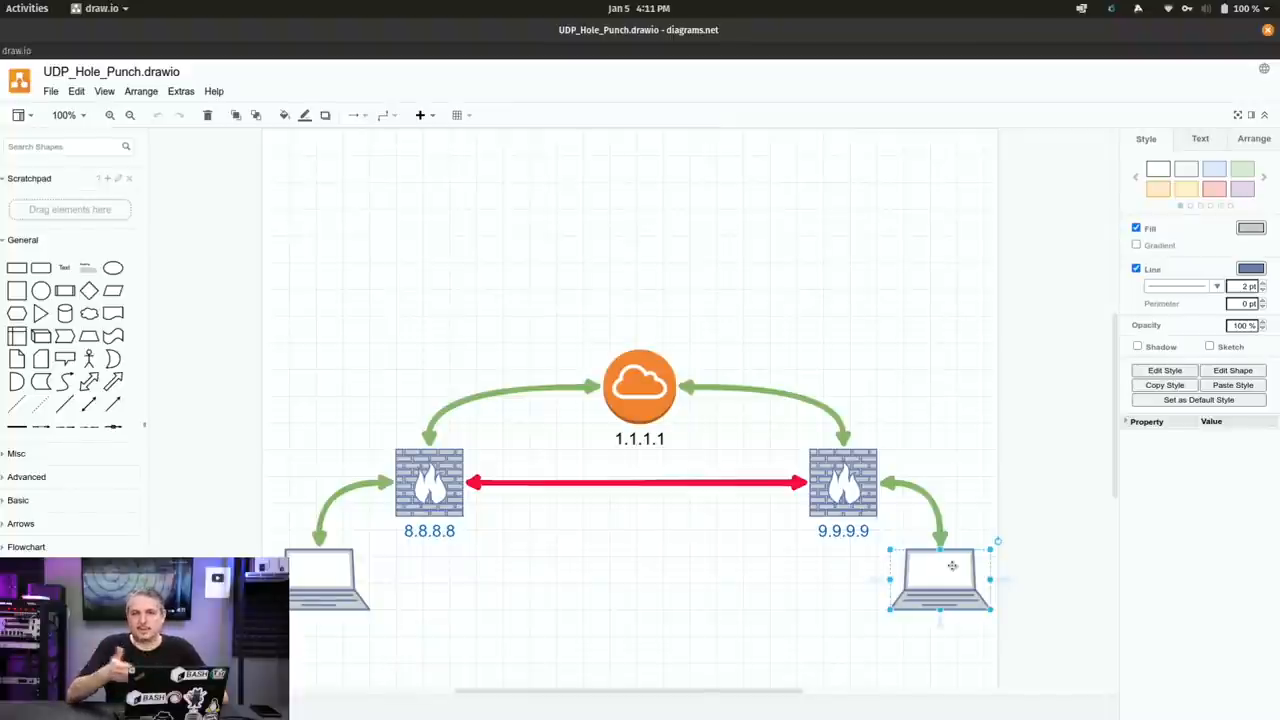
pyautogui.moveTo(385, 503)
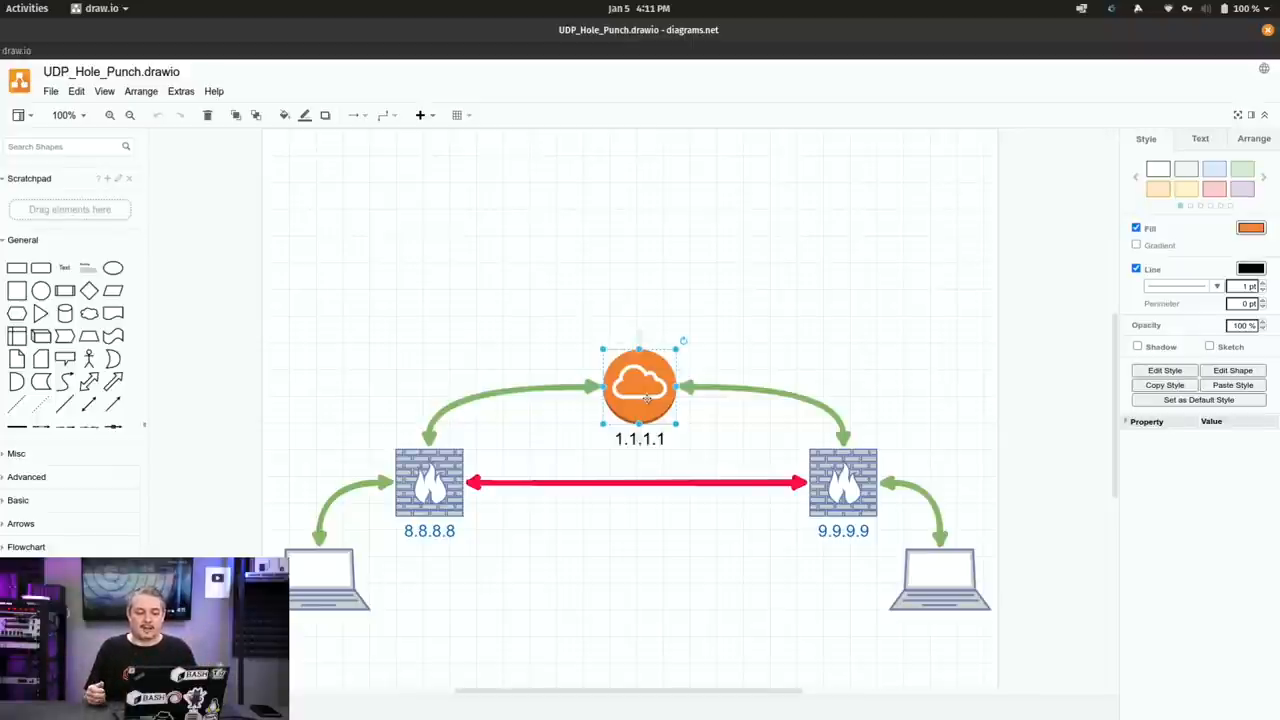
pyautogui.click(938, 593)
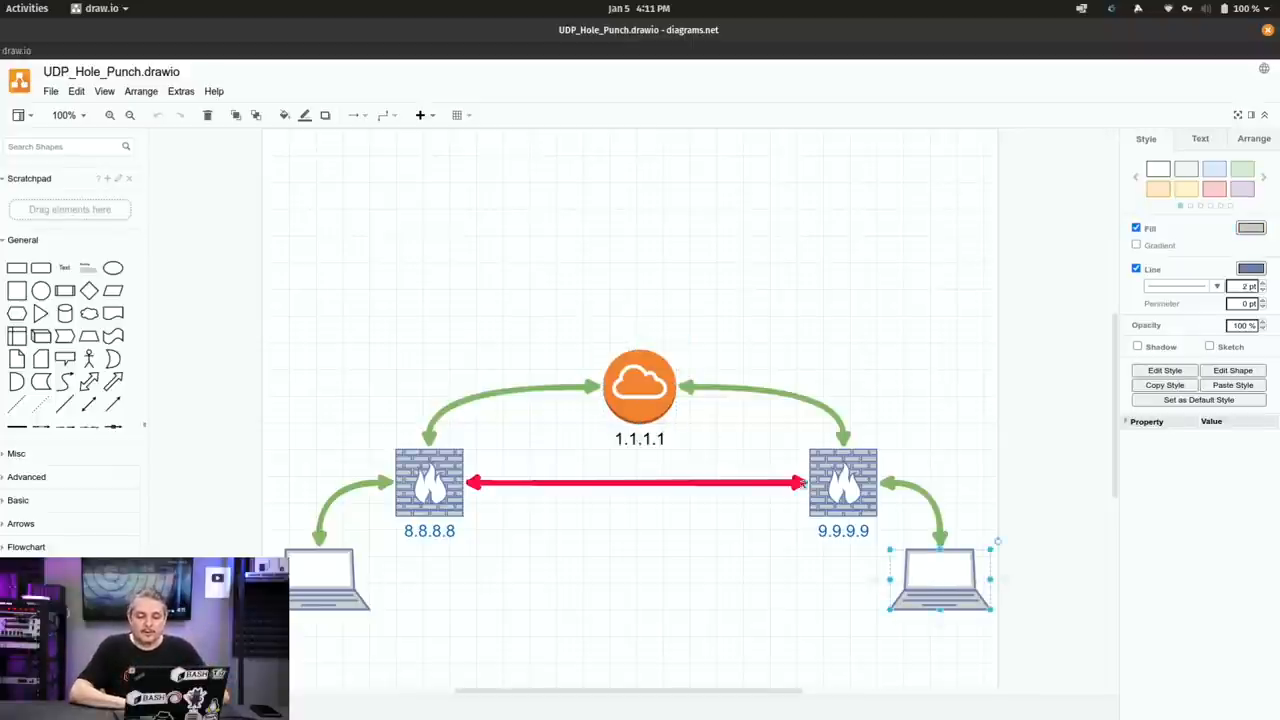
pyautogui.click(427, 492)
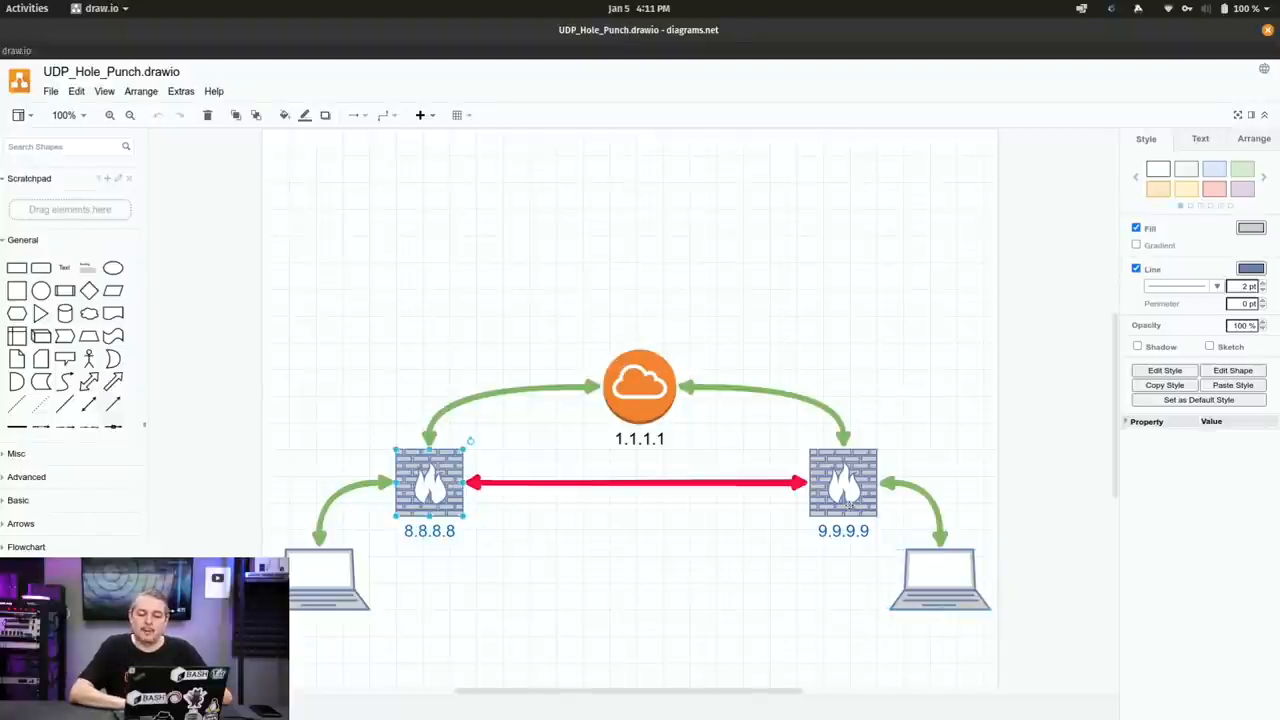
pyautogui.click(841, 485)
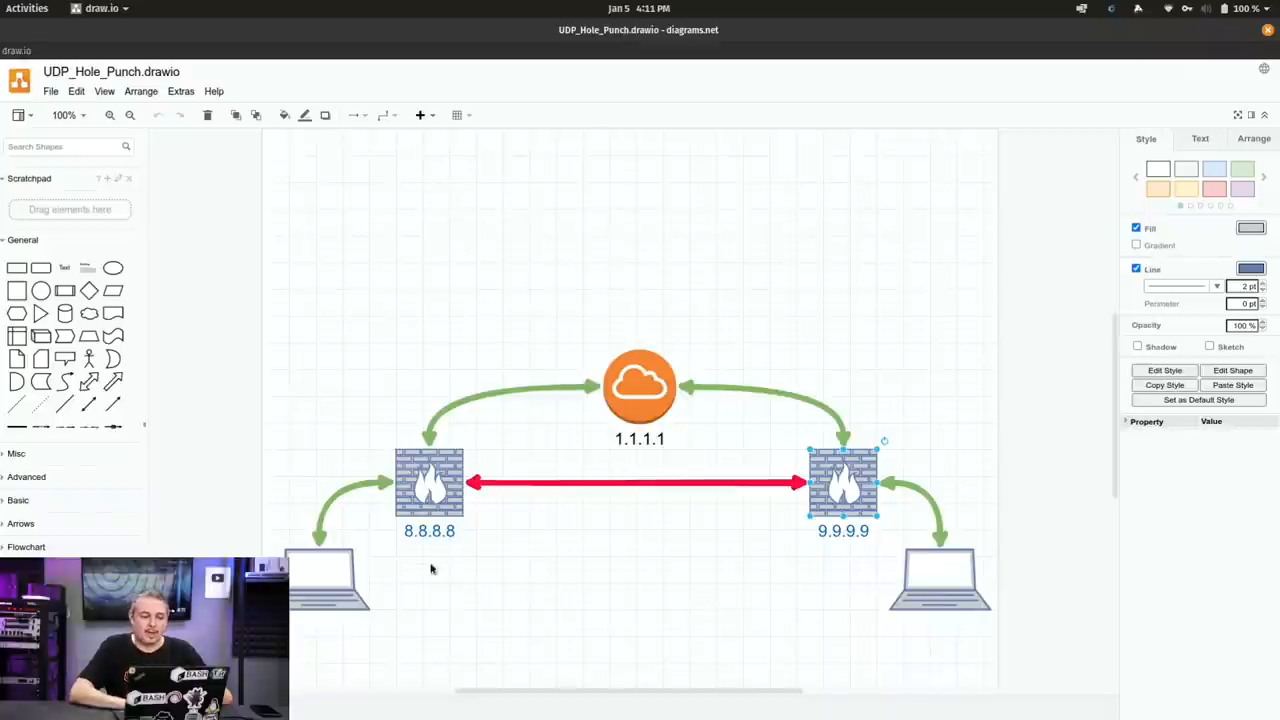
pyautogui.click(328, 593)
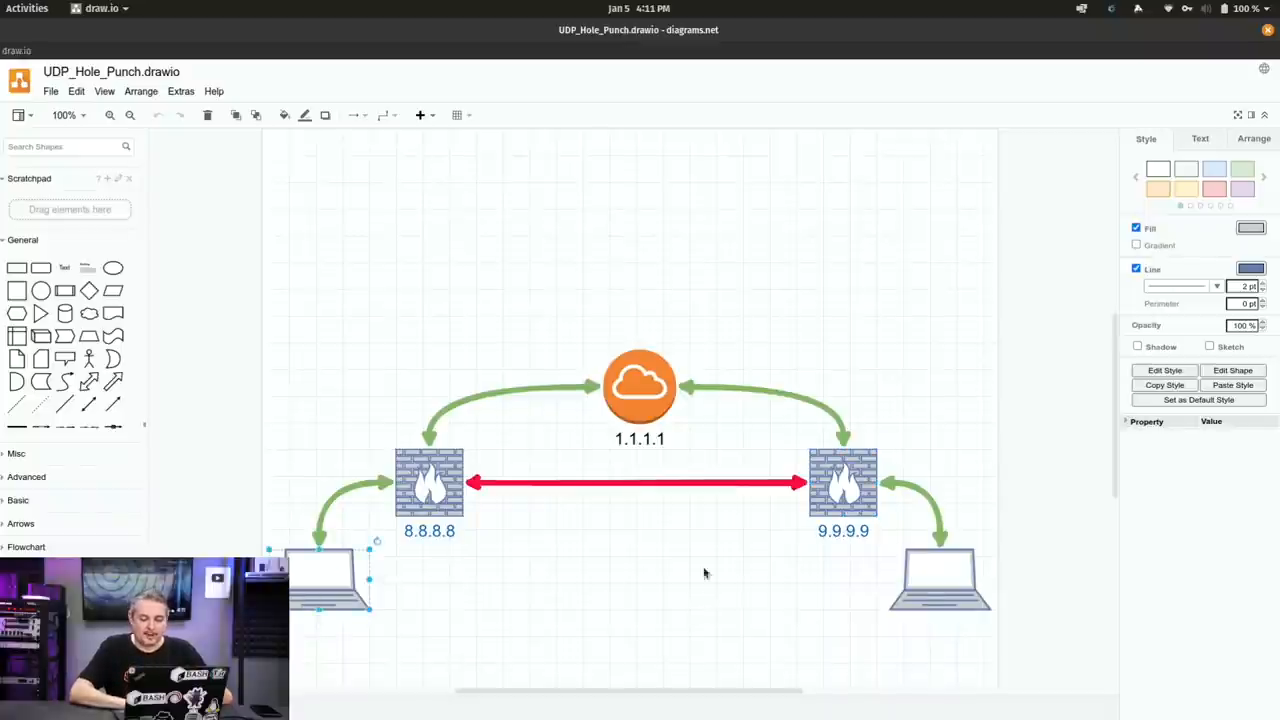
pyautogui.click(638, 387)
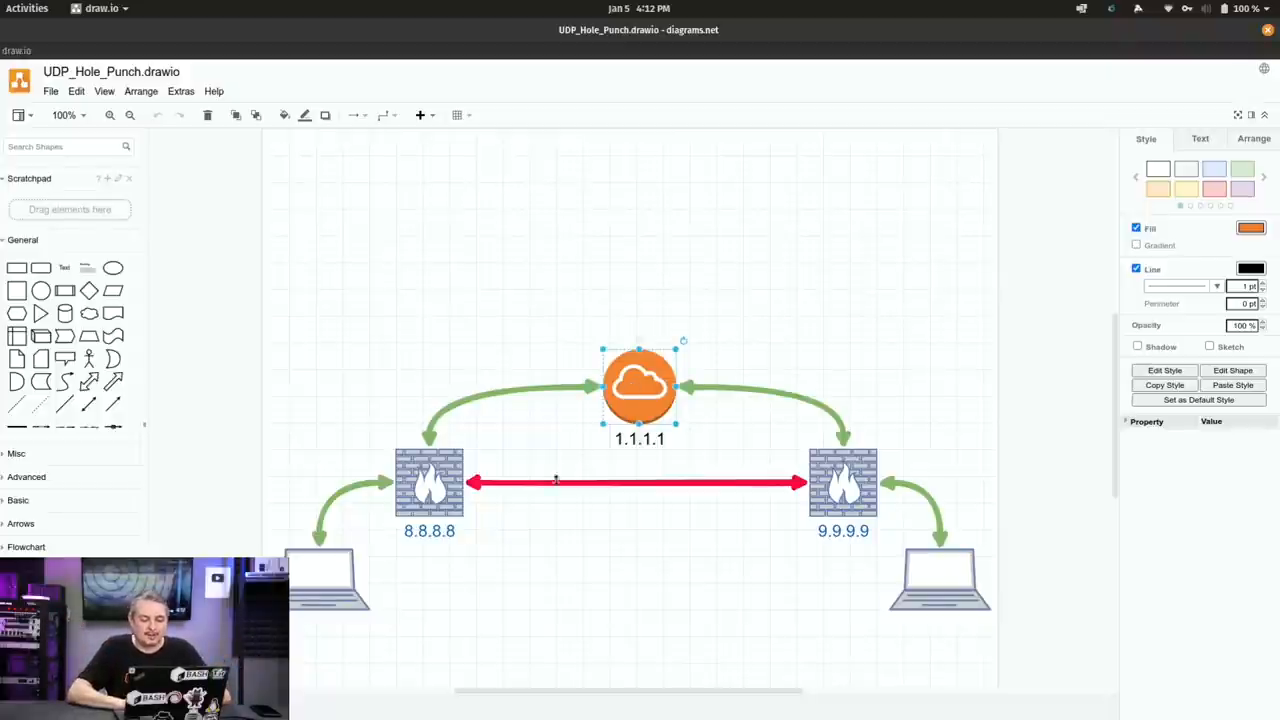
pyautogui.moveTo(531, 616)
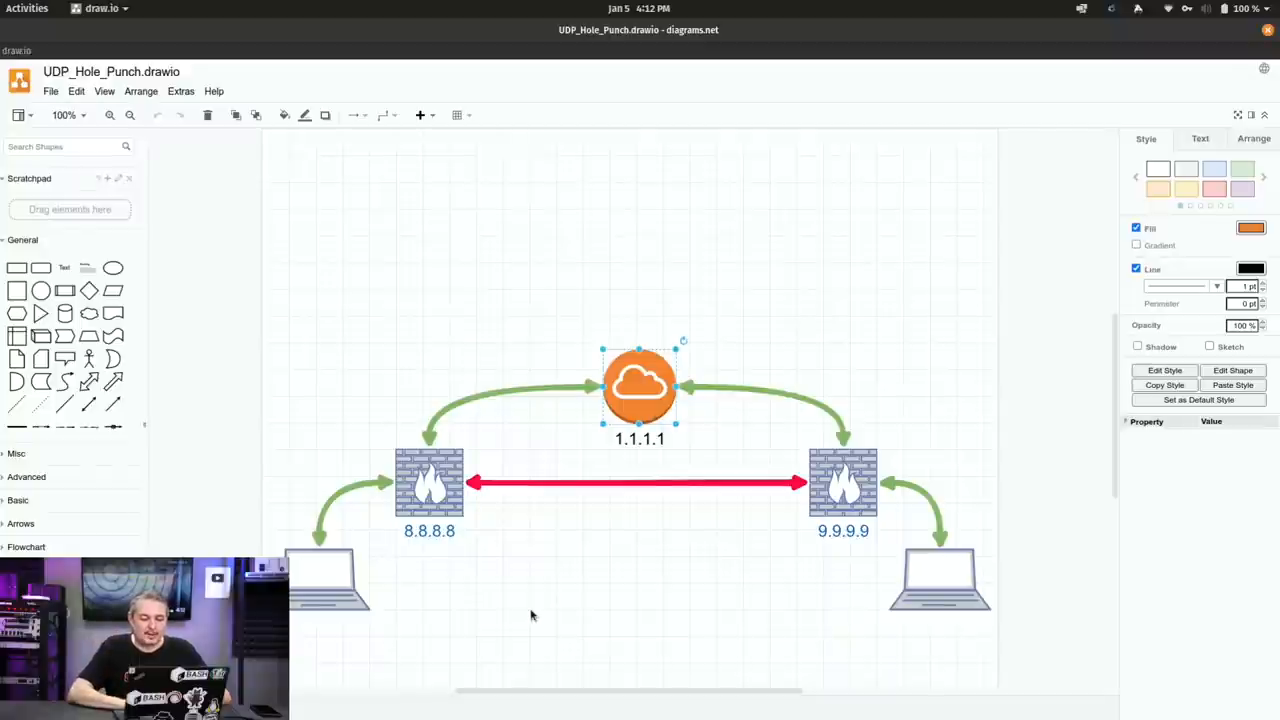
pyautogui.click(429, 493)
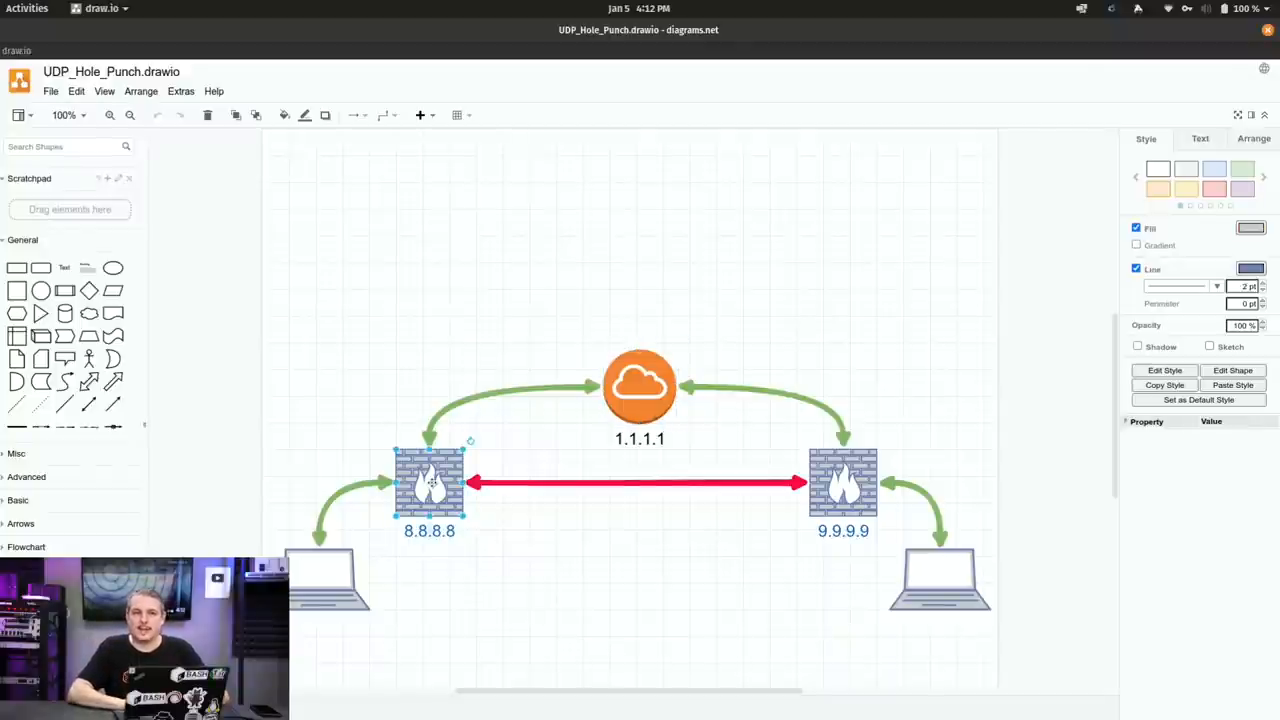
pyautogui.click(843, 486)
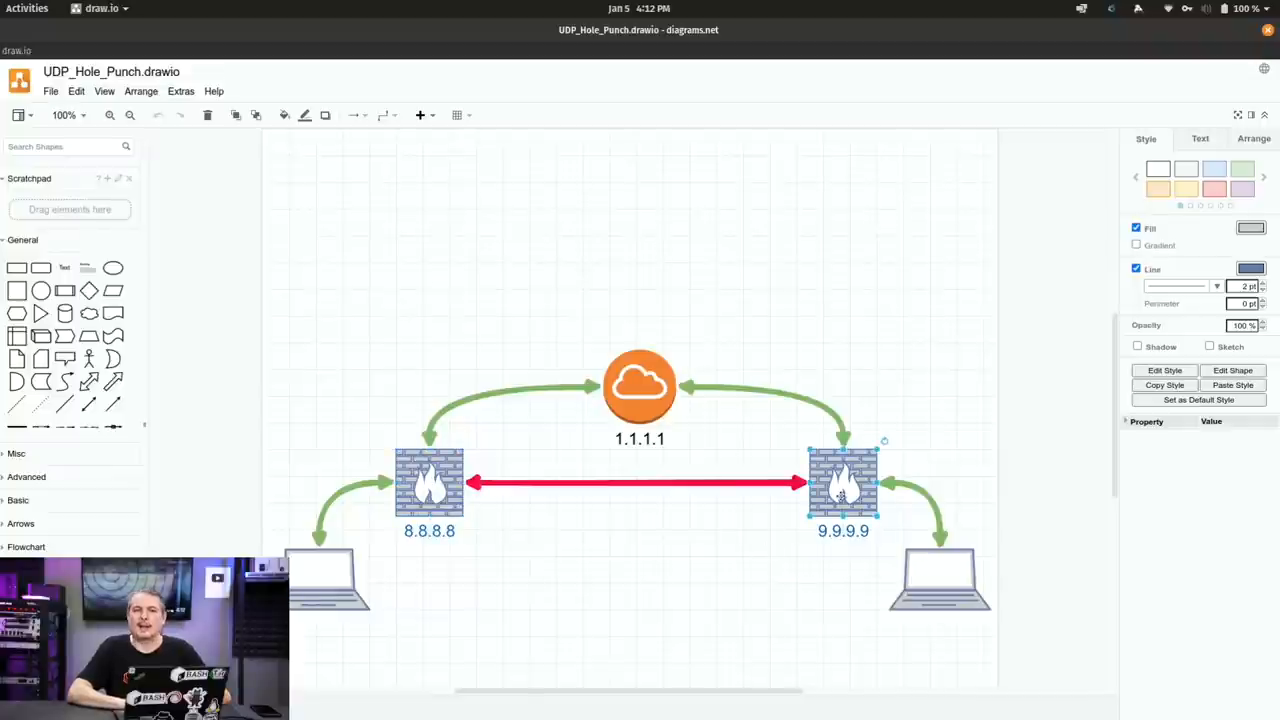
pyautogui.moveTo(567, 500)
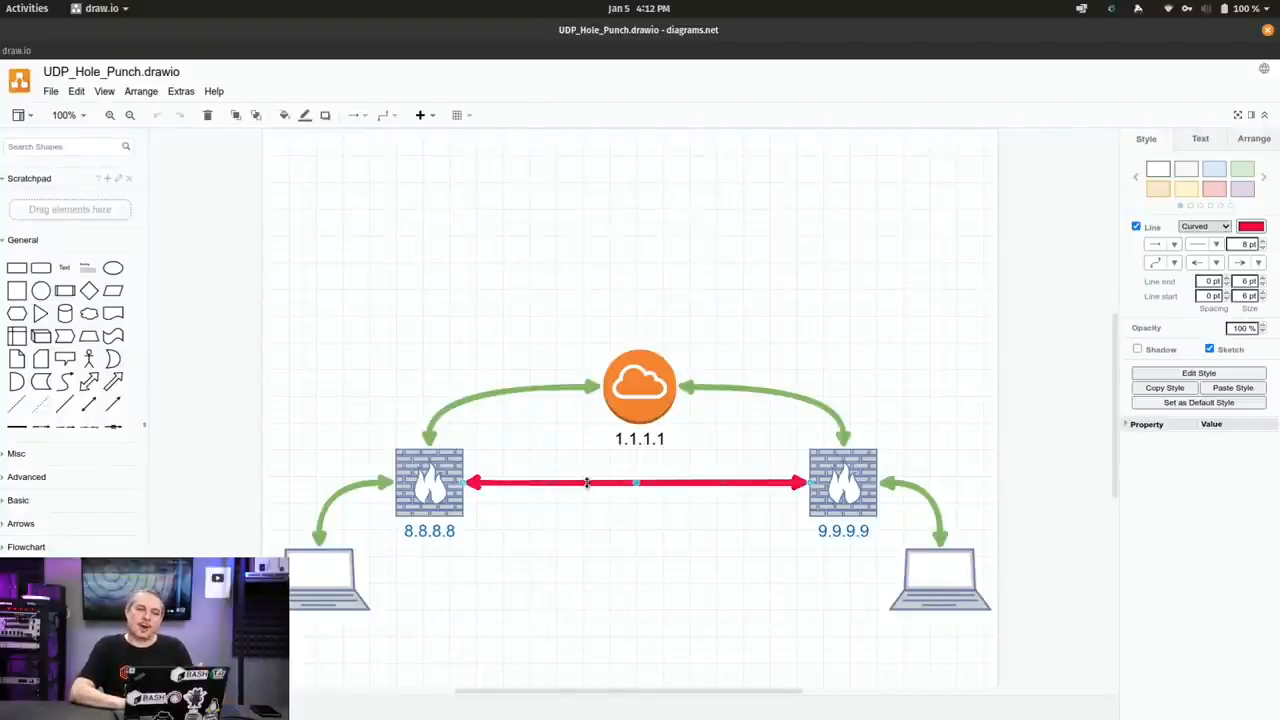
pyautogui.moveTo(534, 611)
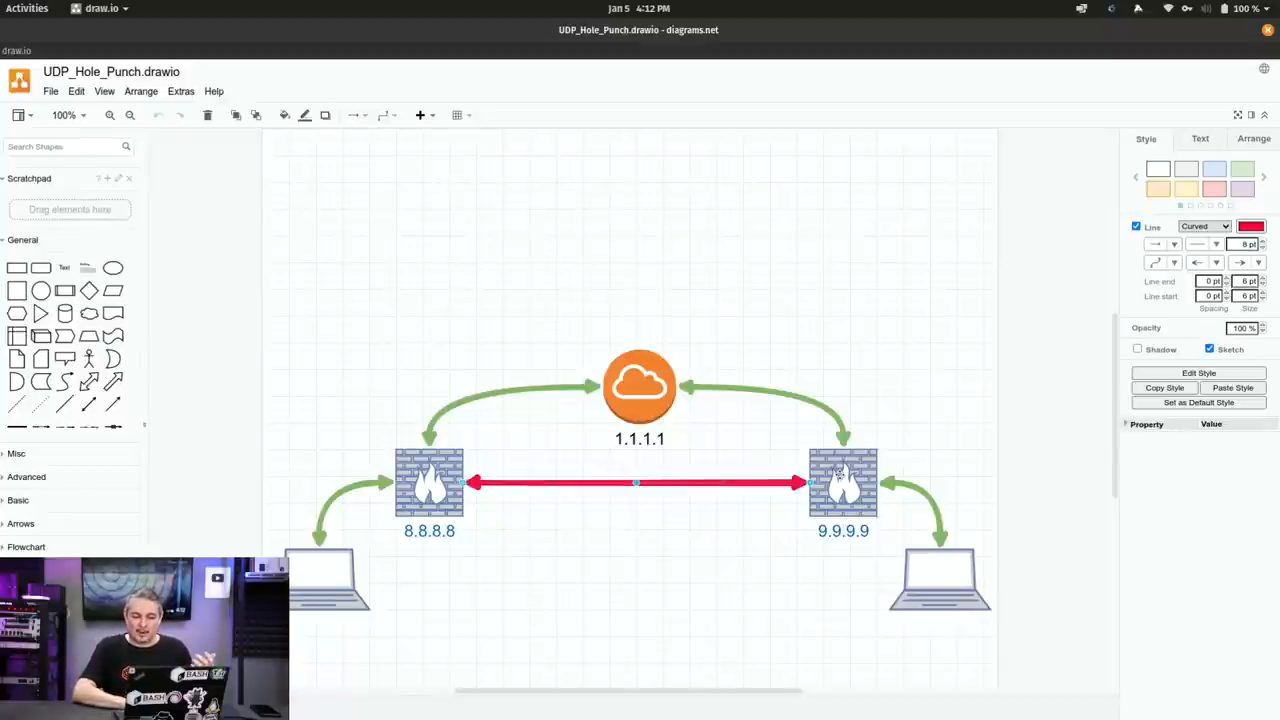
pyautogui.click(842, 485)
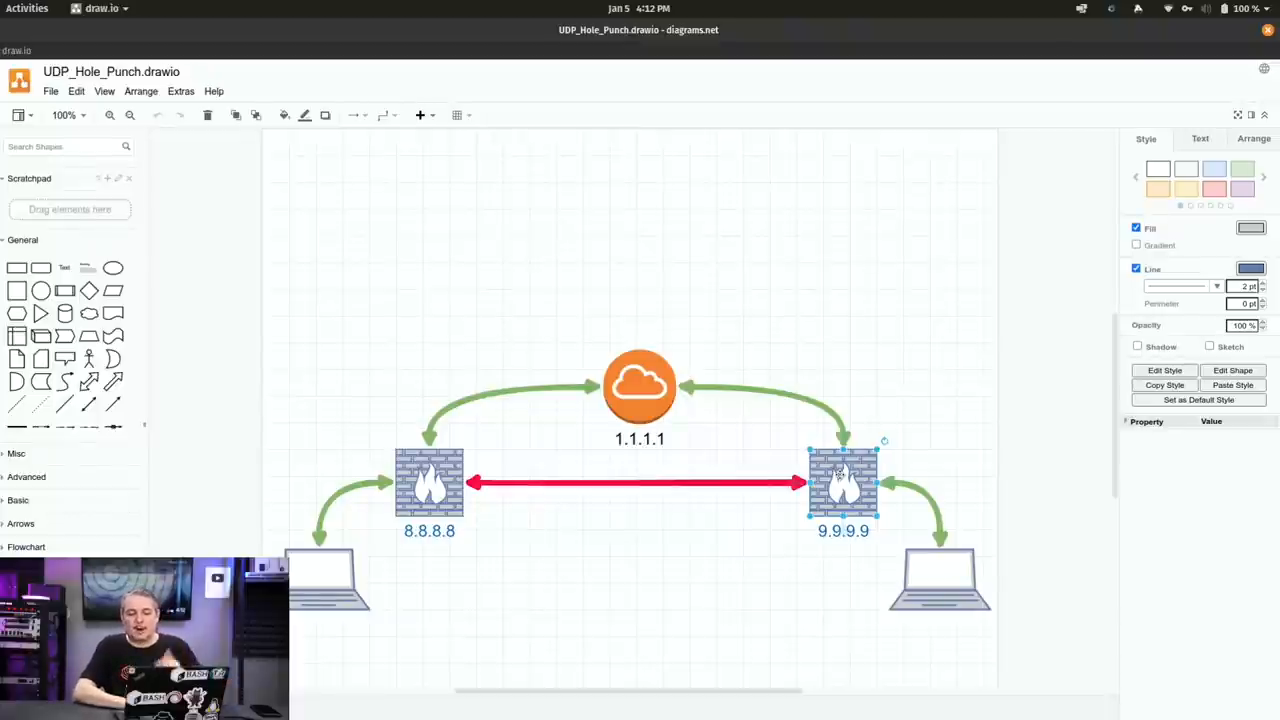
pyautogui.moveTo(894, 515)
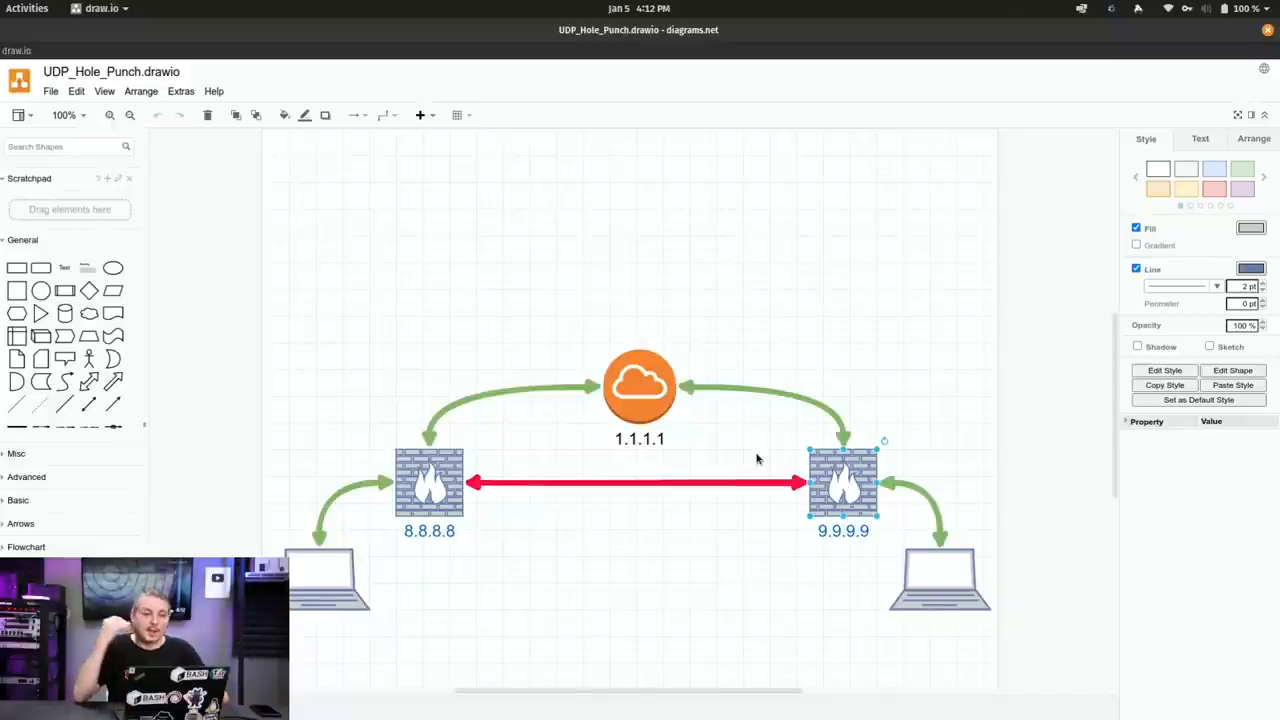
pyautogui.moveTo(311, 573)
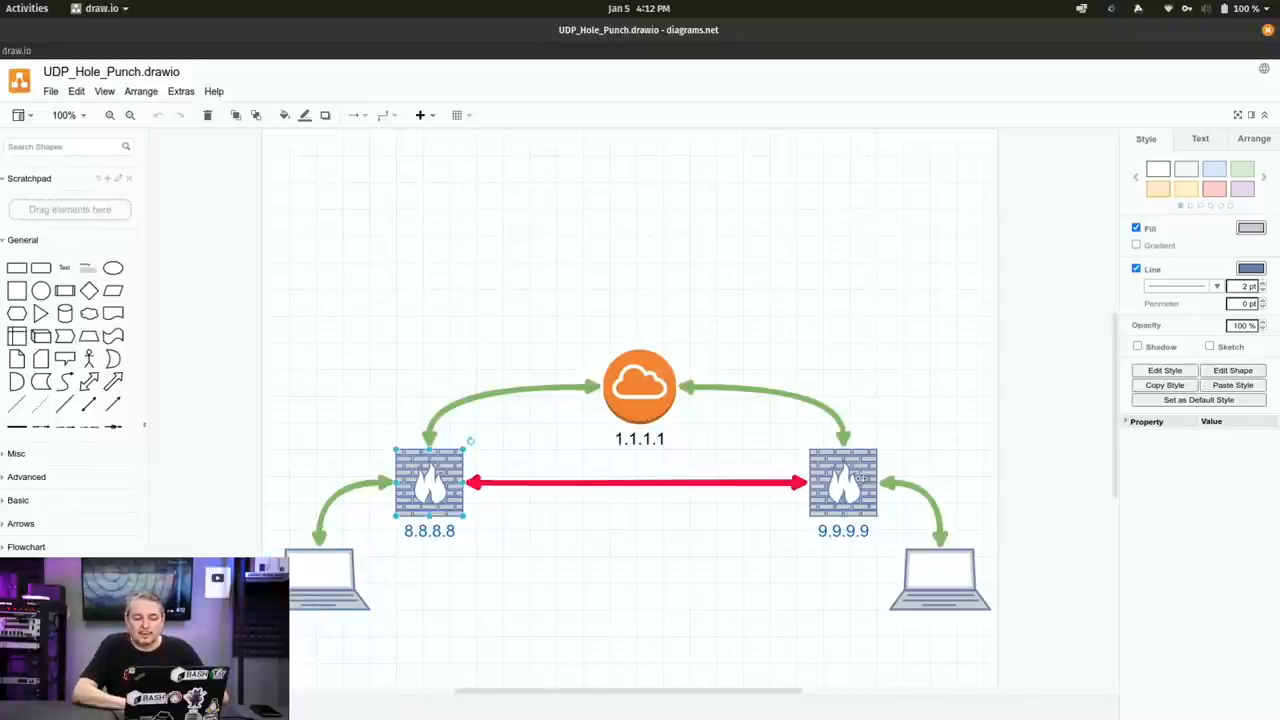
pyautogui.click(843, 483)
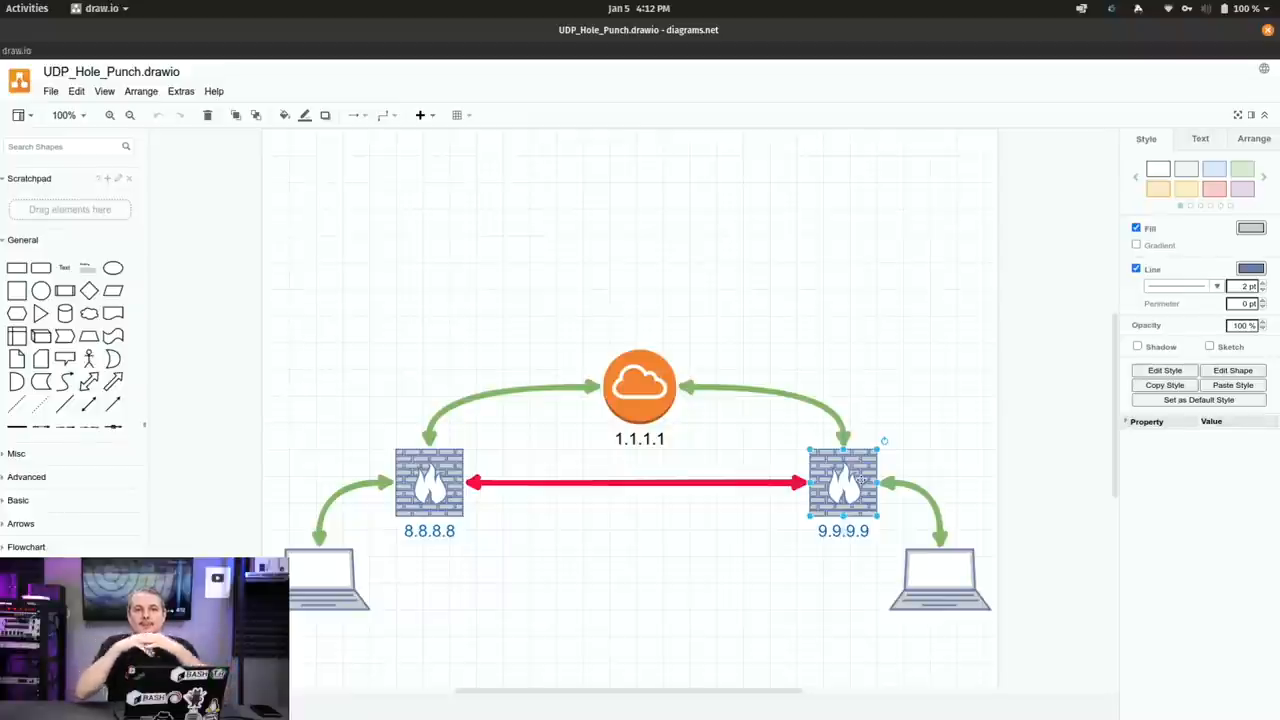
pyautogui.moveTo(676, 383)
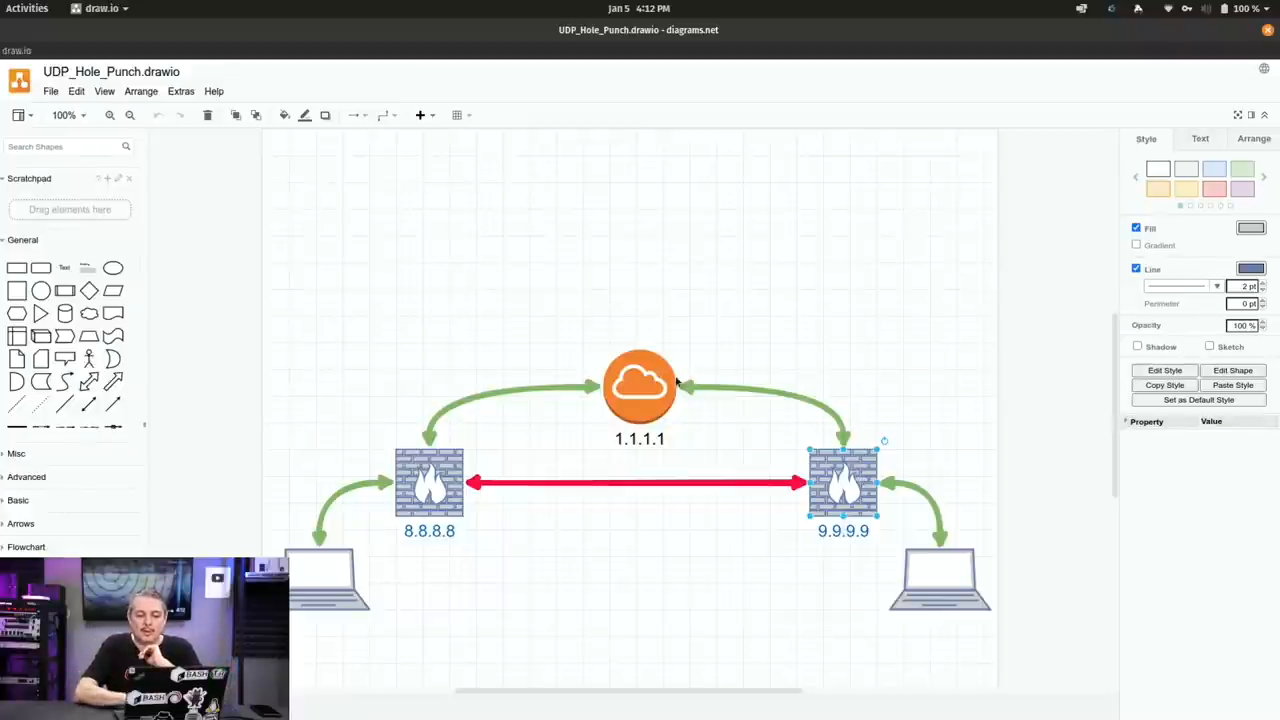
pyautogui.click(639, 385)
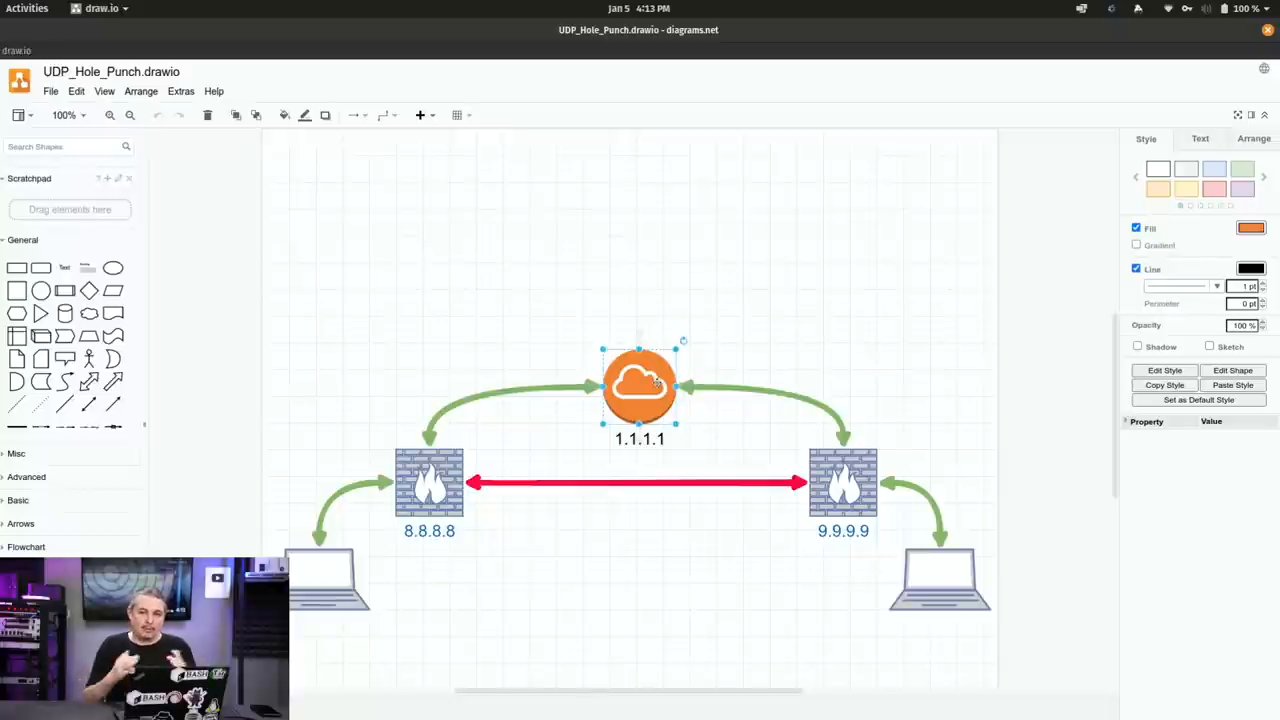
pyautogui.moveTo(675, 532)
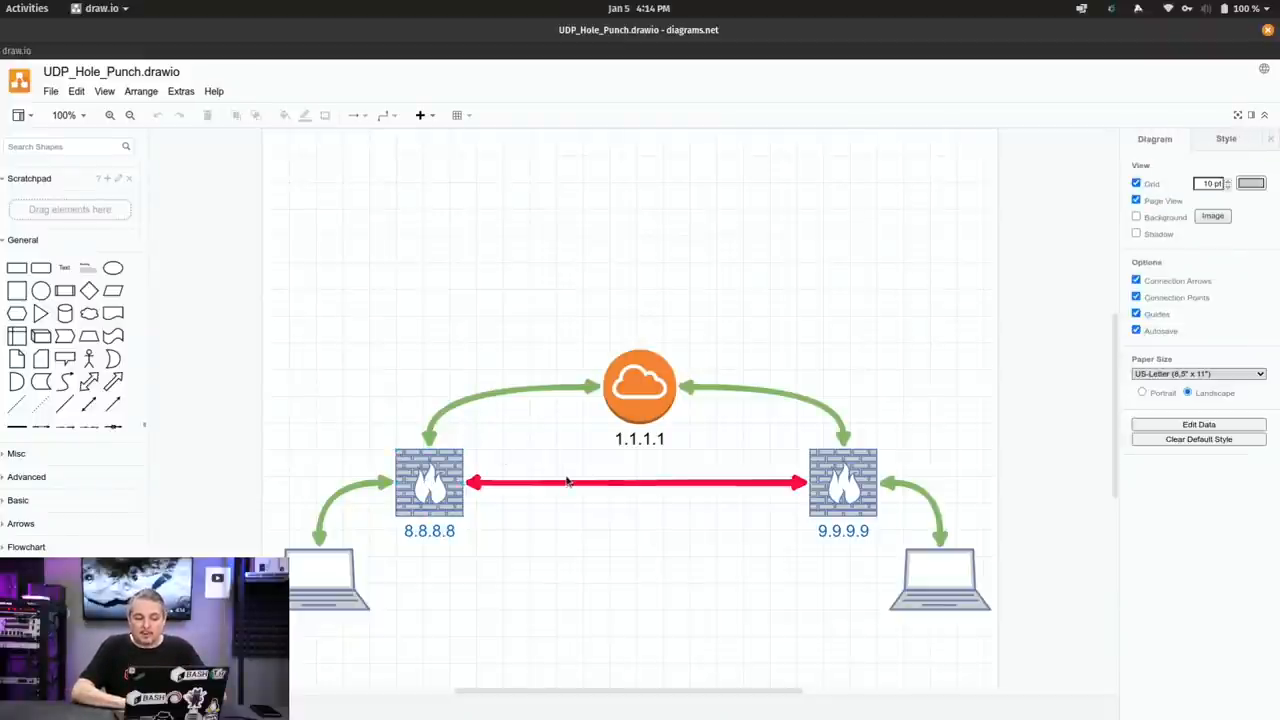
# - Duplicate the laptop below the 9.9.9.9 firewall and move the copy above it
pyautogui.click(568, 483)
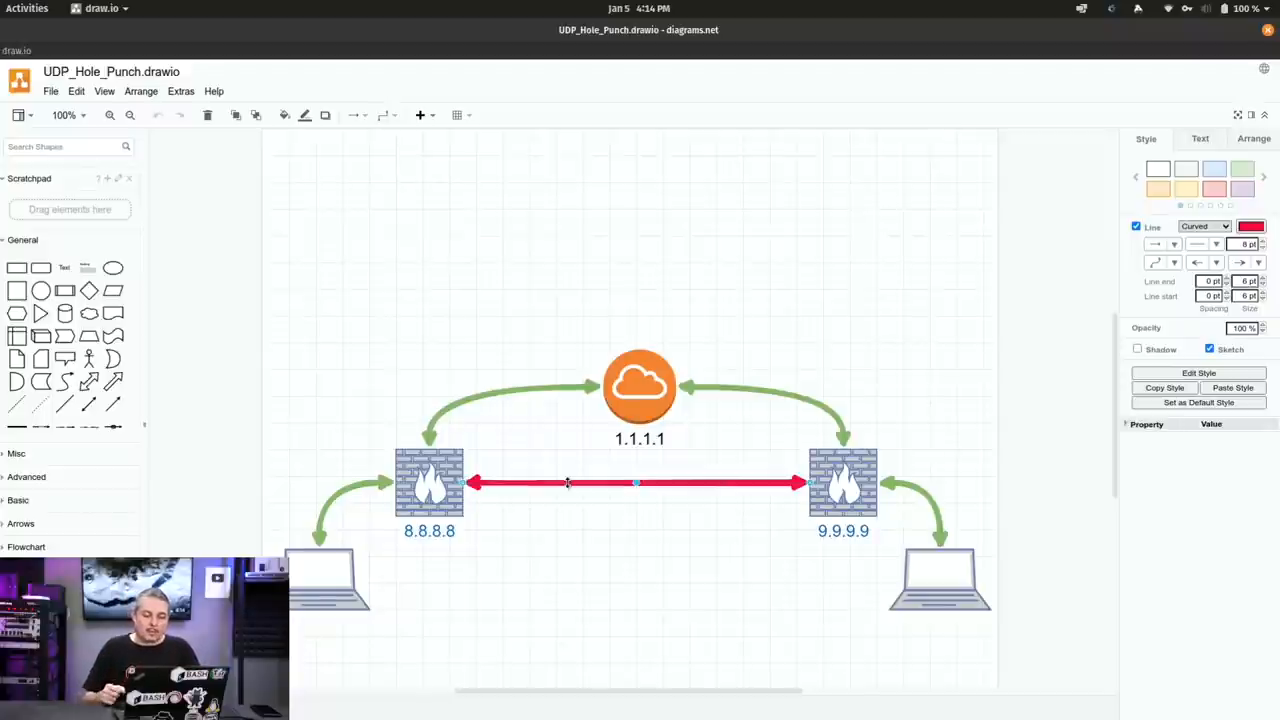
pyautogui.moveTo(950, 569)
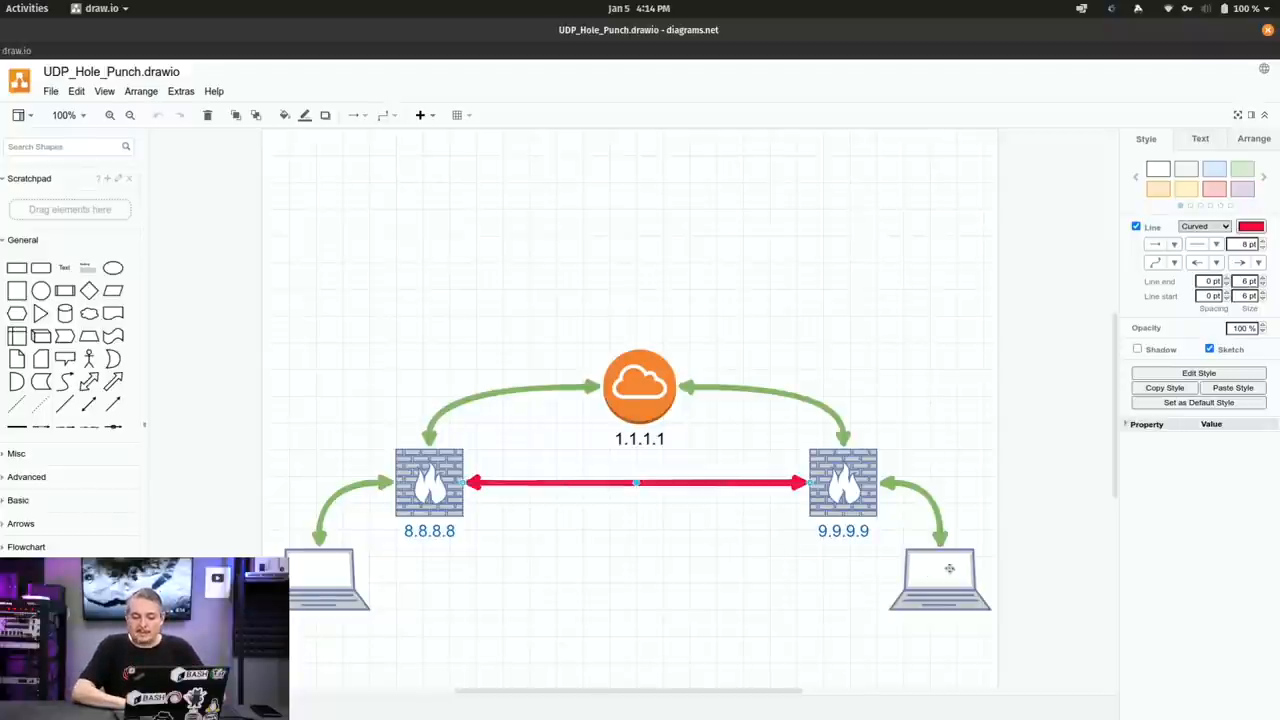
pyautogui.click(945, 578)
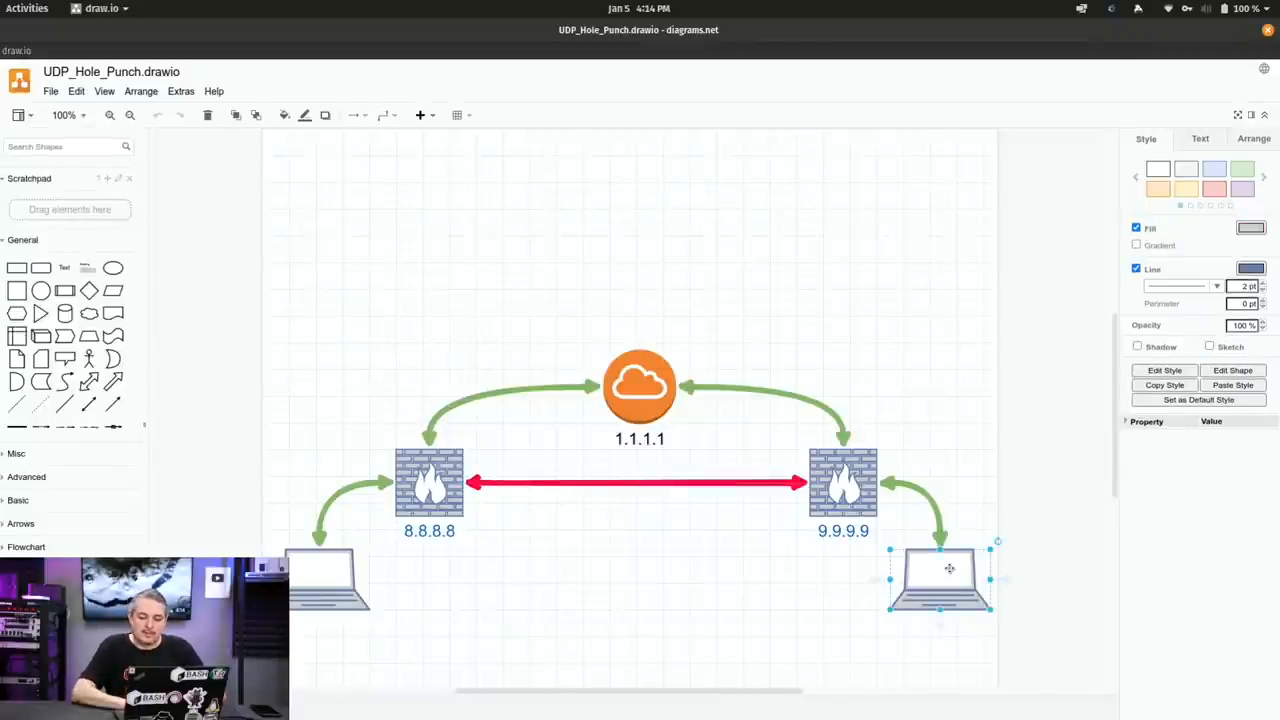
pyautogui.moveTo(940, 578); pyautogui.dragTo(945, 585)
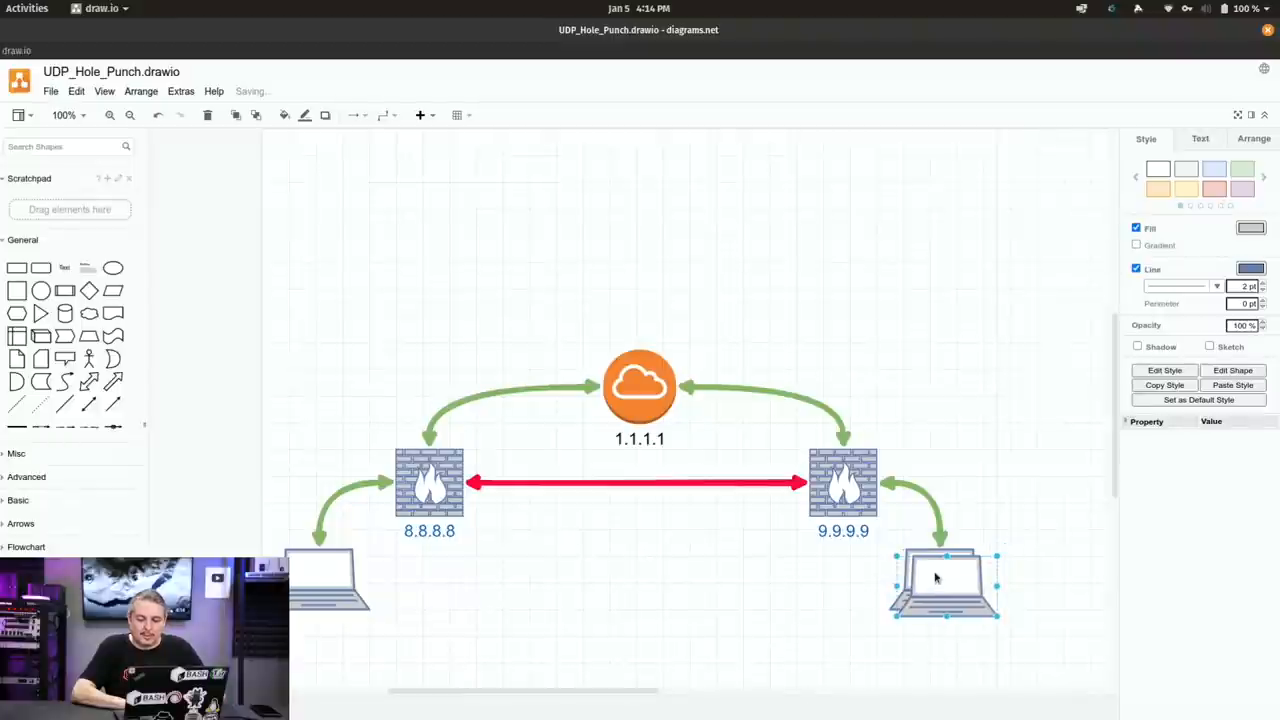
pyautogui.moveTo(945, 580); pyautogui.dragTo(940, 350)
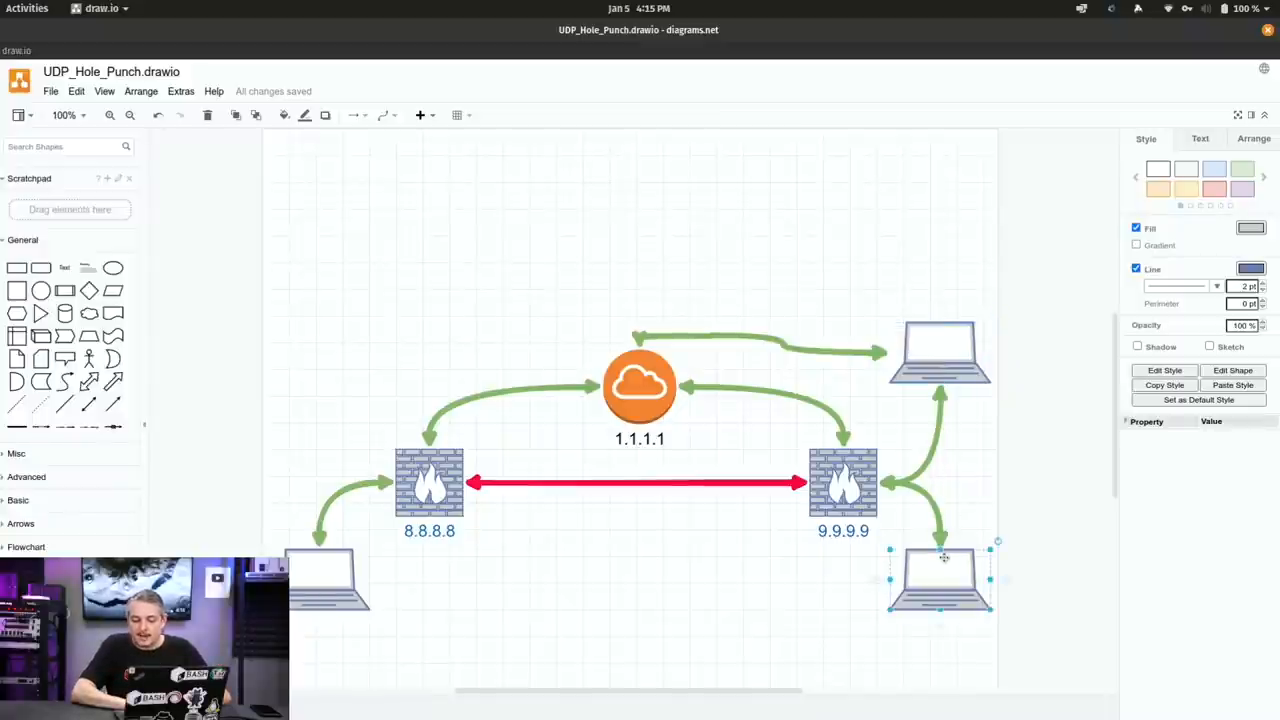
pyautogui.moveTo(906, 471)
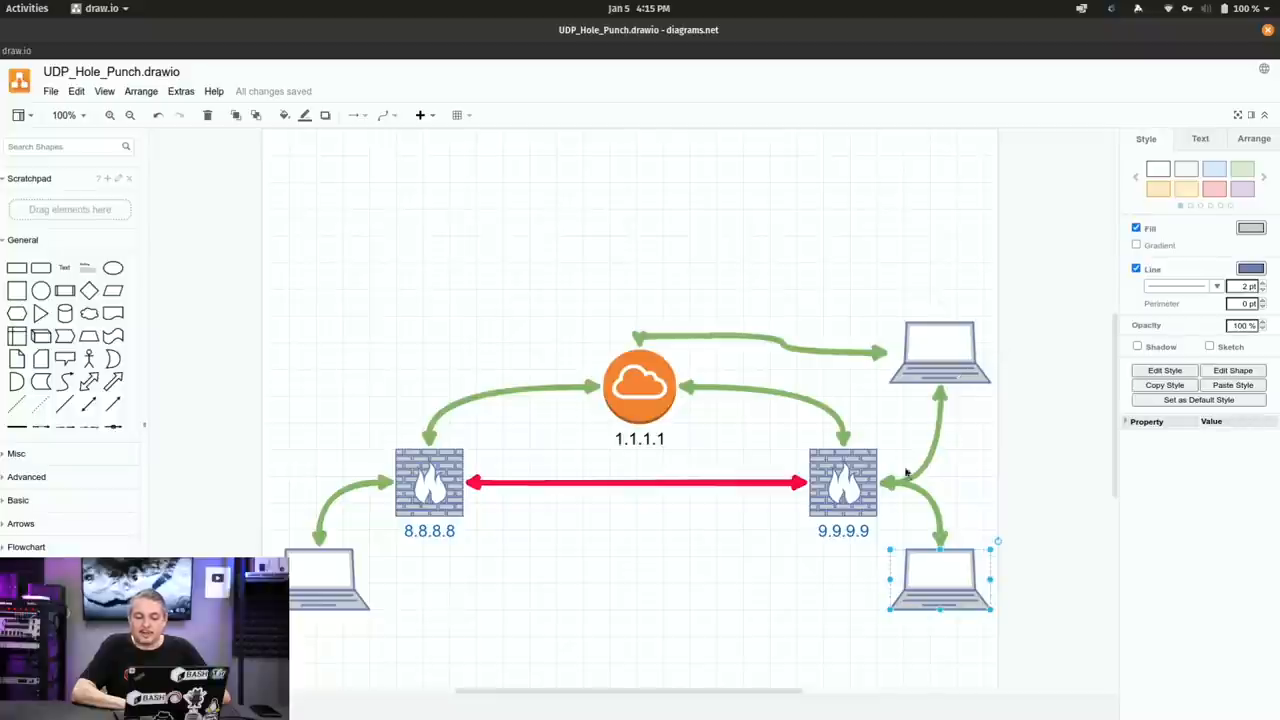
pyautogui.moveTo(1012, 628)
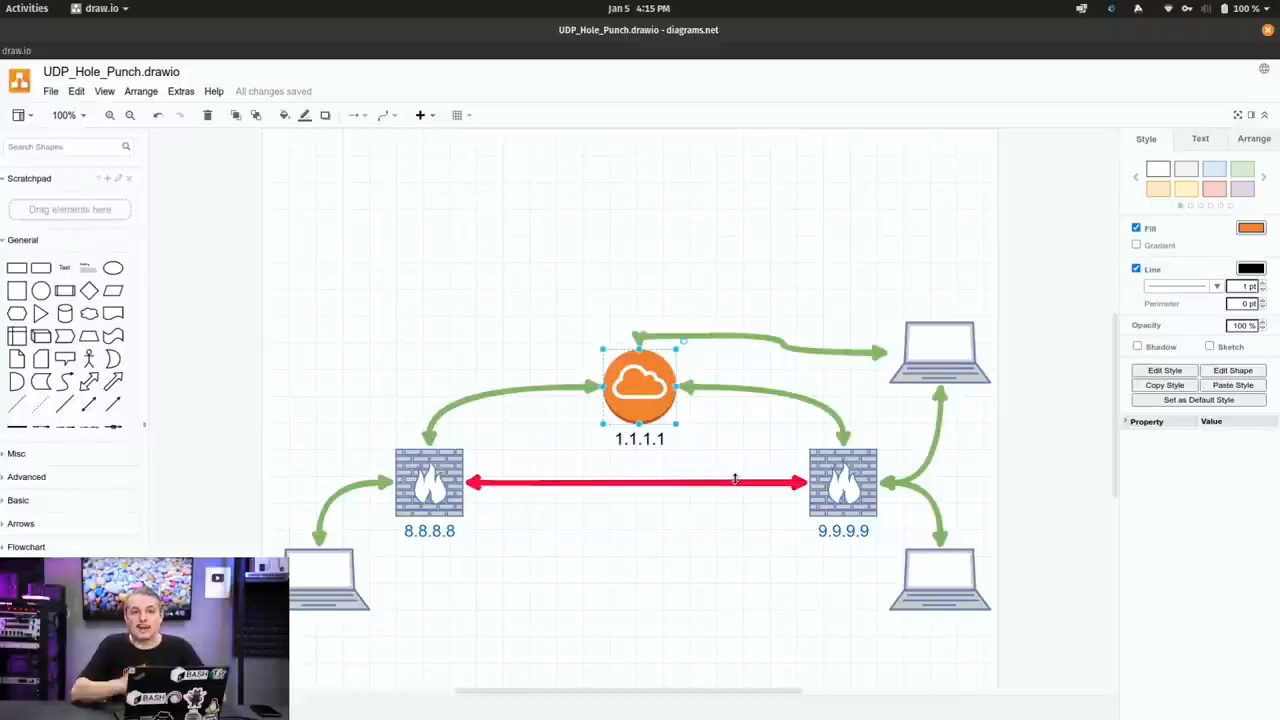
pyautogui.click(939, 349)
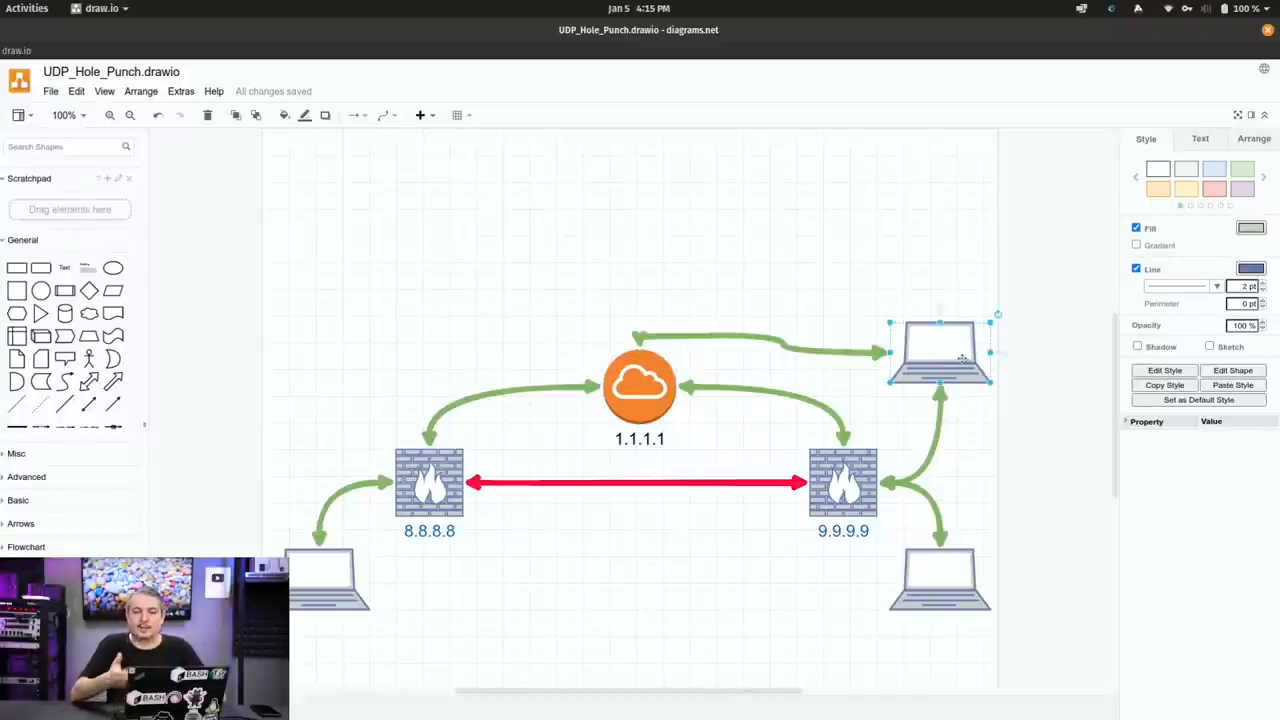
pyautogui.click(843, 485)
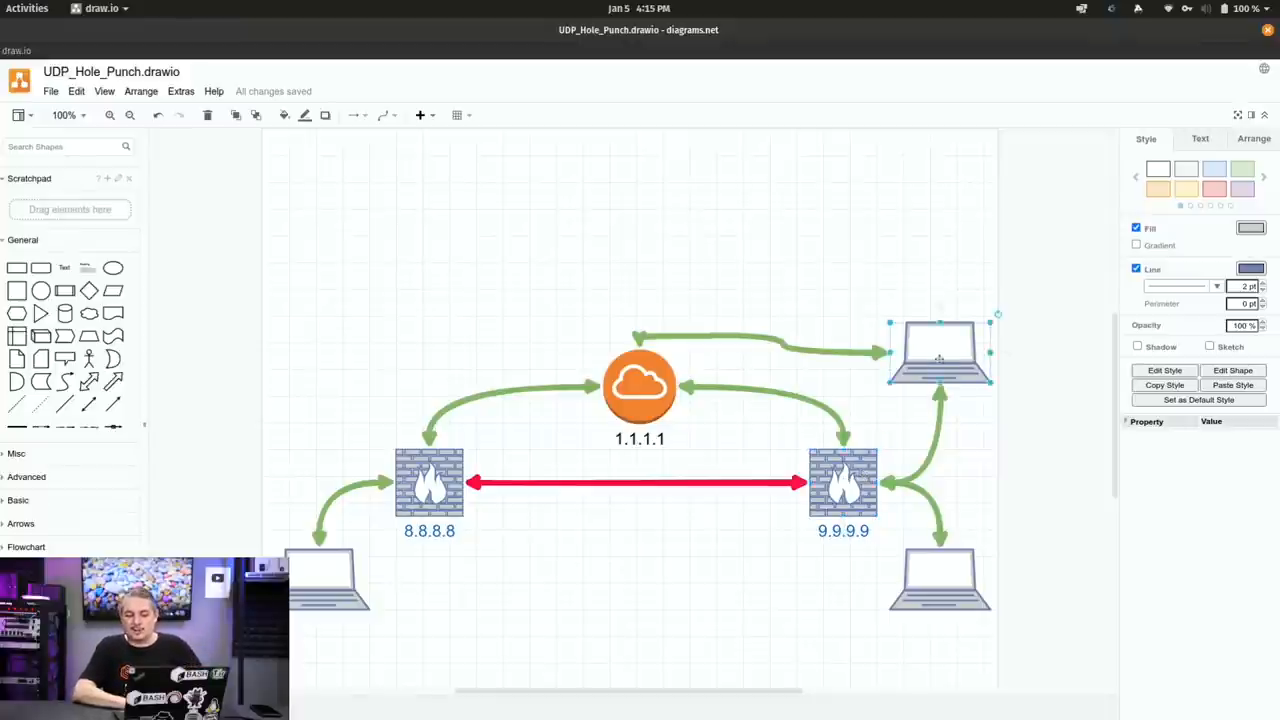
pyautogui.click(841, 481)
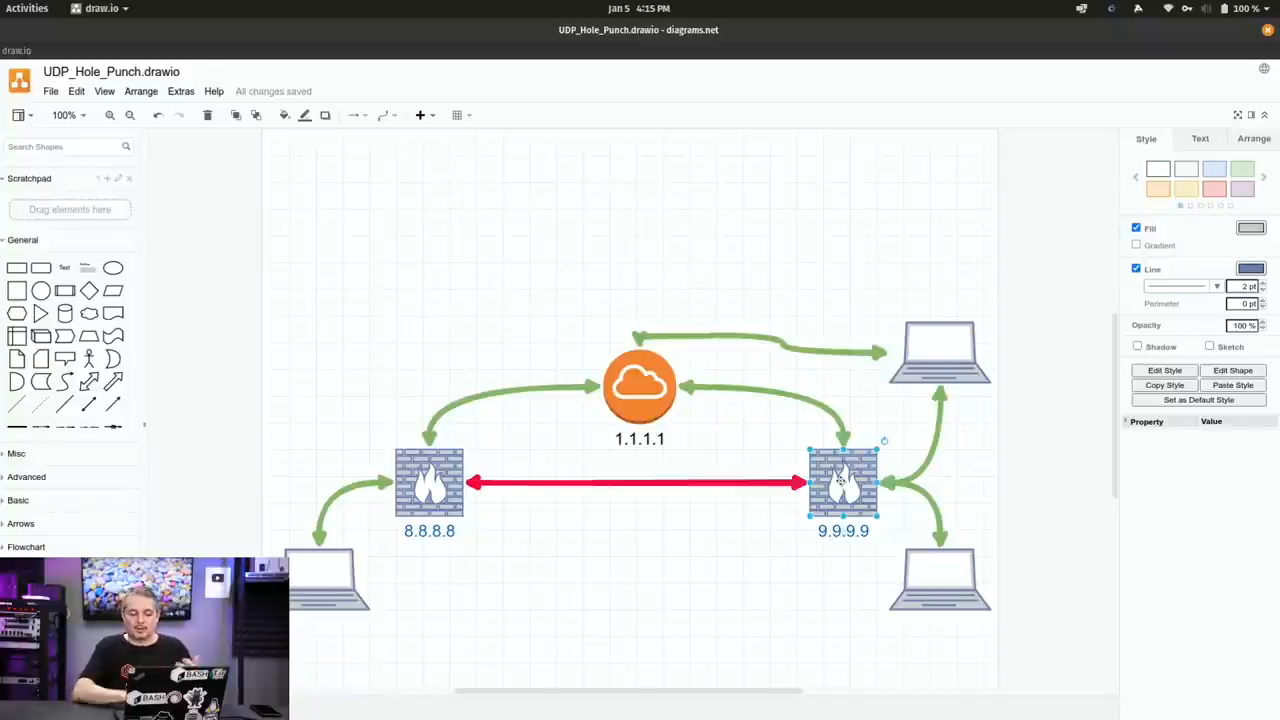
pyautogui.click(940, 595)
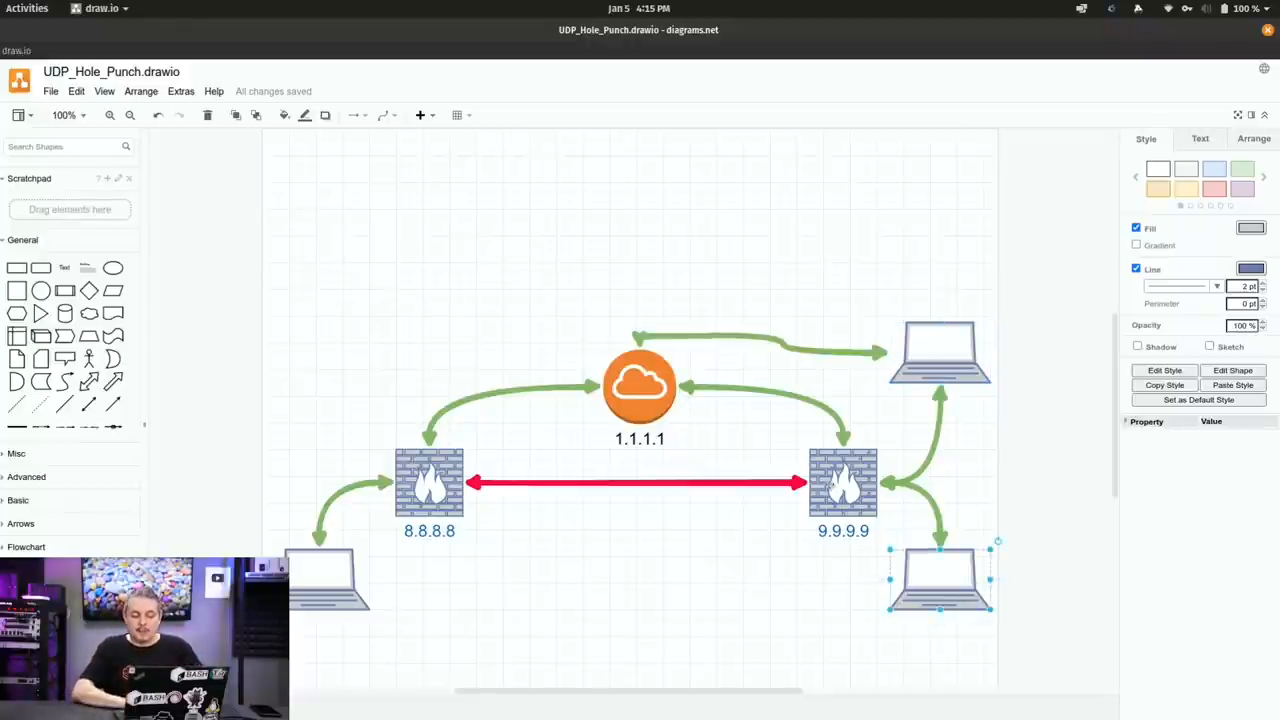
pyautogui.click(841, 485)
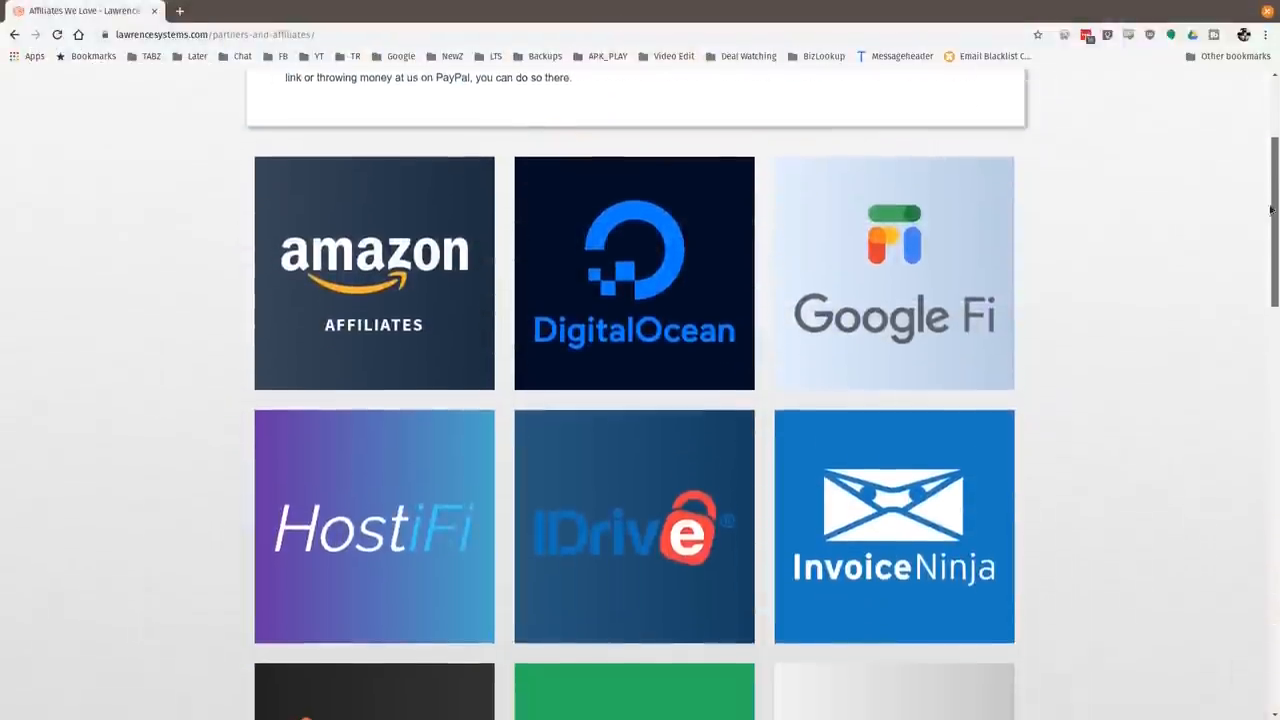
# - Scroll the Lawrence Systems affiliates page down to the Linode, Netgate and PayPal tiles
pyautogui.scroll(-3)
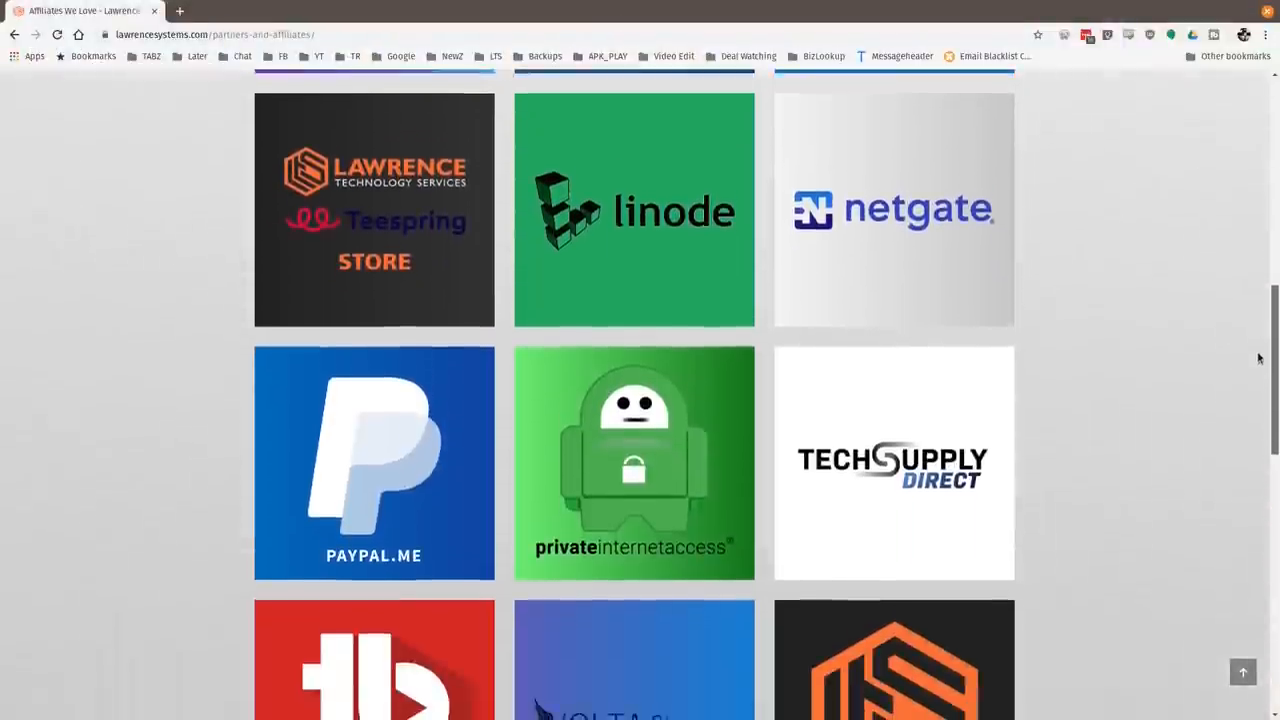